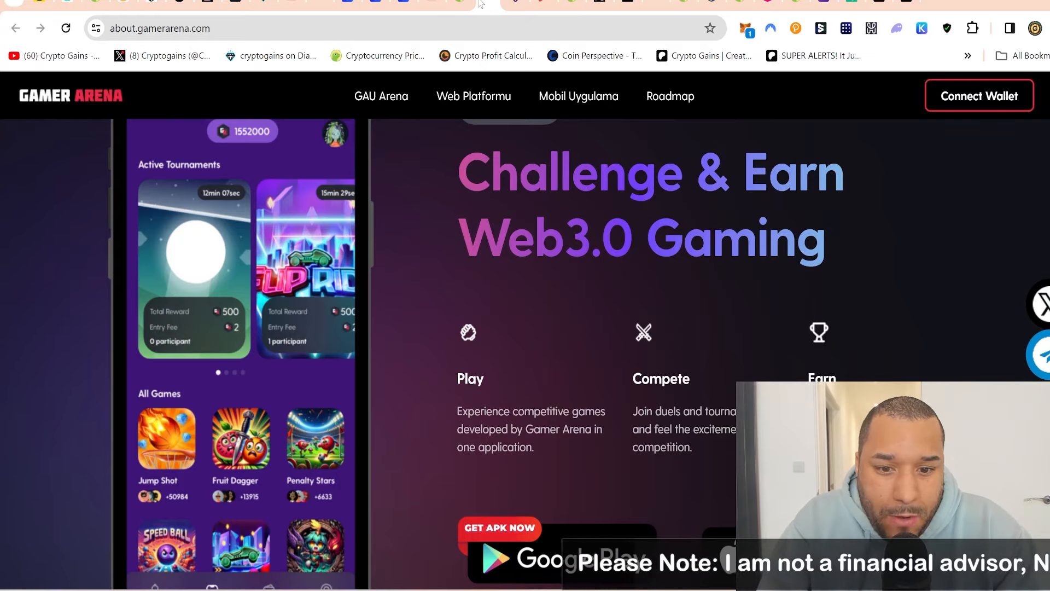
Scroll through Gamer Arena's CoinGecko coin page
{"action": "scroll", "scroll_direction": "down", "scroll_amount": 3}
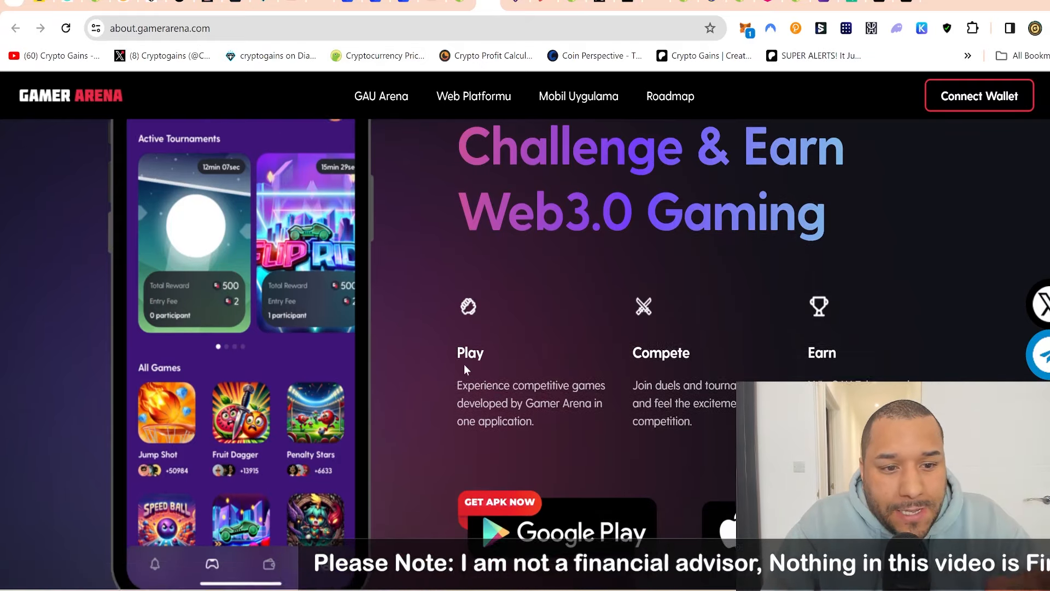
{"action": "scroll", "scroll_direction": "down", "scroll_amount": 3}
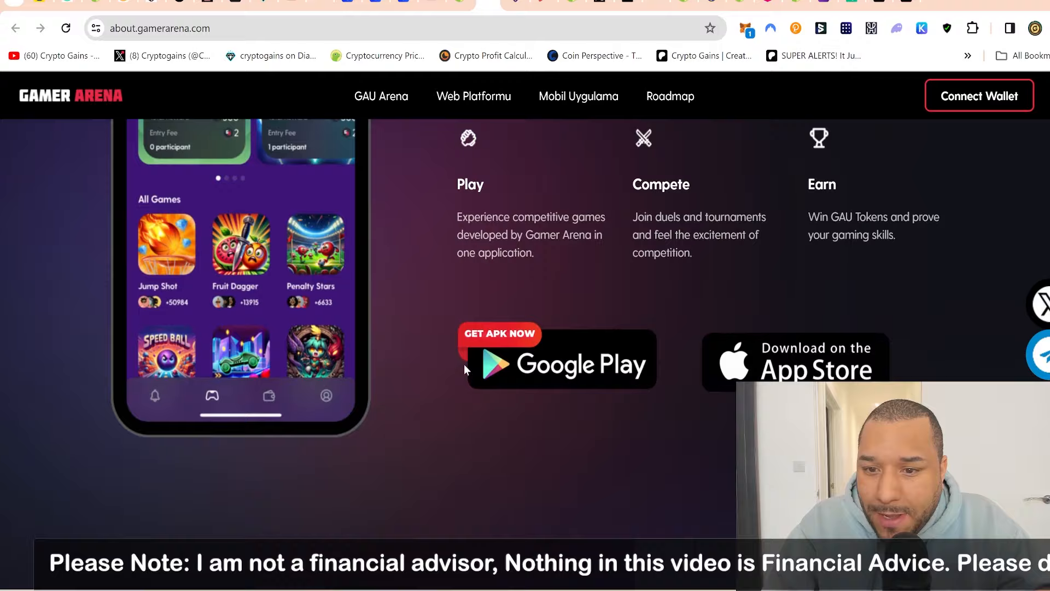
{"action": "scroll", "scroll_direction": "up", "scroll_amount": 3}
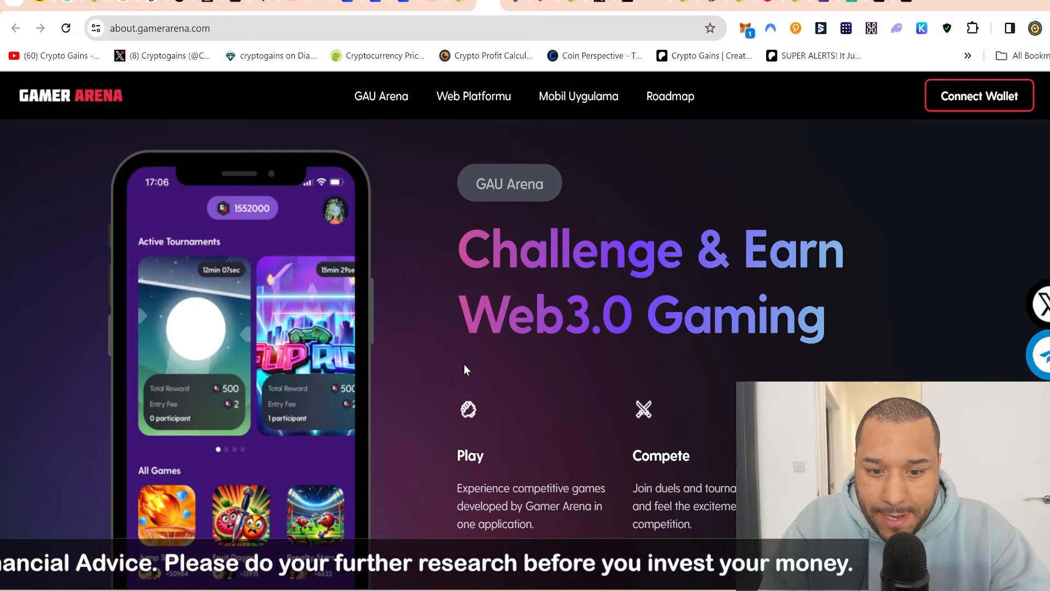
{"action": "scroll", "scroll_direction": "down", "scroll_amount": 3}
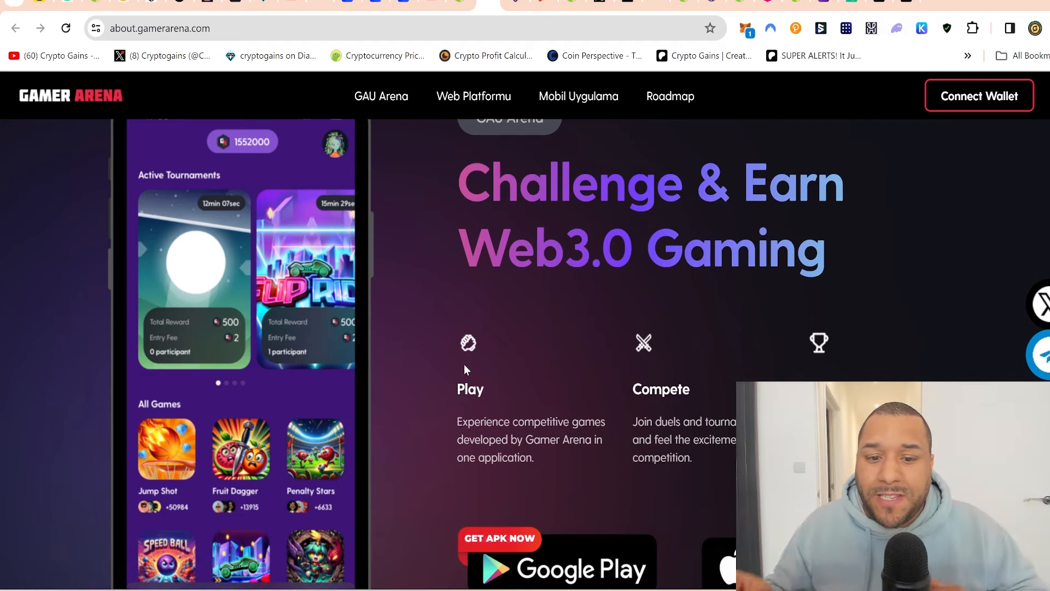
{"action": "scroll", "scroll_direction": "down", "scroll_amount": 3}
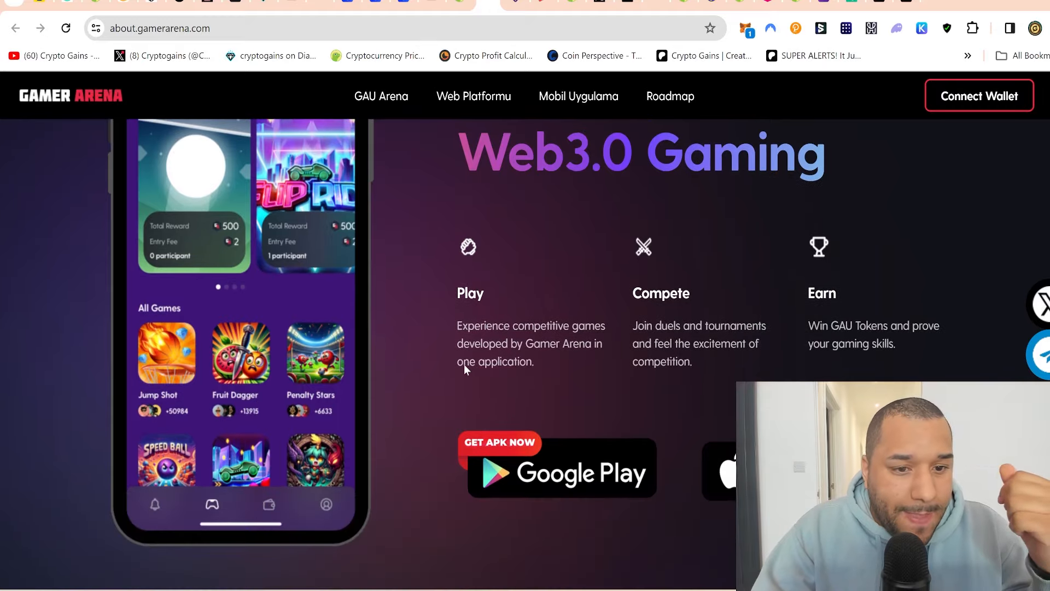
{"action": "scroll", "scroll_direction": "down", "scroll_amount": 3}
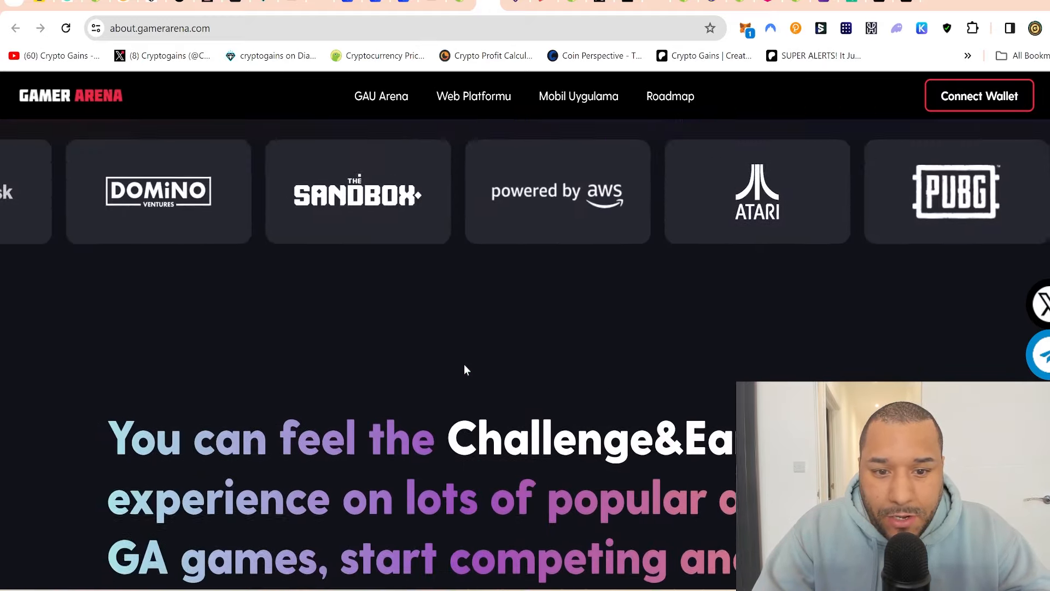
{"action": "scroll", "scroll_direction": "up", "scroll_amount": 3}
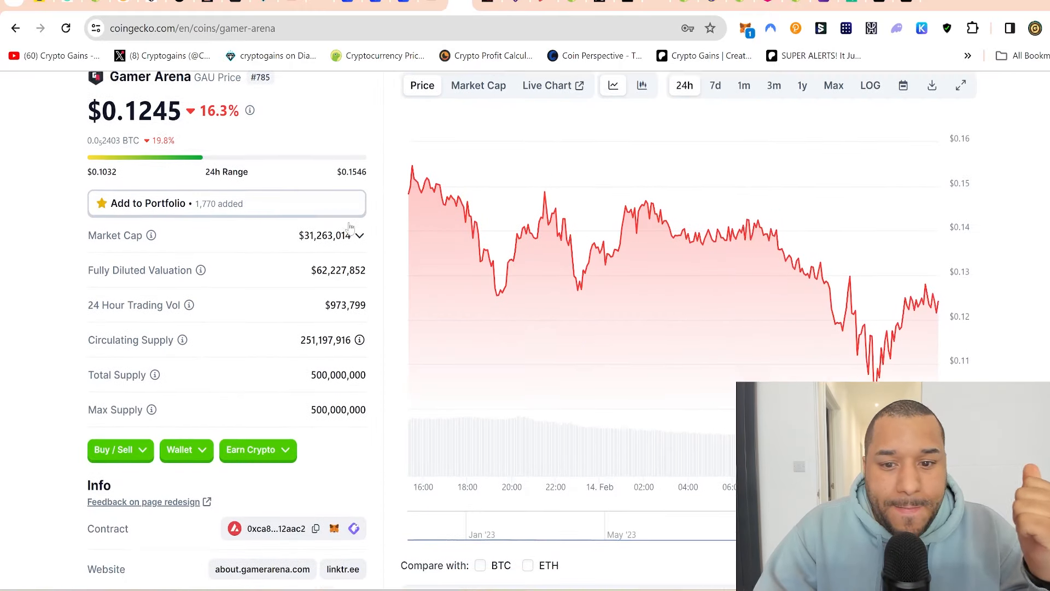
{"action": "scroll", "scroll_direction": "down", "scroll_amount": 3}
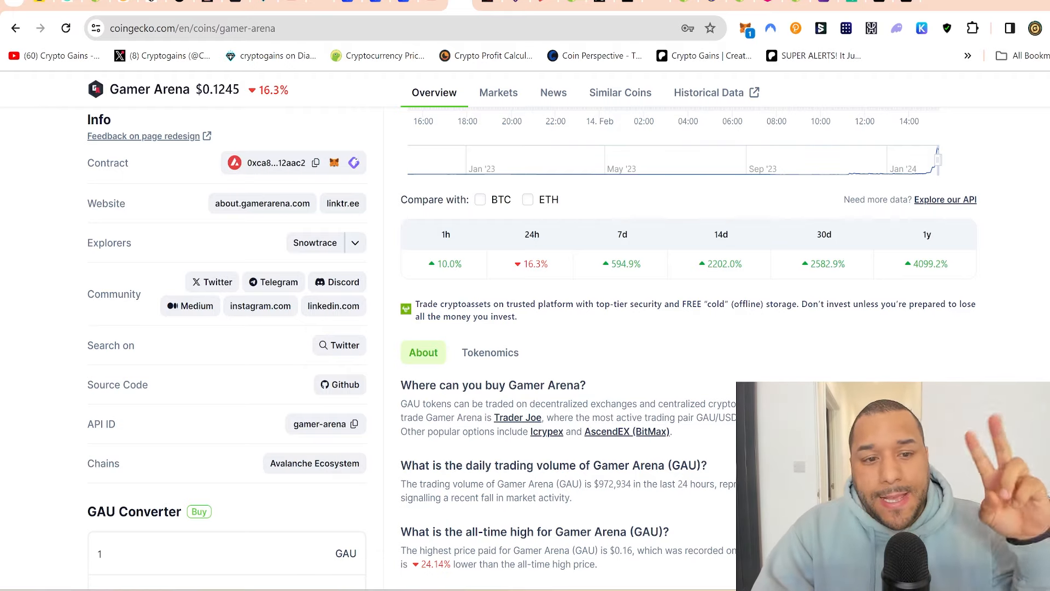
{"action": "scroll", "scroll_direction": "up", "scroll_amount": 3}
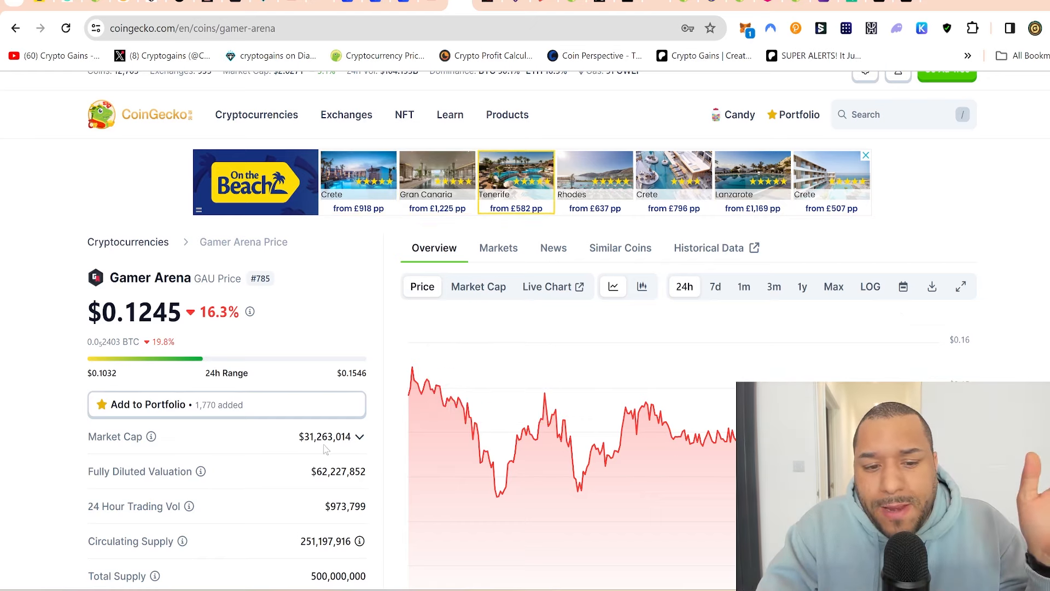
Select the $31,263,014 market cap figure and view GAU's three-month price chart
{"action": "double_click", "coordinate": [327, 436]}
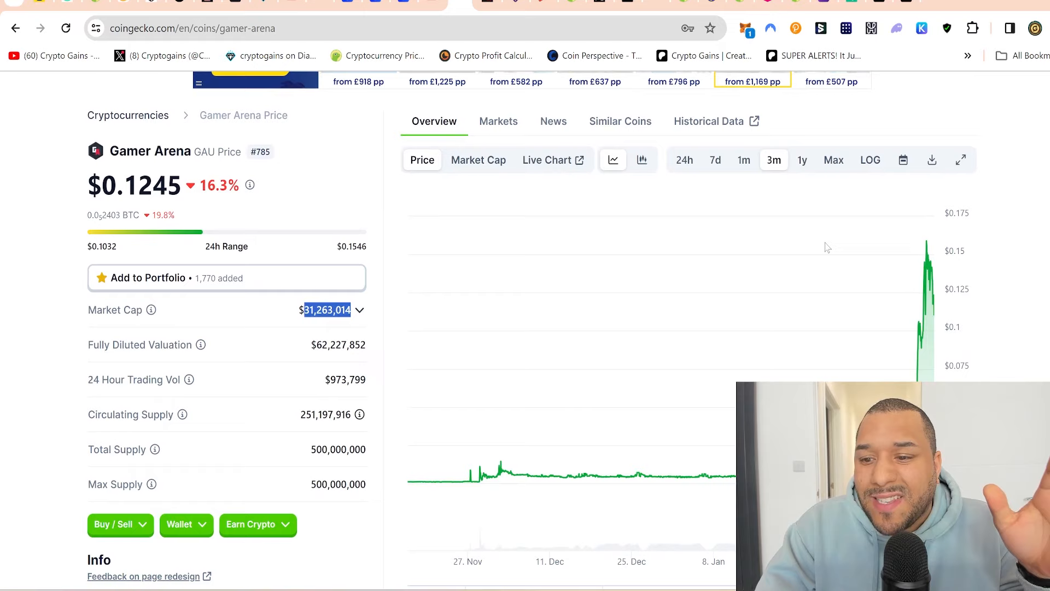
{"action": "scroll", "scroll_direction": "down", "scroll_amount": 3}
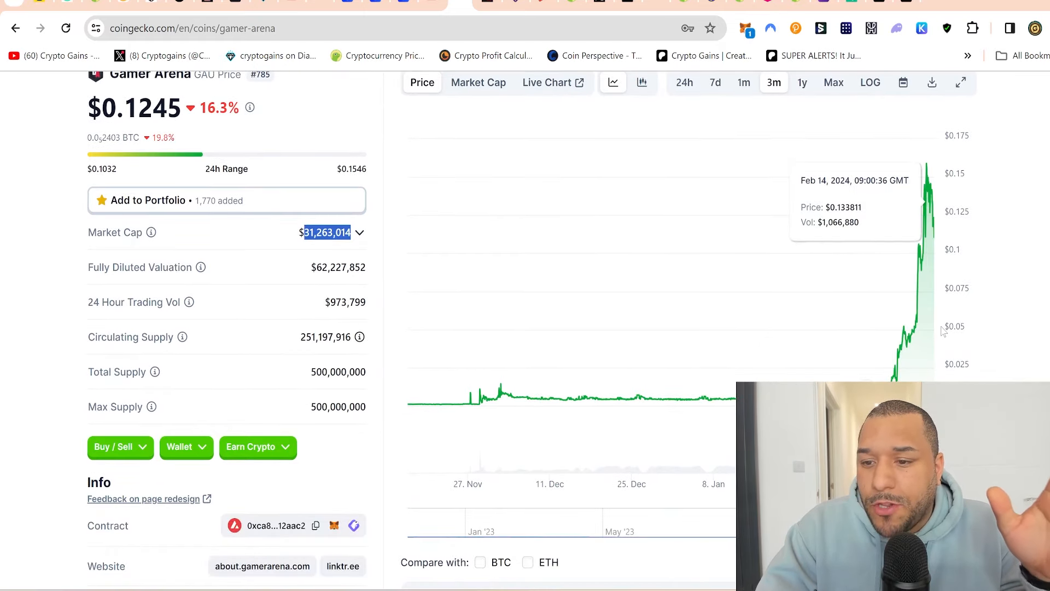
{"action": "mouse_move", "coordinate": [927, 200]}
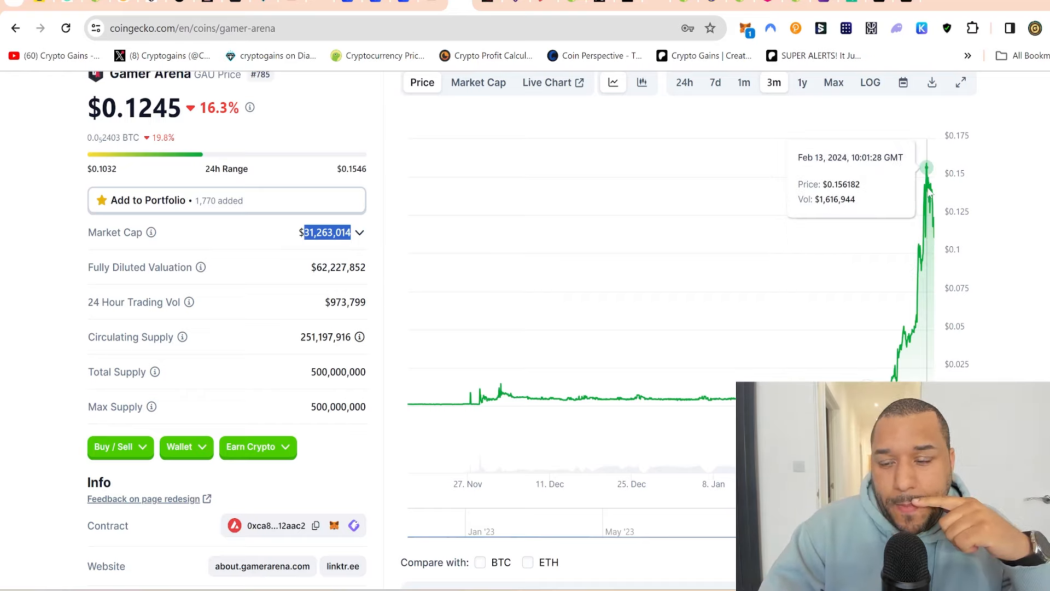
{"action": "mouse_move", "coordinate": [927, 194]}
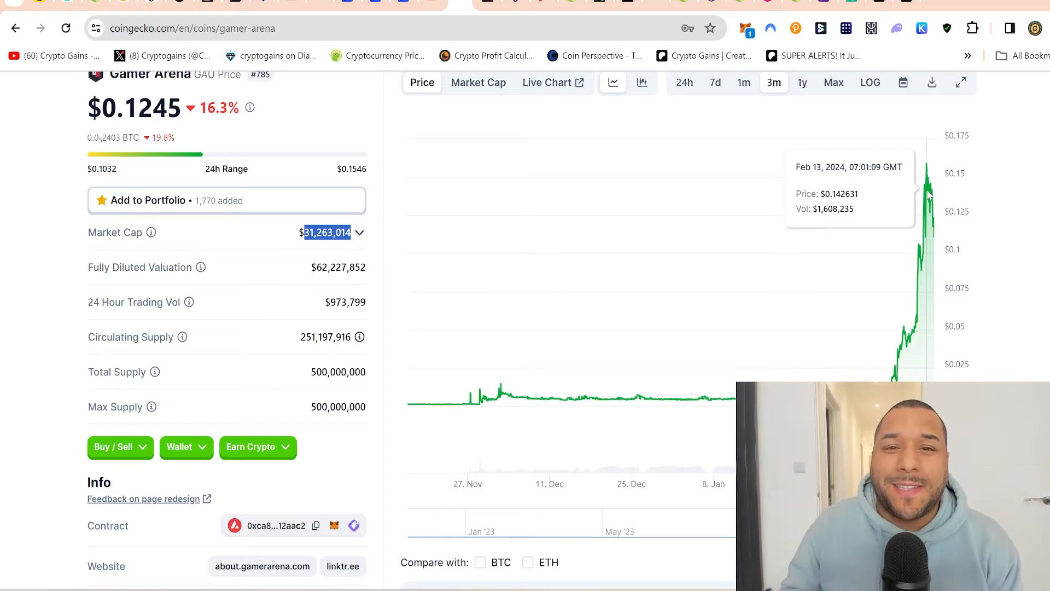
{"action": "scroll", "scroll_direction": "up", "scroll_amount": 3}
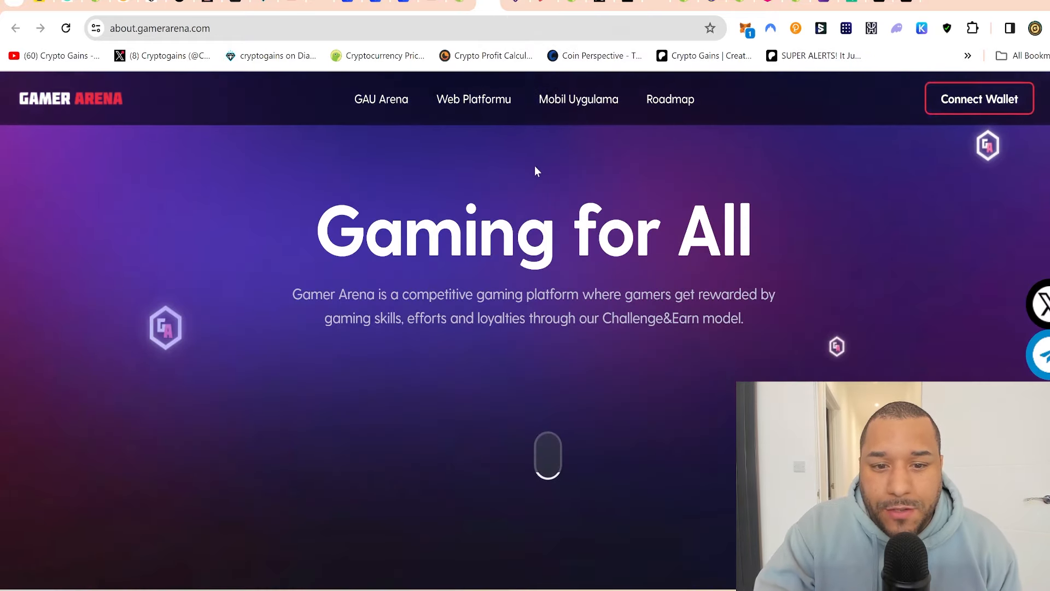
Browse the Gamer Arena homepage's user stats, products and Challenge & Earn Web3.0 section
{"action": "scroll", "scroll_direction": "down", "scroll_amount": 3}
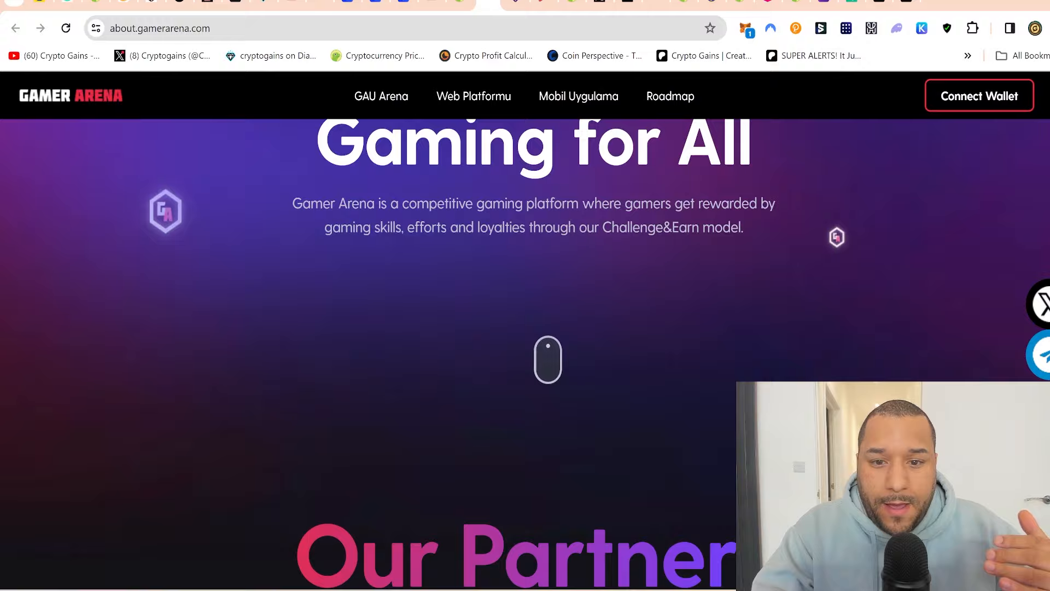
{"action": "scroll", "scroll_direction": "down", "scroll_amount": 3}
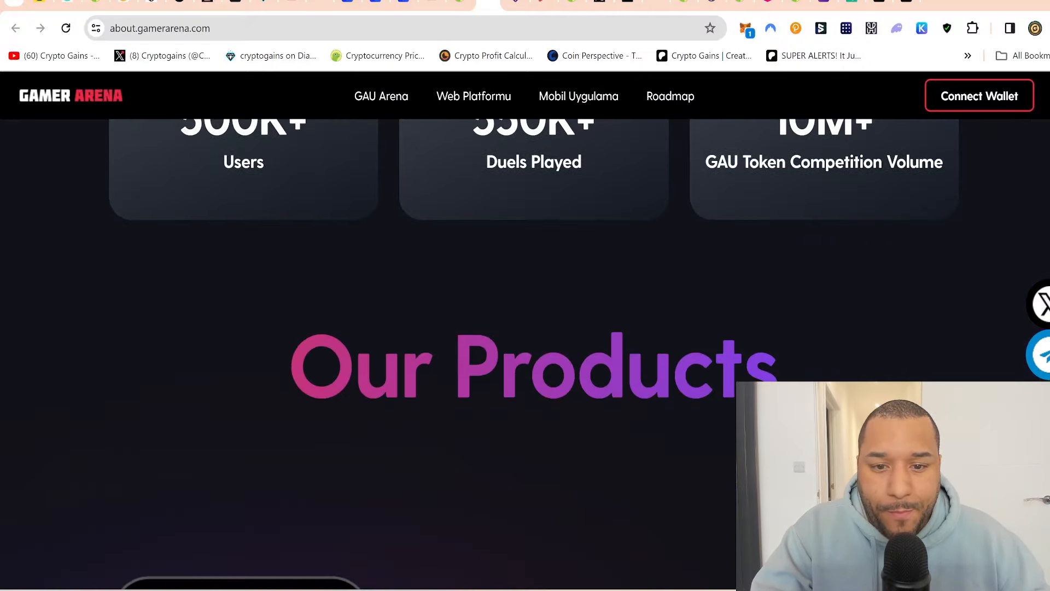
{"action": "scroll", "scroll_direction": "down", "scroll_amount": 3}
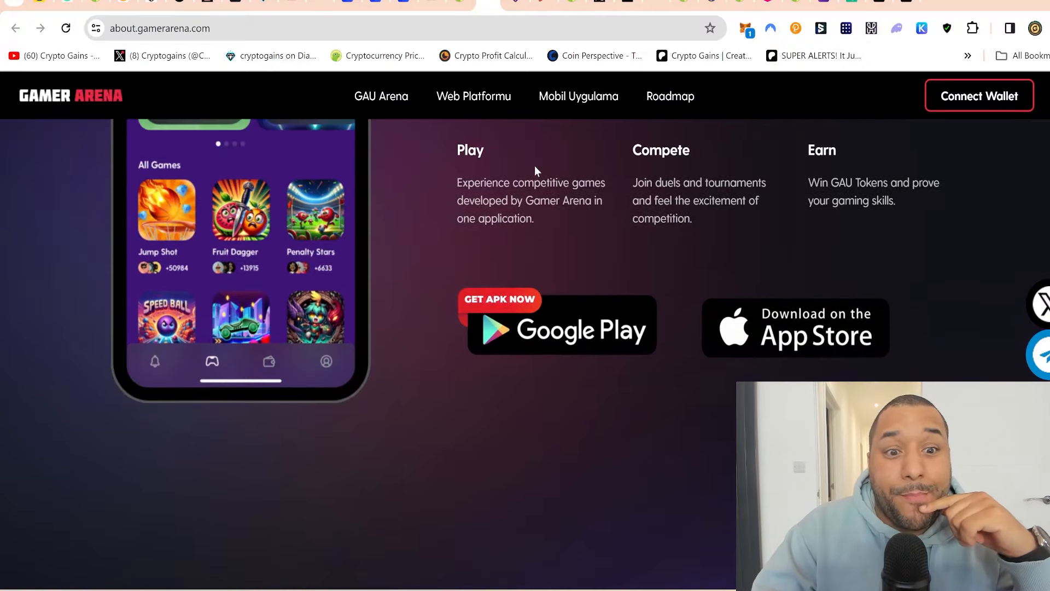
{"action": "scroll", "scroll_direction": "up", "scroll_amount": 3}
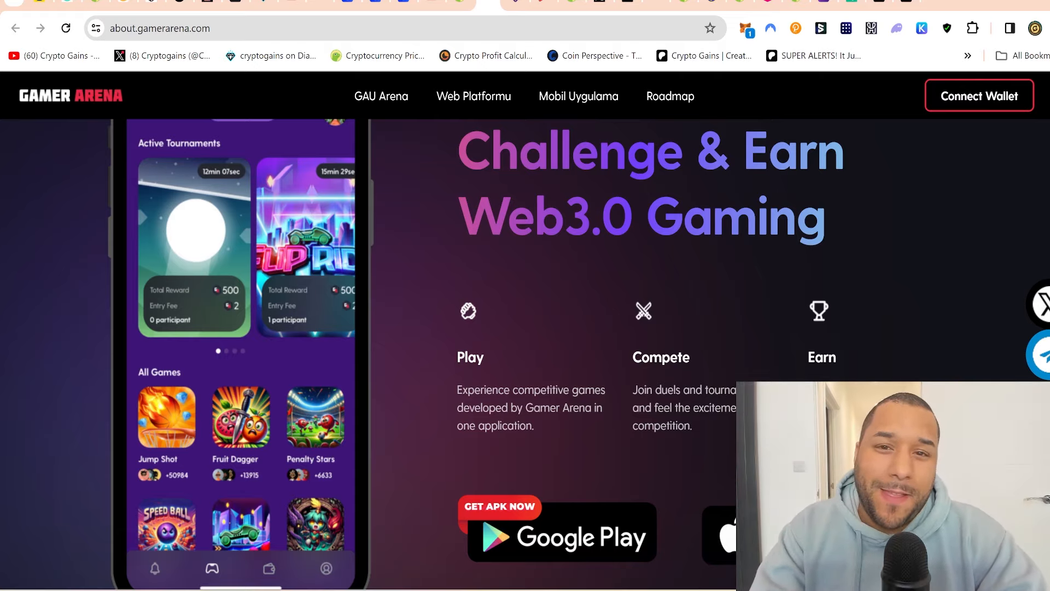
{"action": "mouse_move", "coordinate": [631, 262]}
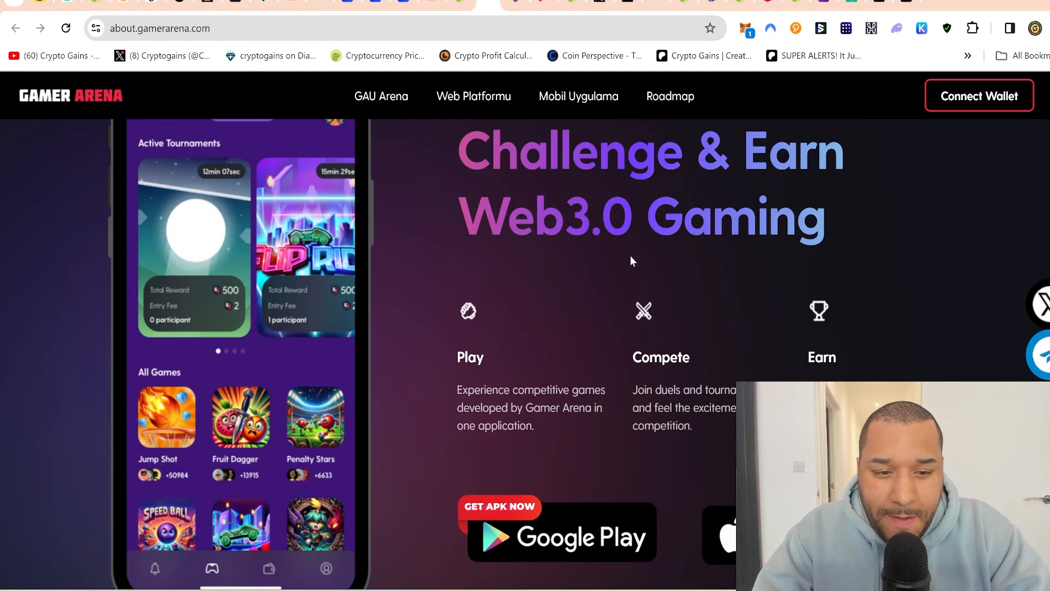
{"action": "scroll", "scroll_direction": "down", "scroll_amount": 3}
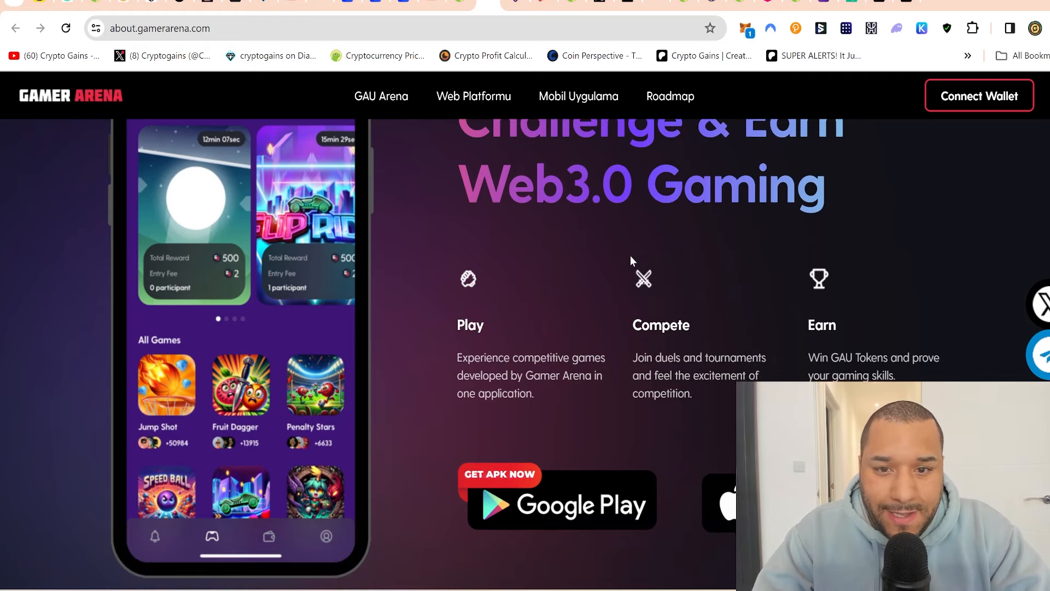
{"action": "scroll", "scroll_direction": "up", "scroll_amount": 3}
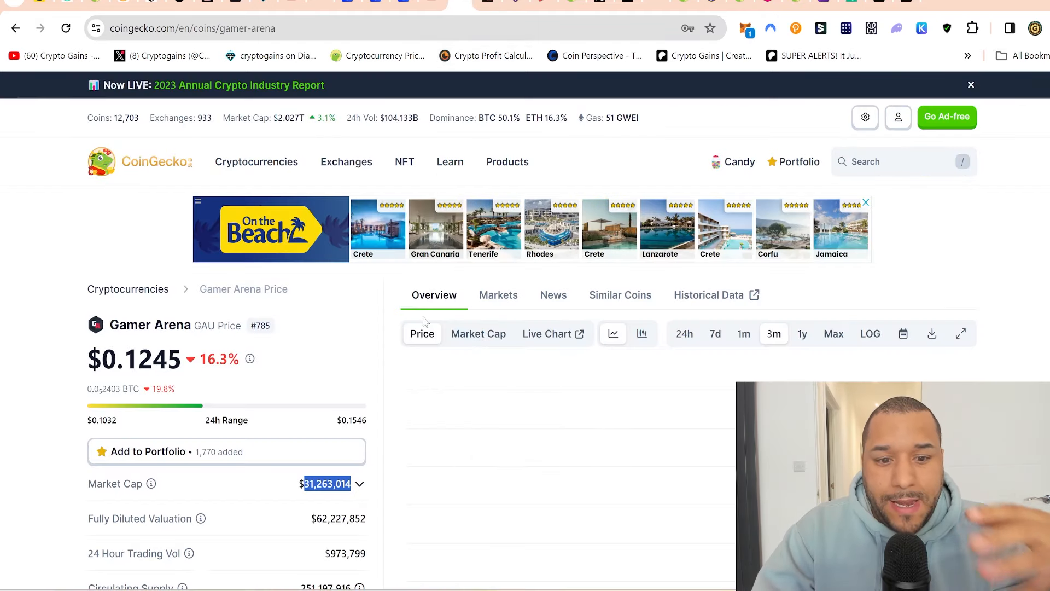
Review GAU's About section, then select and copy the $31,263,014 market cap
{"action": "scroll", "scroll_direction": "down", "scroll_amount": 3}
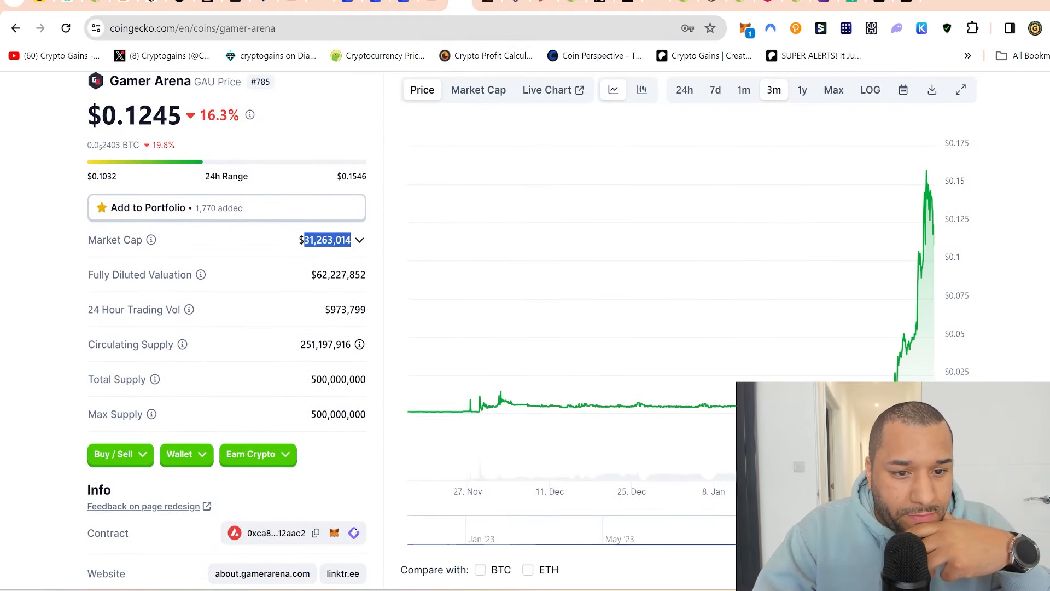
{"action": "scroll", "scroll_direction": "down", "scroll_amount": 3}
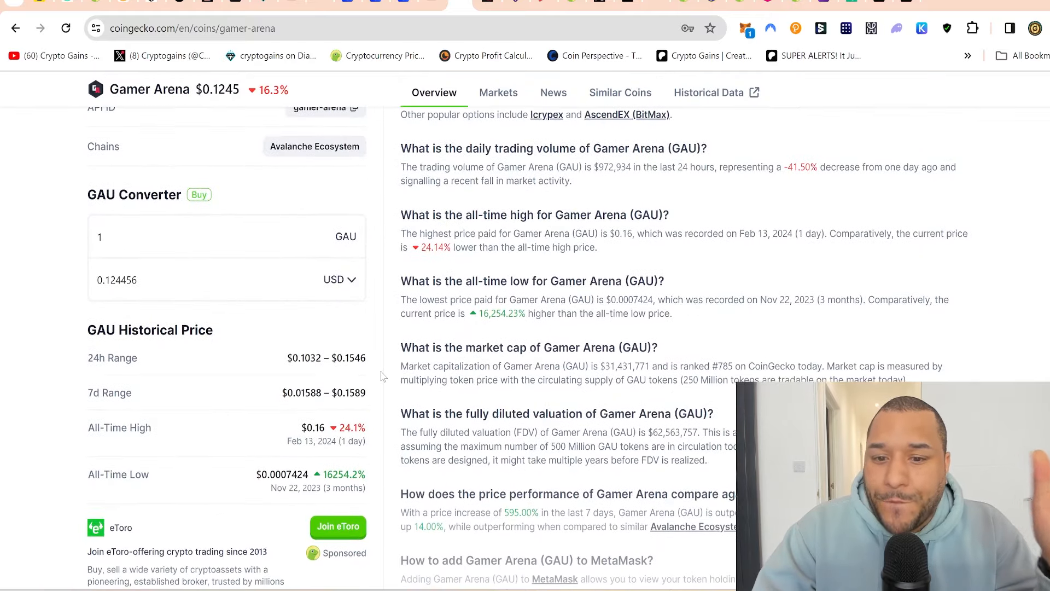
{"action": "scroll", "scroll_direction": "up", "scroll_amount": 3}
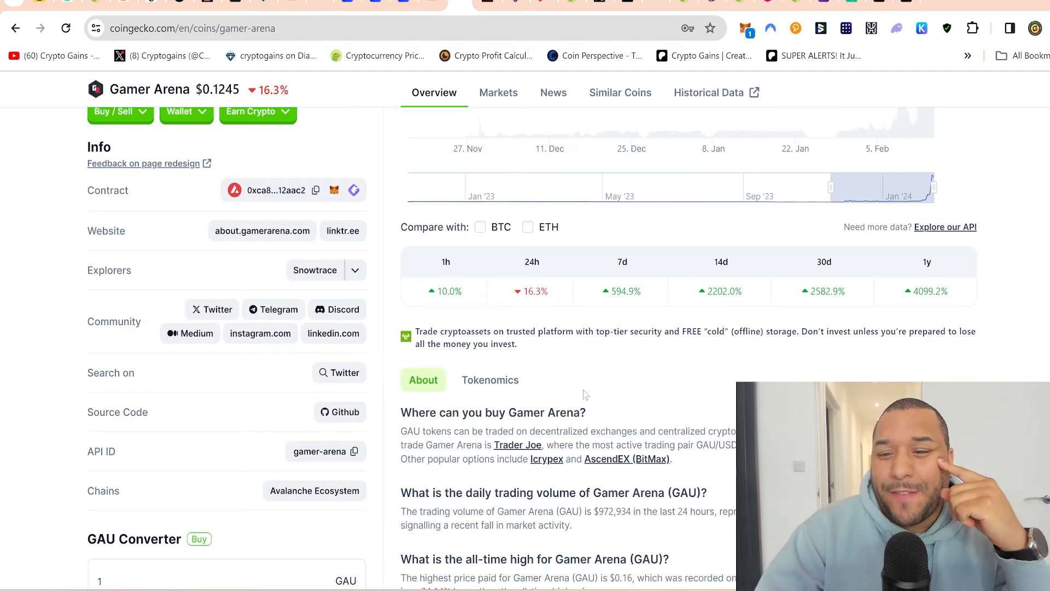
{"action": "double_click", "coordinate": [826, 290]}
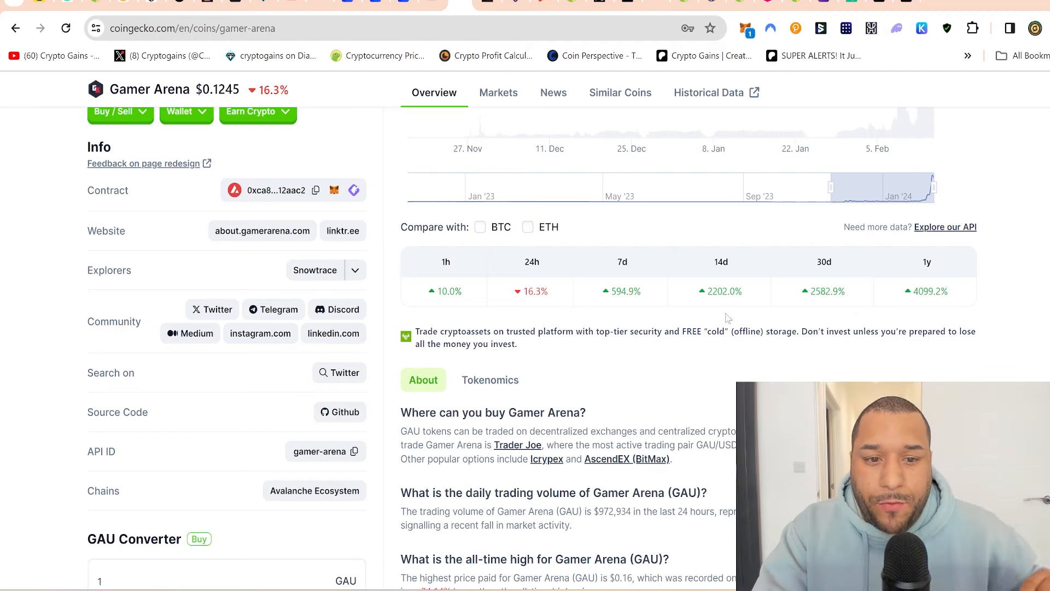
{"action": "scroll", "scroll_direction": "up", "scroll_amount": 3}
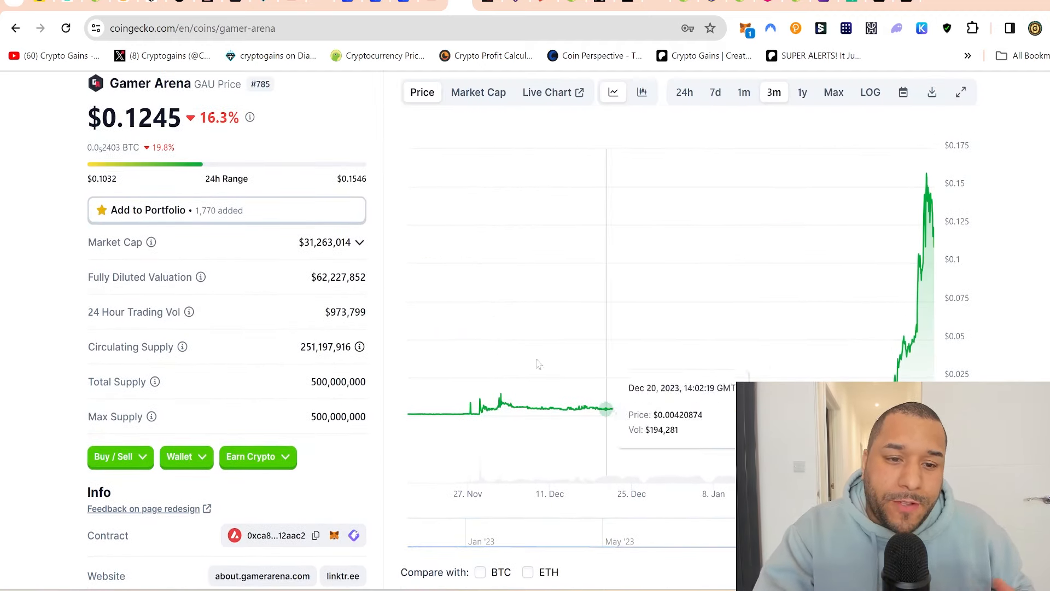
{"action": "double_click", "coordinate": [326, 241]}
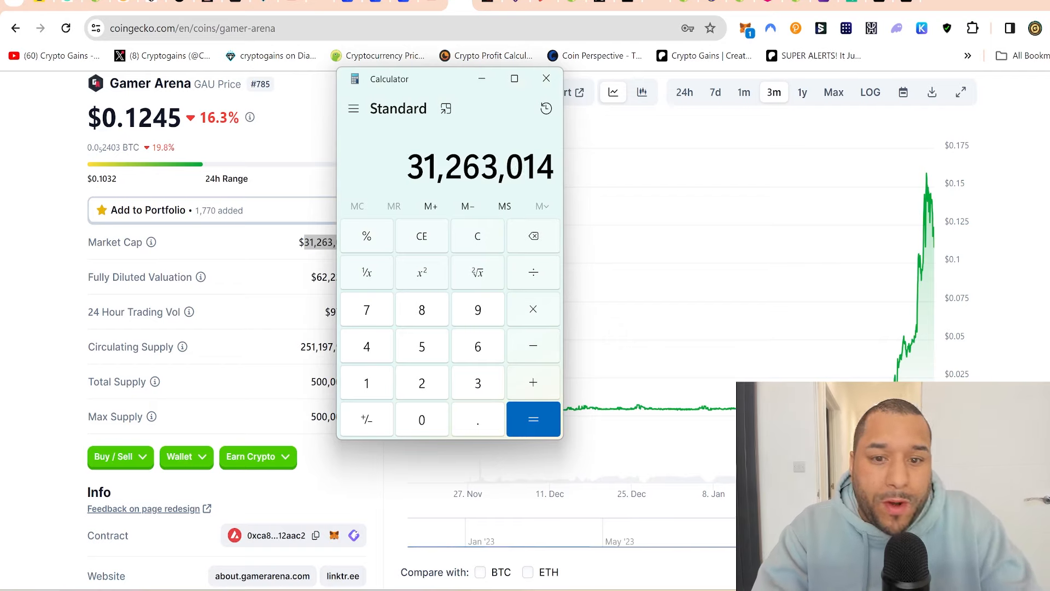
{"action": "mouse_move", "coordinate": [542, 253]}
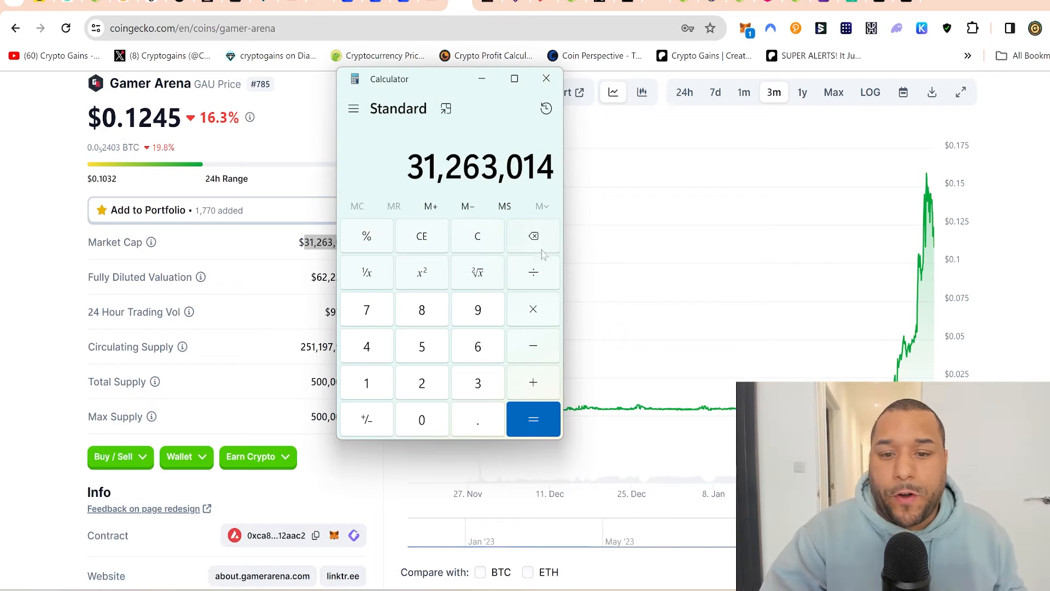
Compute 31,263,014 ÷ 40 = 781,575.35 in Calculator, then close it
{"action": "left_click", "coordinate": [532, 272]}
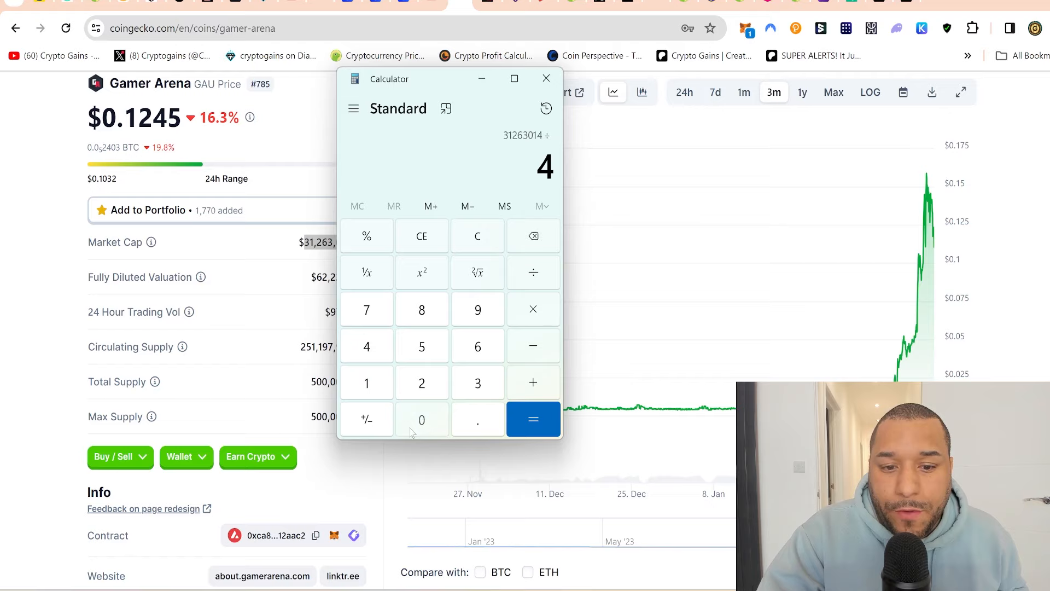
{"action": "left_click", "coordinate": [421, 419]}
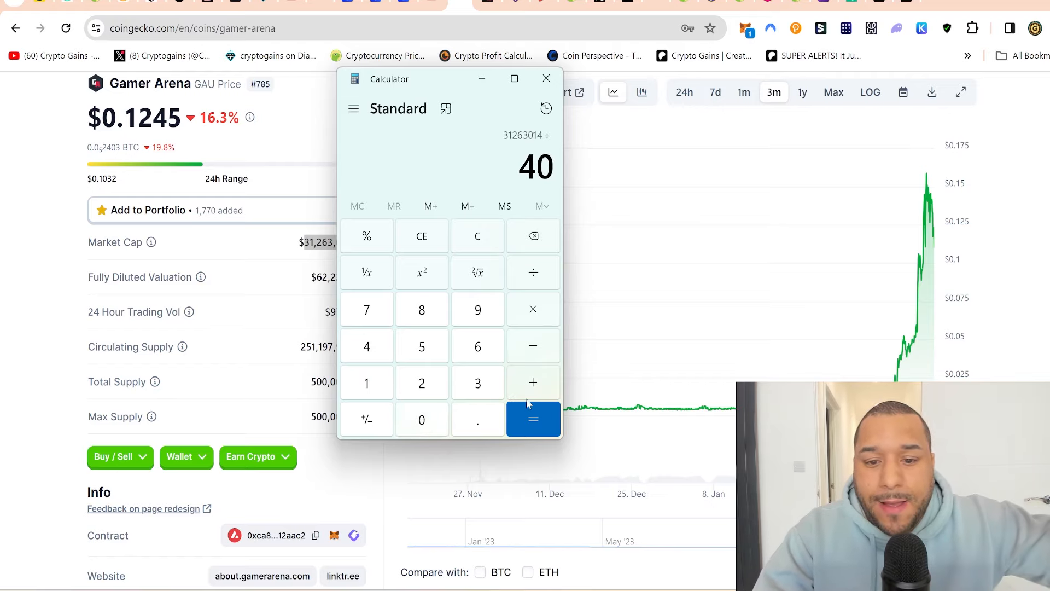
{"action": "left_click", "coordinate": [533, 420]}
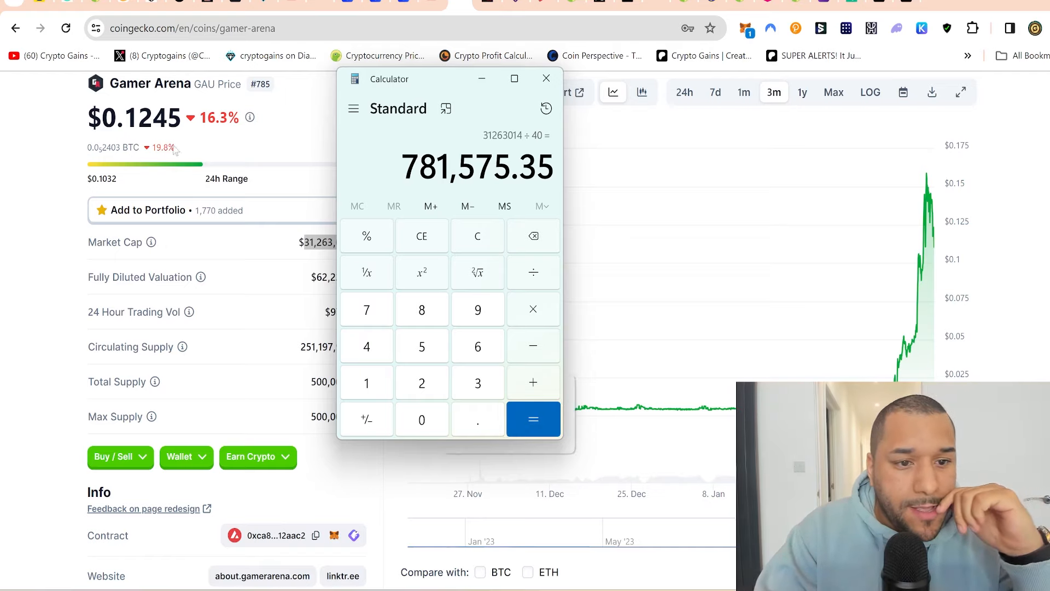
{"action": "left_click", "coordinate": [545, 78]}
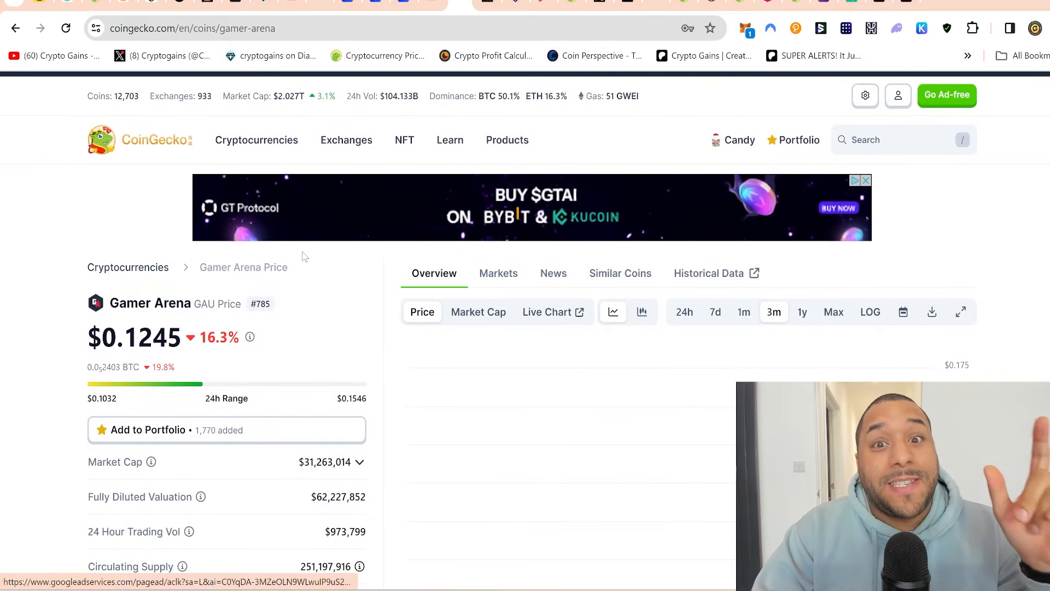
{"action": "scroll", "scroll_direction": "down", "scroll_amount": 3}
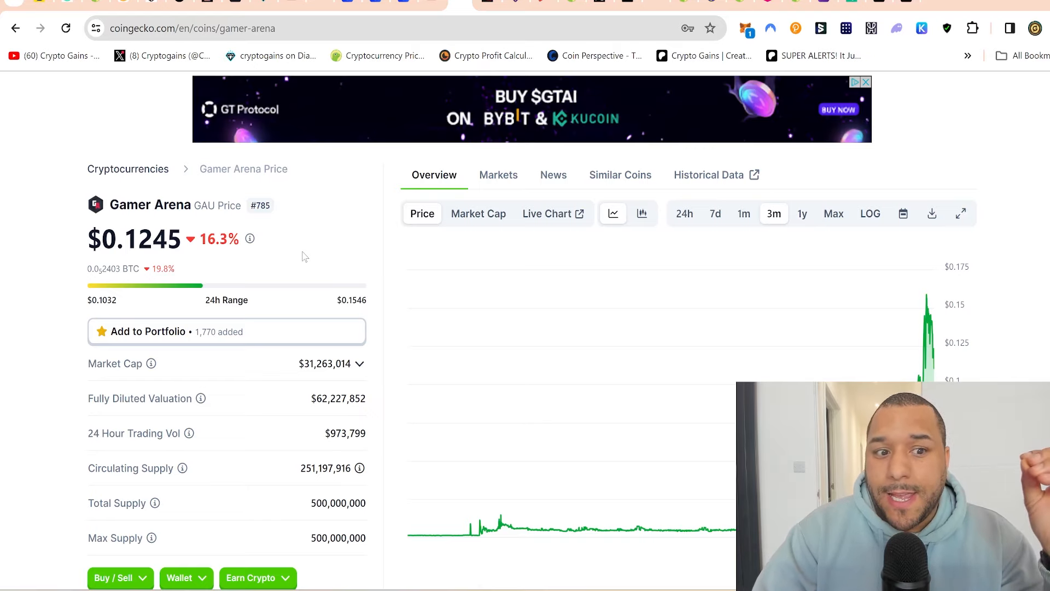
{"action": "scroll", "scroll_direction": "down", "scroll_amount": 3}
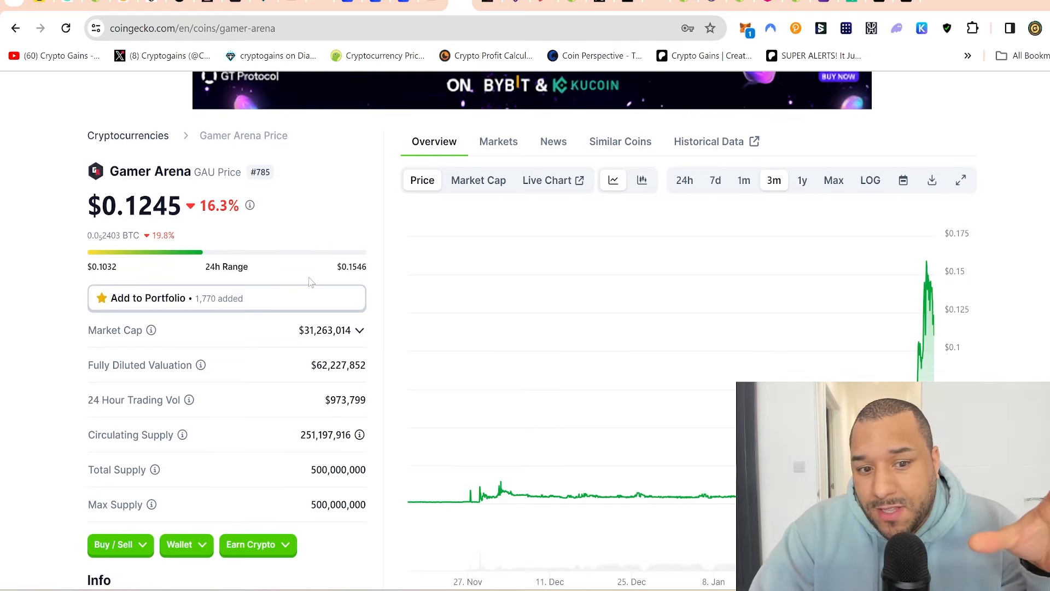
{"action": "scroll", "scroll_direction": "down", "scroll_amount": 3}
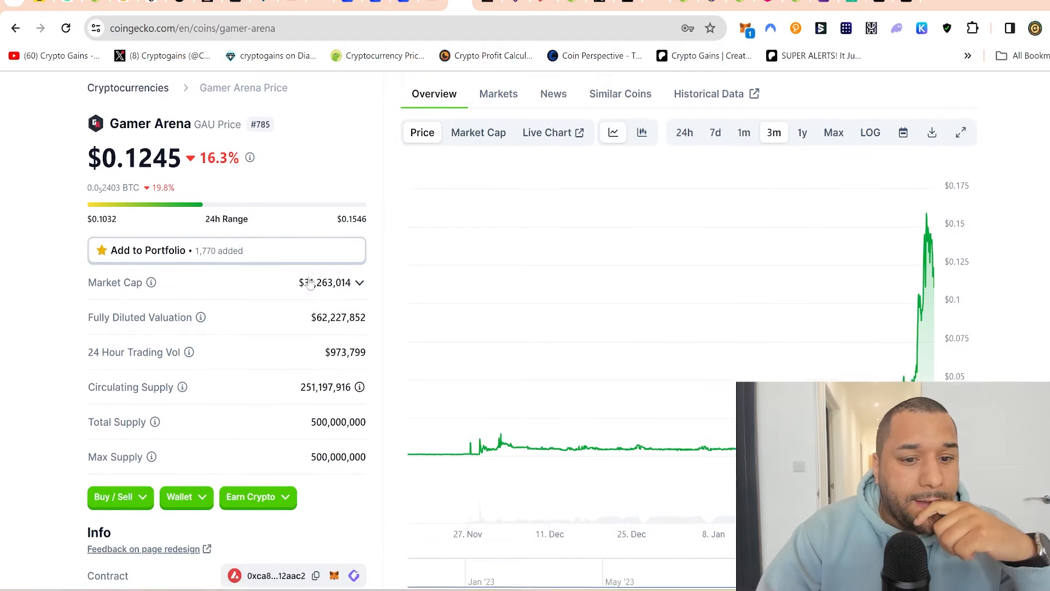
{"action": "scroll", "scroll_direction": "down", "scroll_amount": 3}
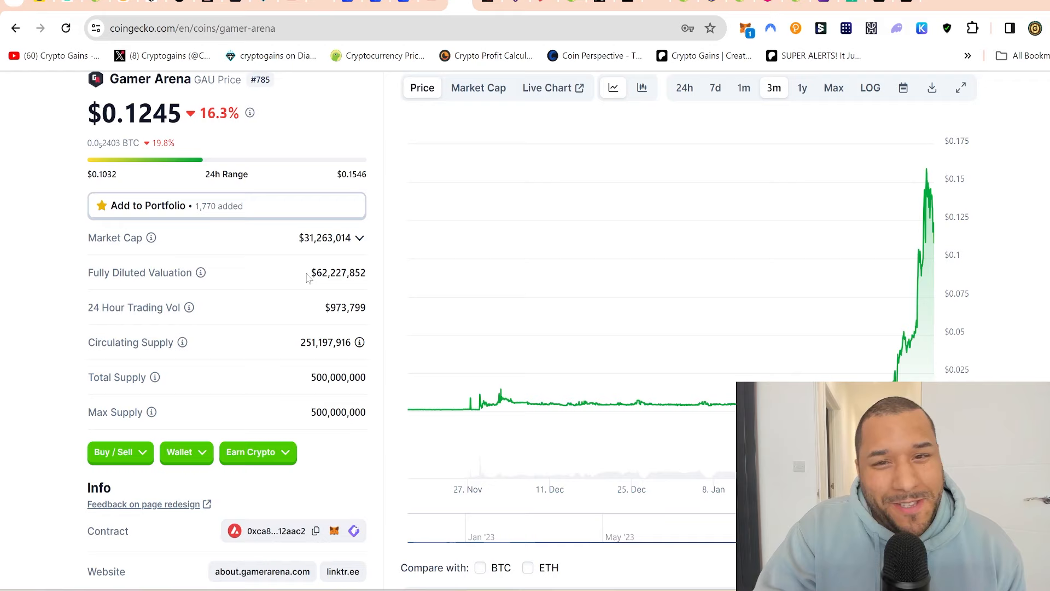
{"action": "mouse_move", "coordinate": [387, 128]}
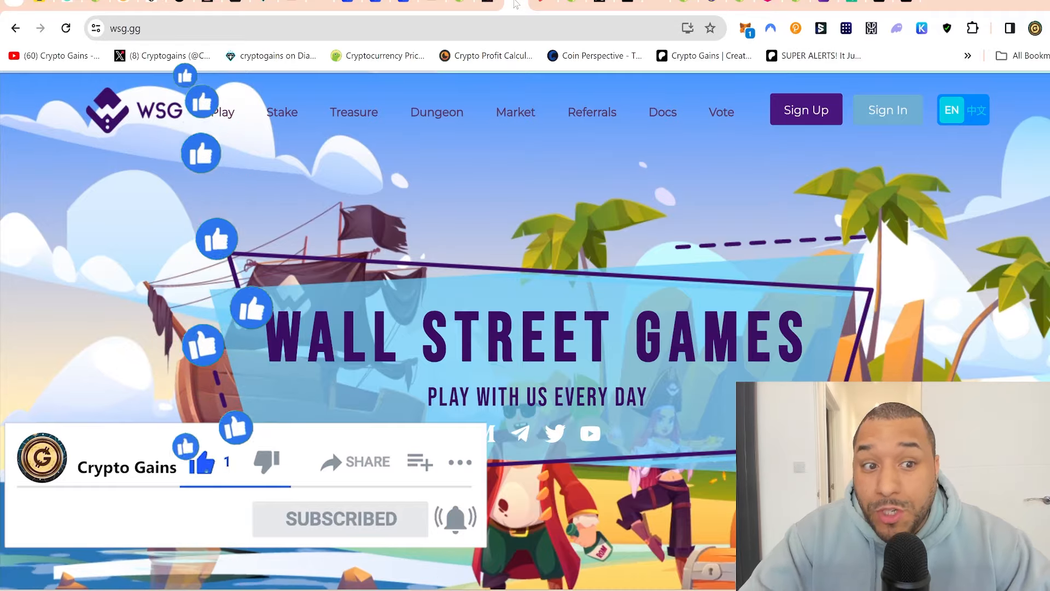
Scroll down and back up the wsg.gg home page below the Play With Us Every Day banner
{"action": "scroll", "scroll_direction": "down", "scroll_amount": 3}
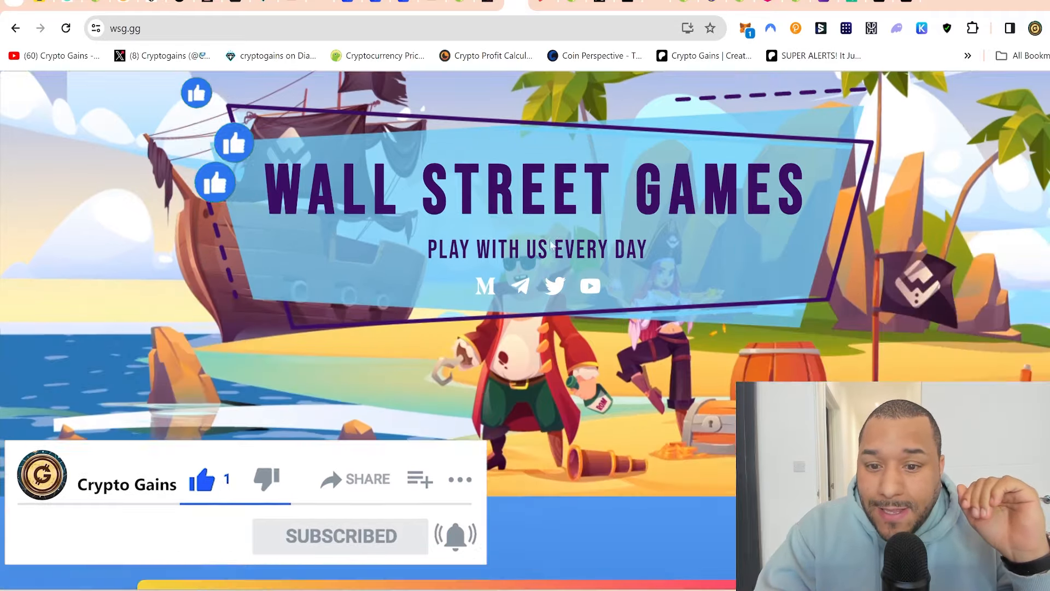
{"action": "scroll", "scroll_direction": "down", "scroll_amount": 3}
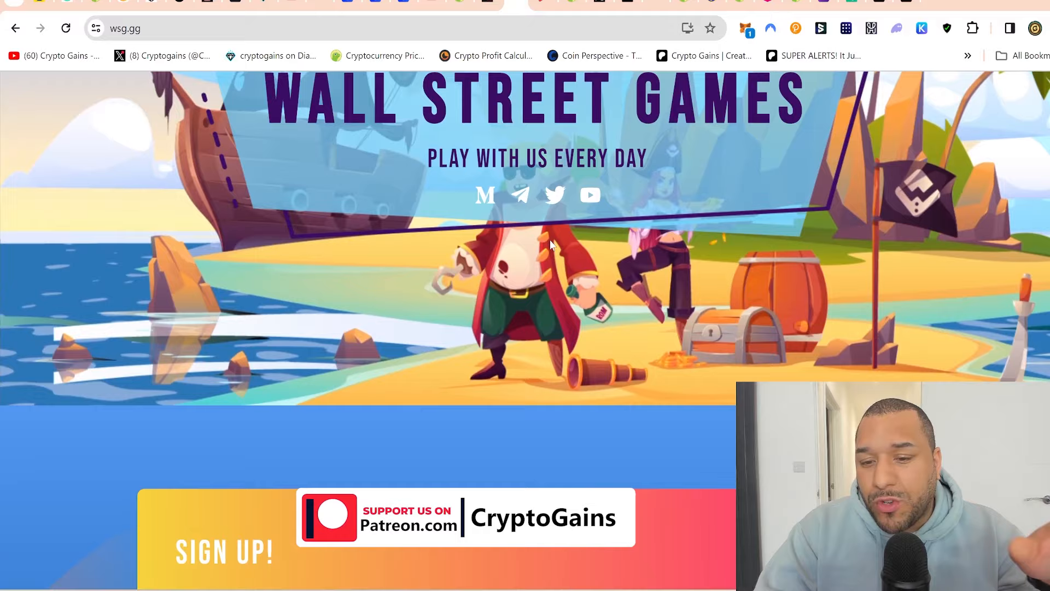
{"action": "scroll", "scroll_direction": "up", "scroll_amount": 3}
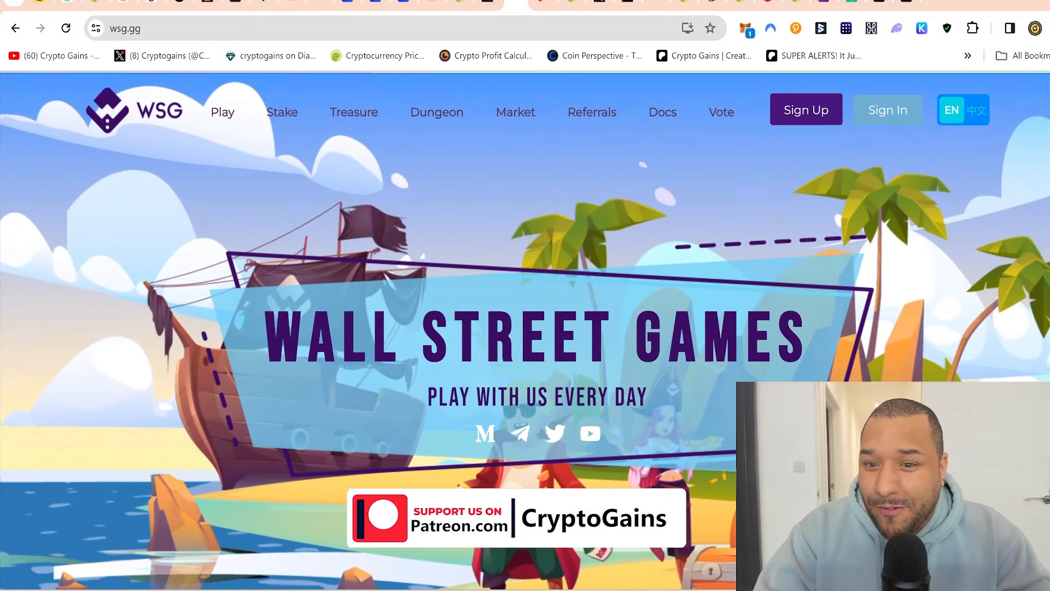
{"action": "scroll", "scroll_direction": "down", "scroll_amount": 3}
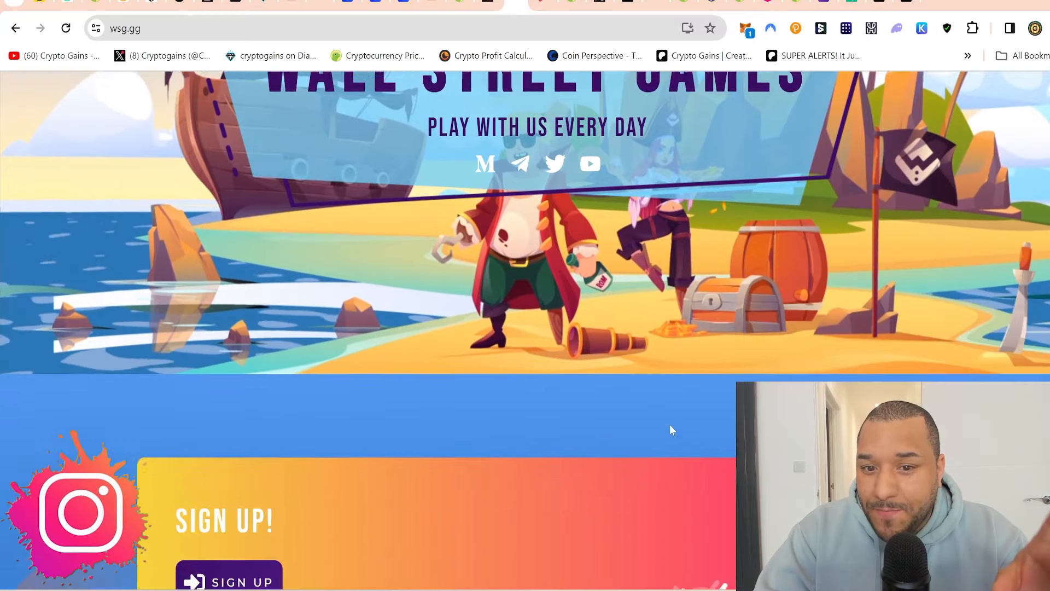
{"action": "scroll", "scroll_direction": "down", "scroll_amount": 3}
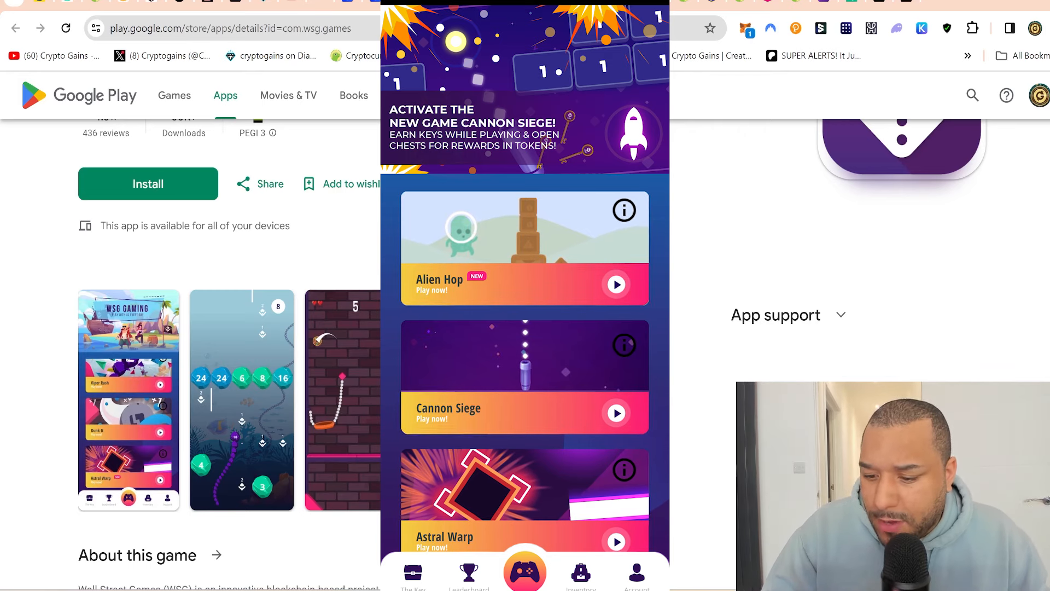
Launch Alien Hop, play two rounds, and return to the games list
{"action": "scroll", "scroll_direction": "down", "scroll_amount": 3}
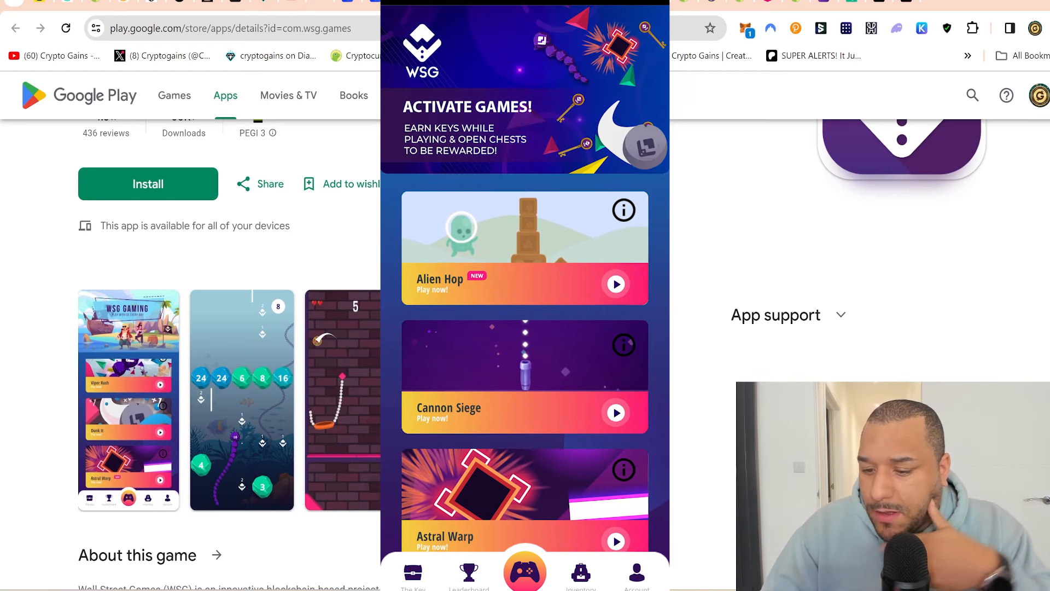
{"action": "left_click", "coordinate": [614, 283]}
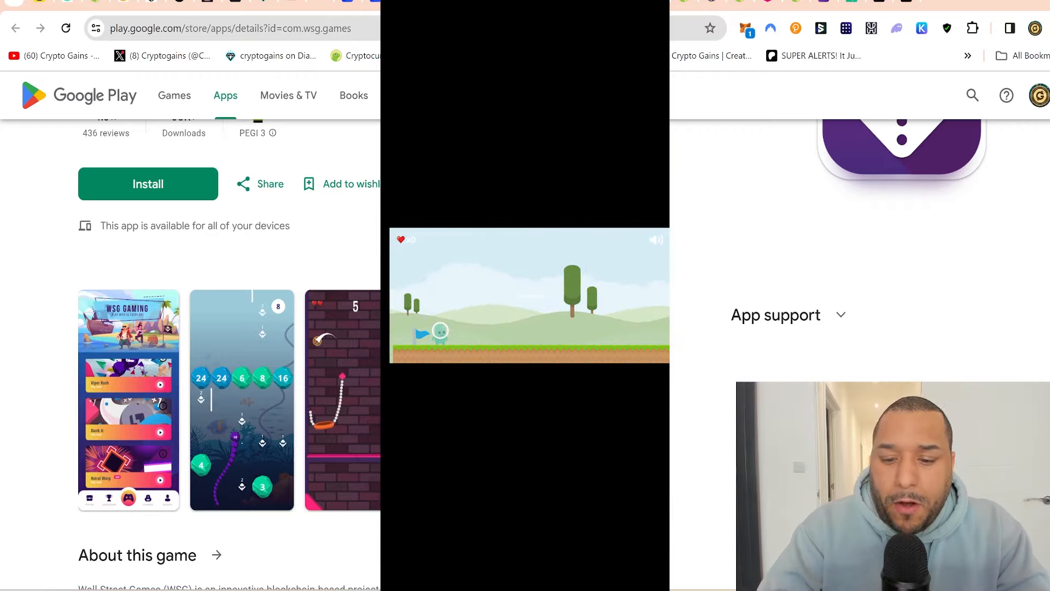
{"action": "left_click", "coordinate": [528, 295]}
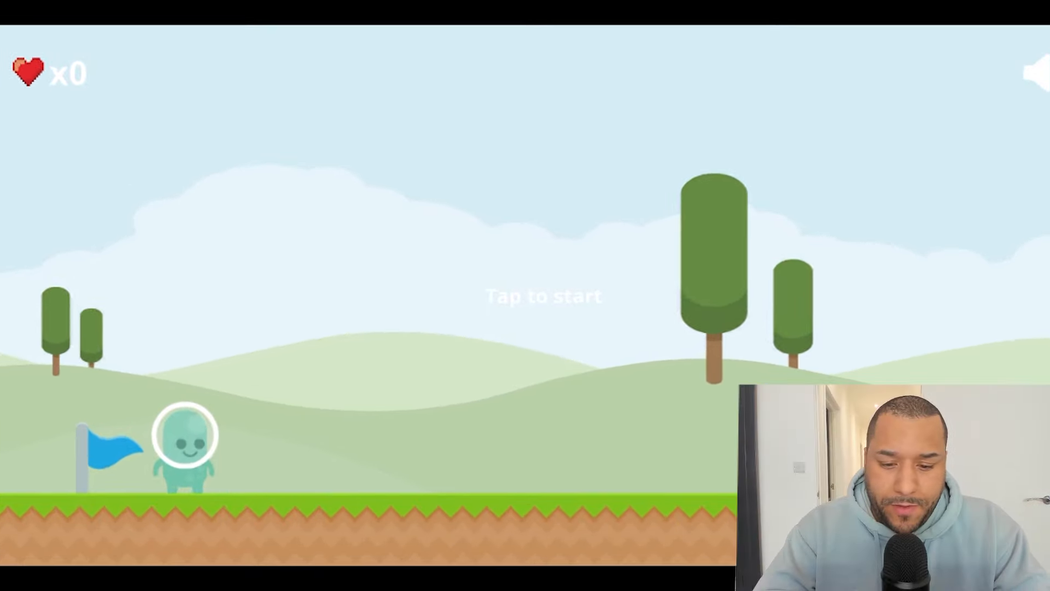
{"action": "left_click", "coordinate": [543, 295]}
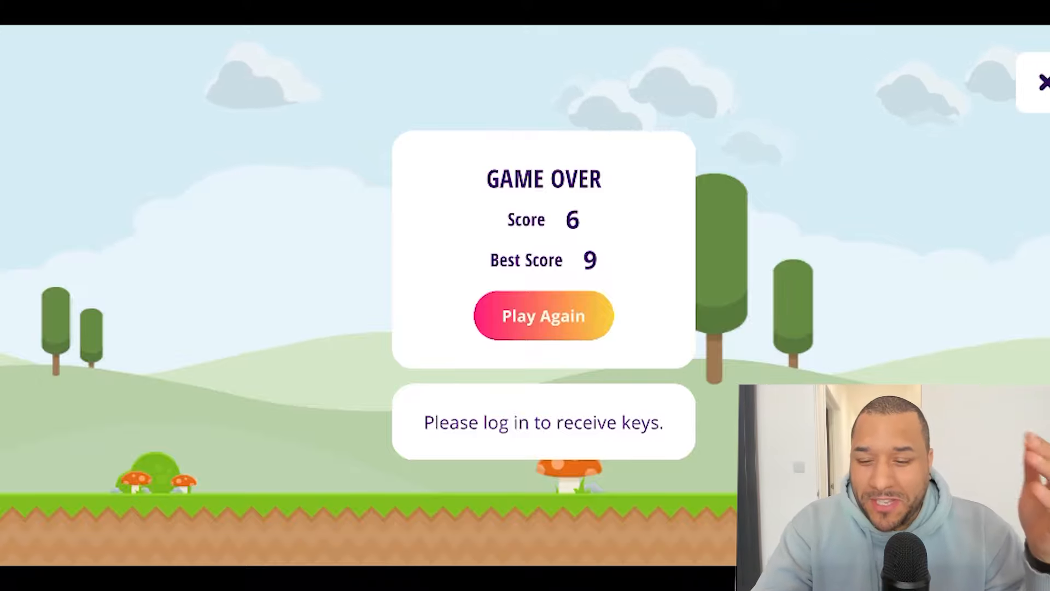
{"action": "left_click", "coordinate": [543, 316]}
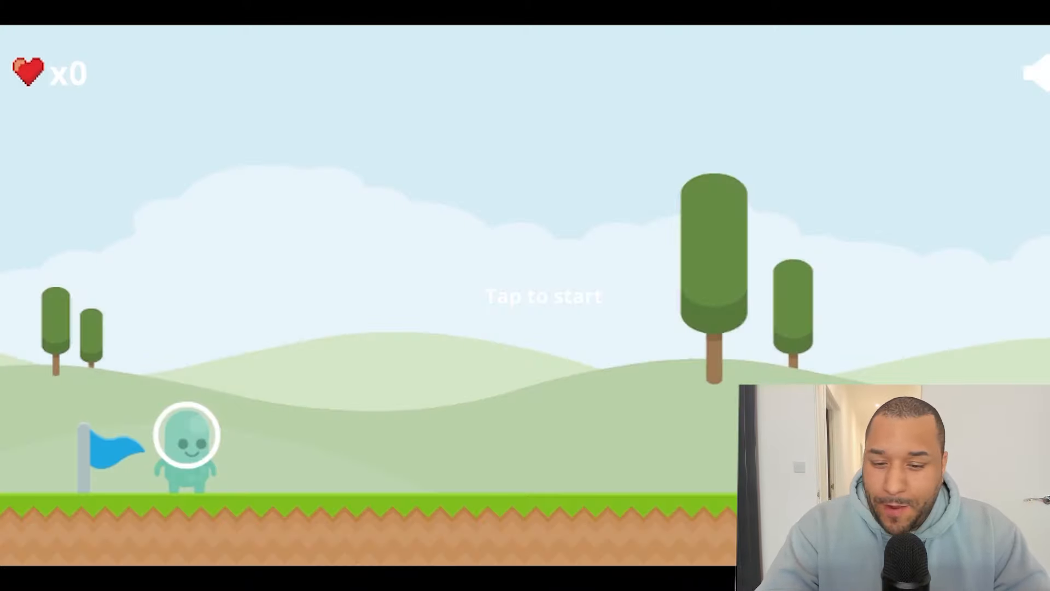
{"action": "left_click", "coordinate": [543, 295]}
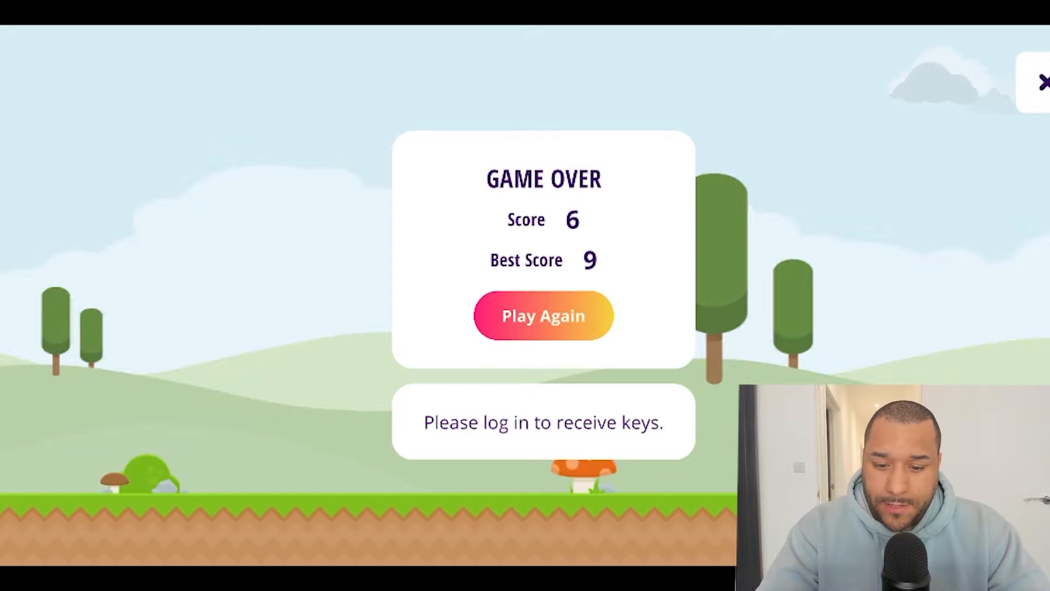
{"action": "left_click", "coordinate": [542, 316]}
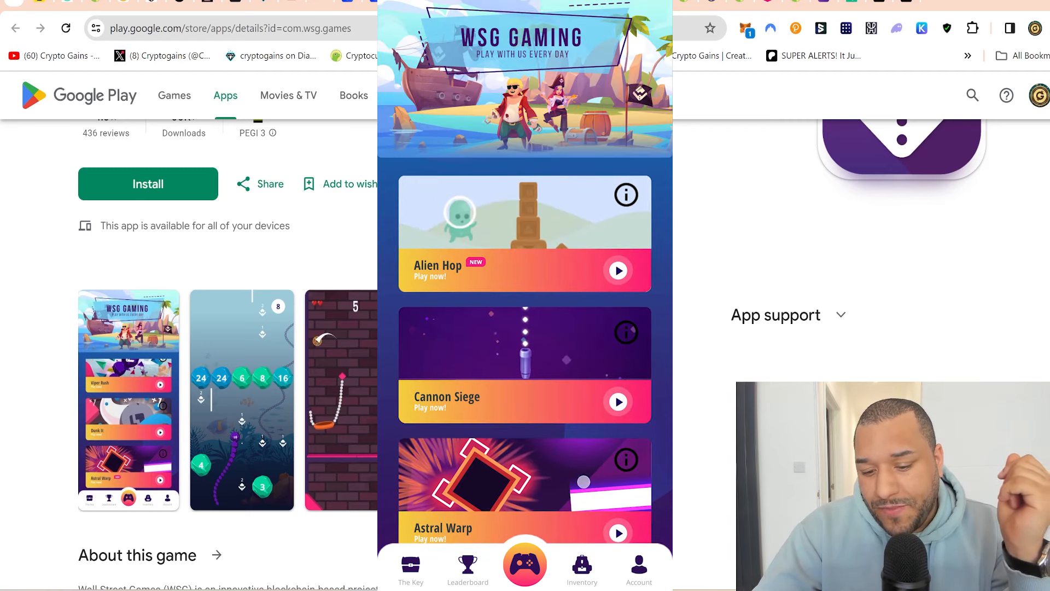
Relaunch Alien Hop and play further rounds after Game Over
{"action": "scroll", "scroll_direction": "down", "scroll_amount": 3}
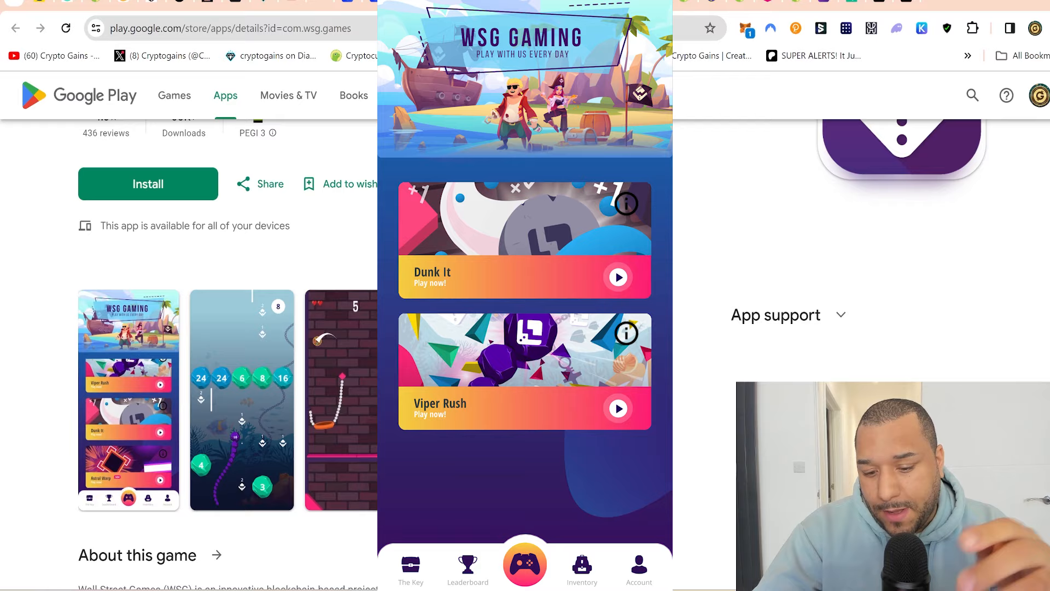
{"action": "left_click", "coordinate": [616, 277]}
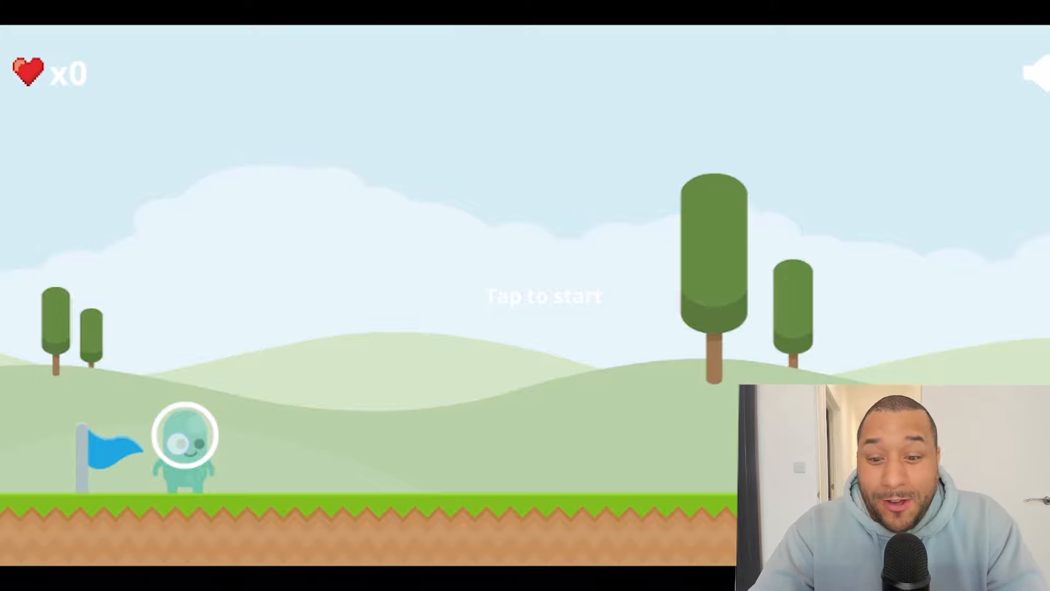
{"action": "left_click", "coordinate": [542, 295]}
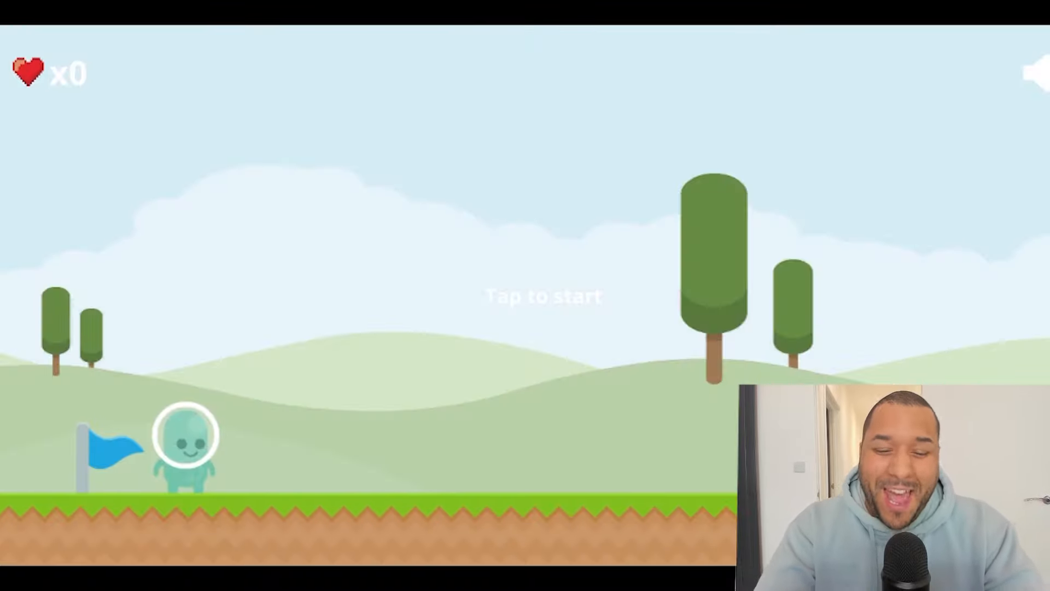
{"action": "left_click", "coordinate": [525, 296]}
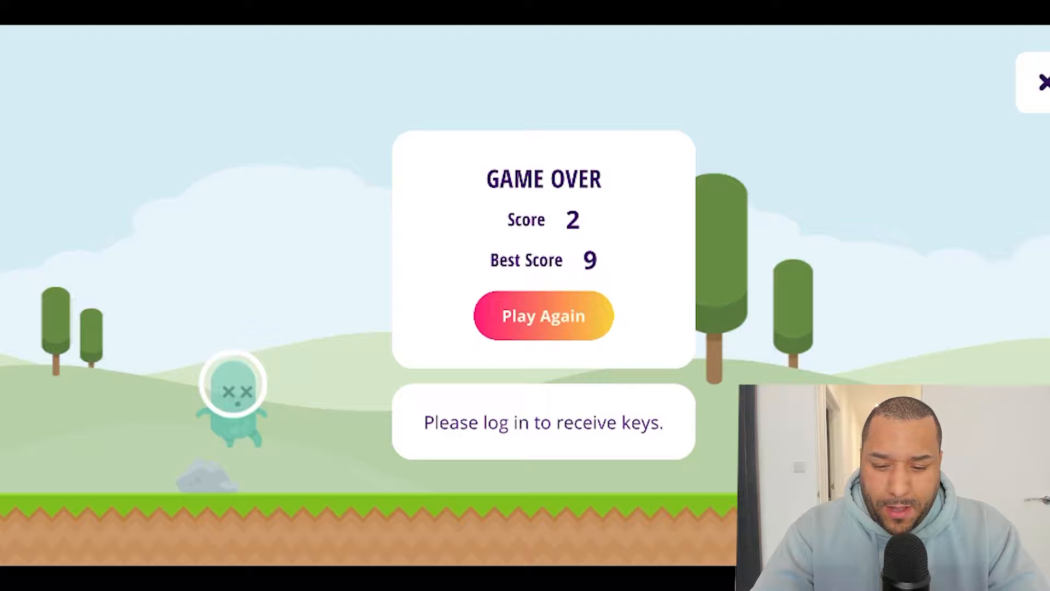
{"action": "left_click", "coordinate": [543, 316]}
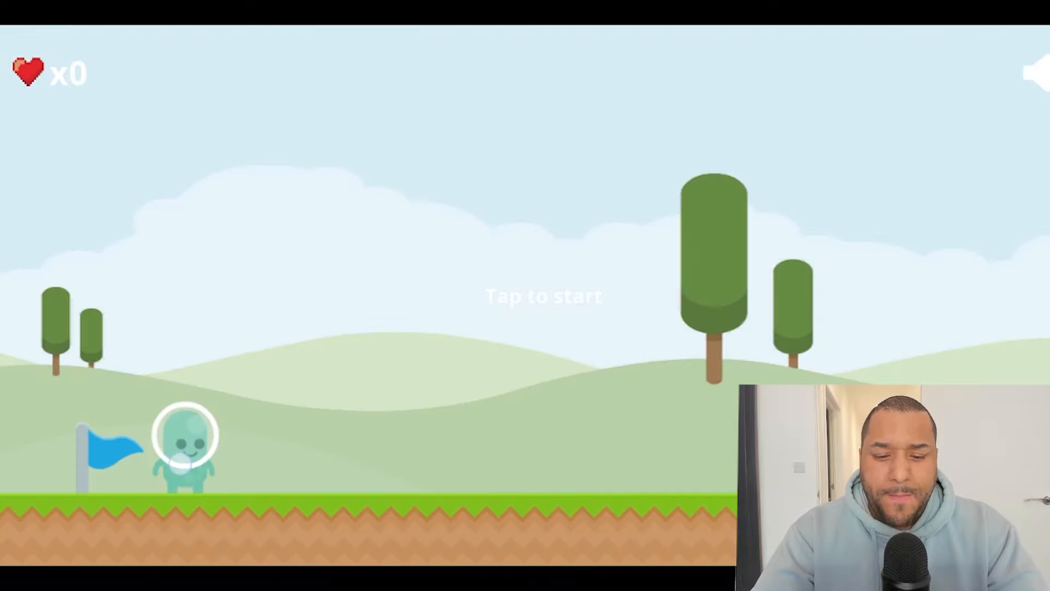
{"action": "left_click", "coordinate": [543, 296]}
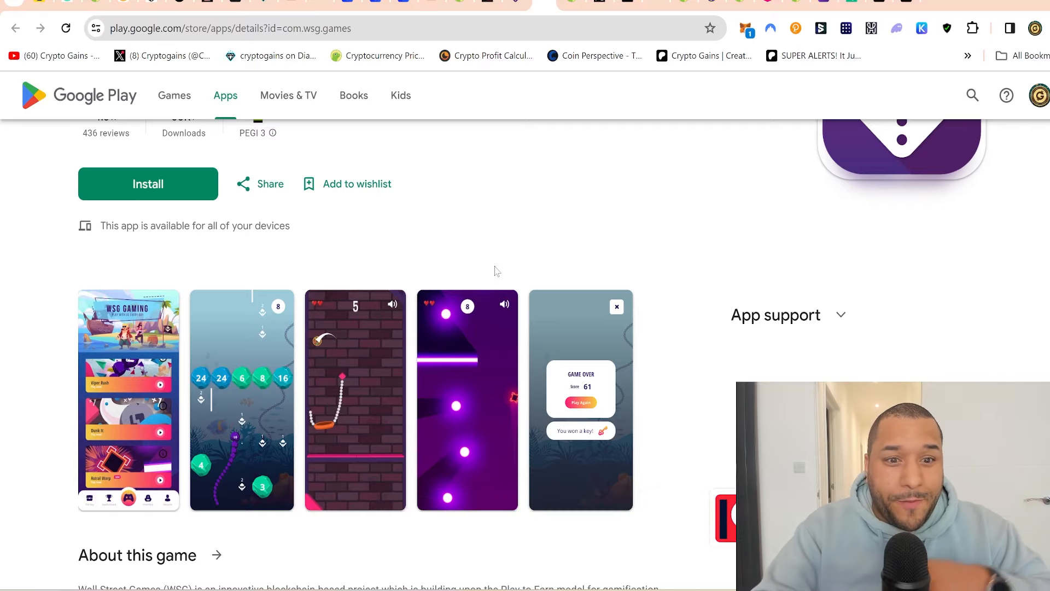
Scroll past wsg.gg's Google Play, App Store and APK buttons to the staking banner and Partners
{"action": "scroll", "scroll_direction": "up", "scroll_amount": 3}
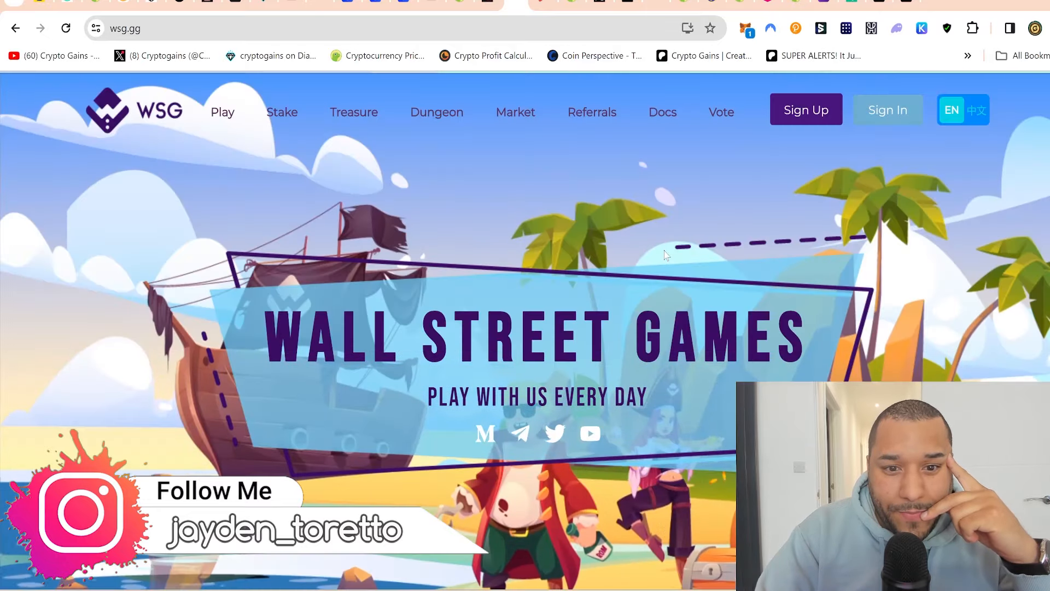
{"action": "scroll", "scroll_direction": "down", "scroll_amount": 3}
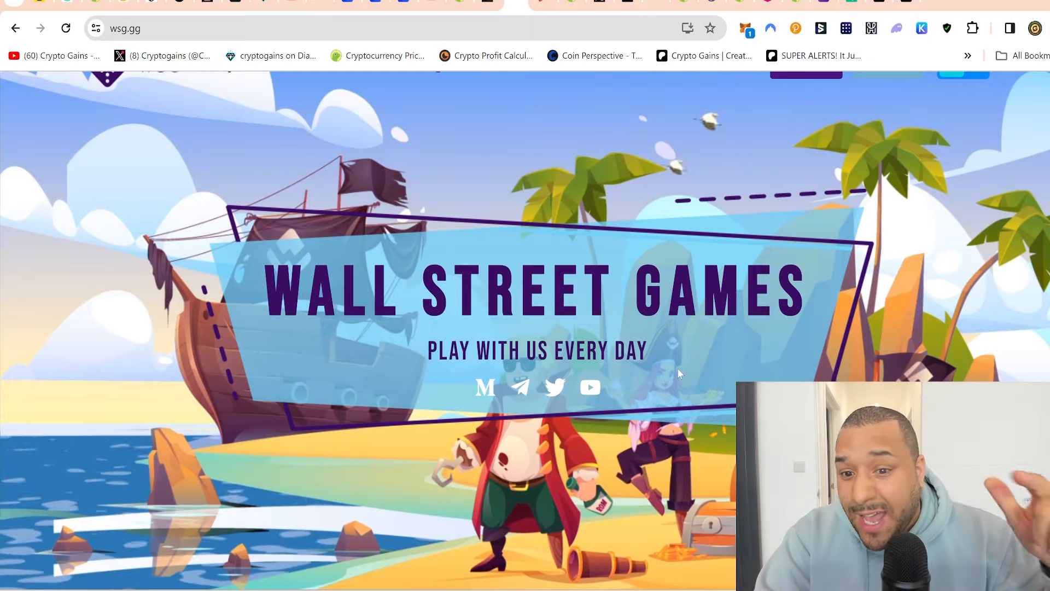
{"action": "scroll", "scroll_direction": "down", "scroll_amount": 3}
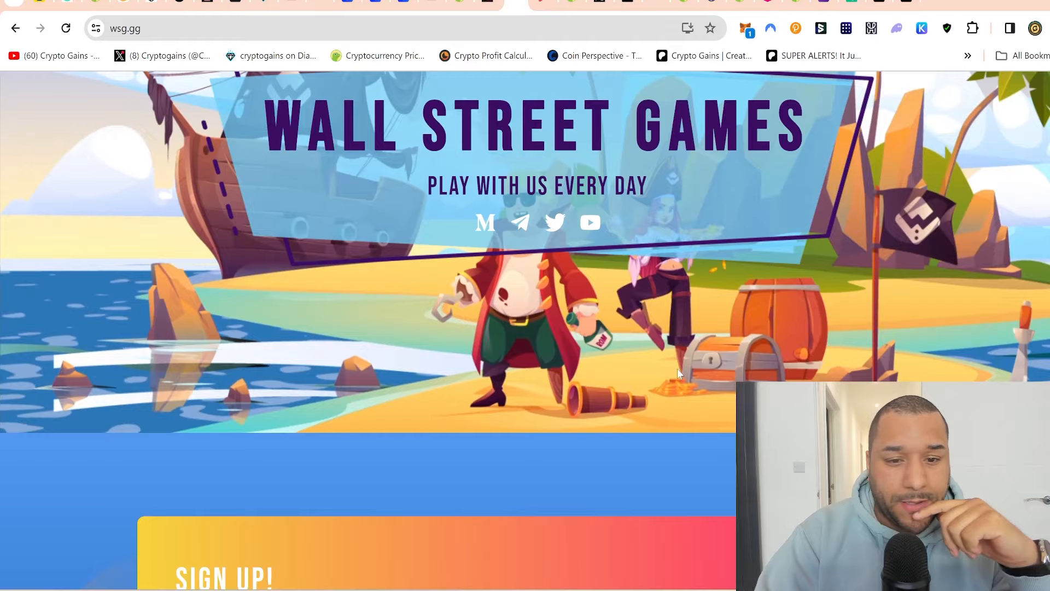
{"action": "scroll", "scroll_direction": "down", "scroll_amount": 3}
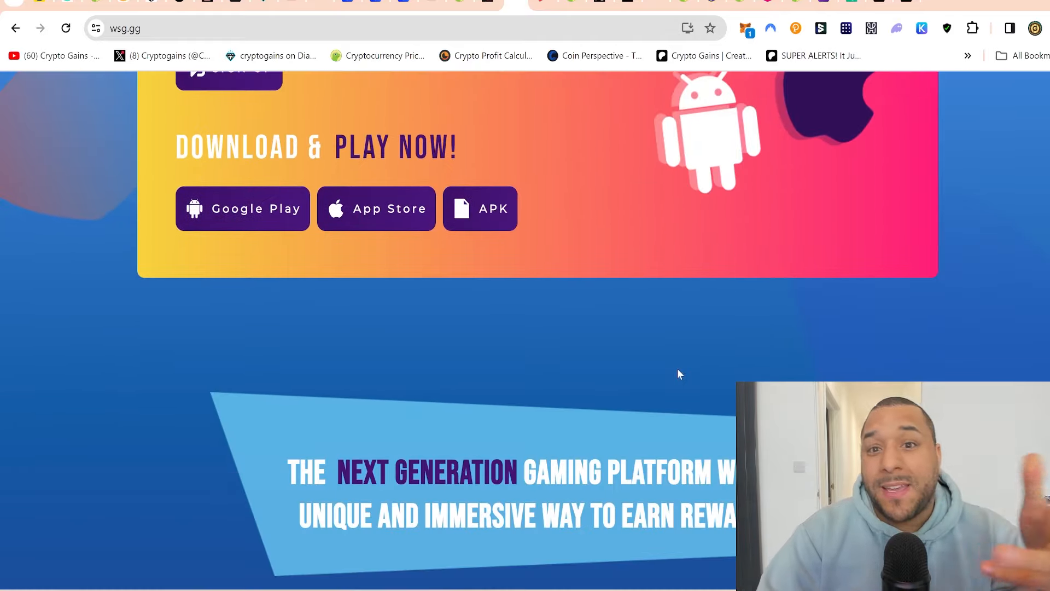
{"action": "scroll", "scroll_direction": "up", "scroll_amount": 3}
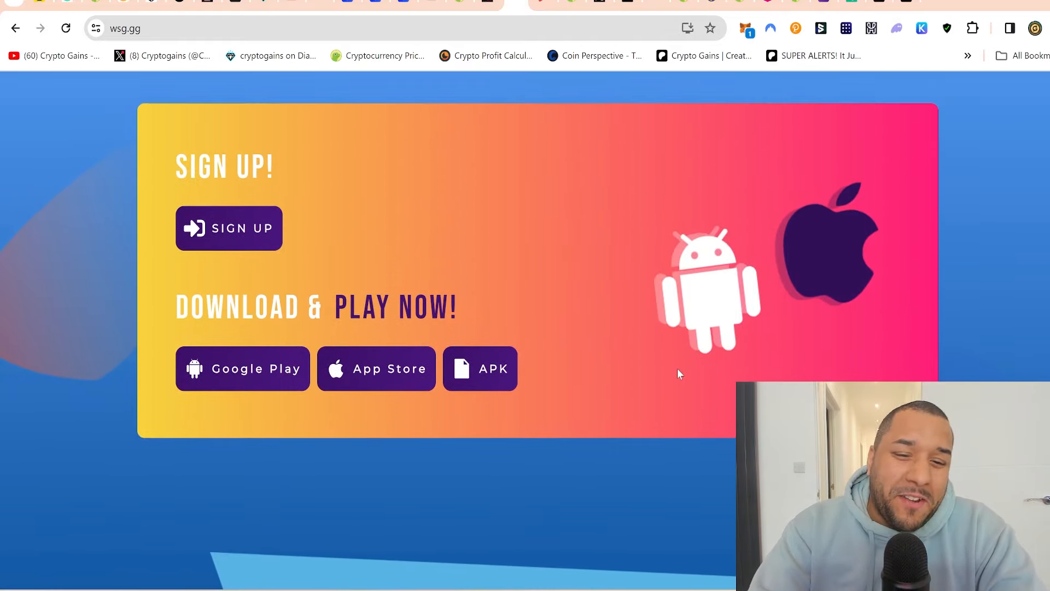
{"action": "scroll", "scroll_direction": "down", "scroll_amount": 3}
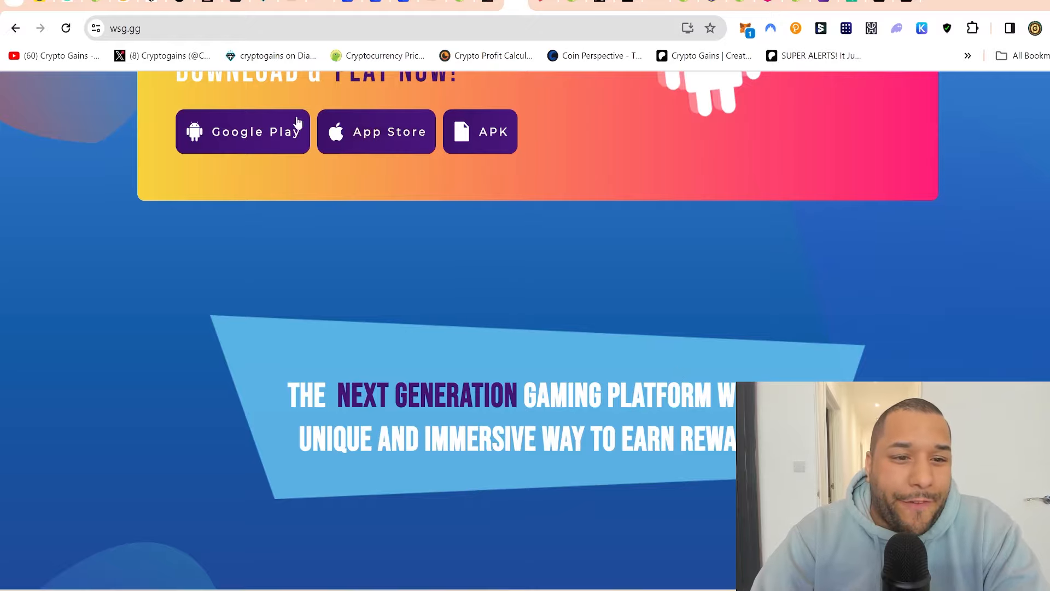
{"action": "scroll", "scroll_direction": "down", "scroll_amount": 3}
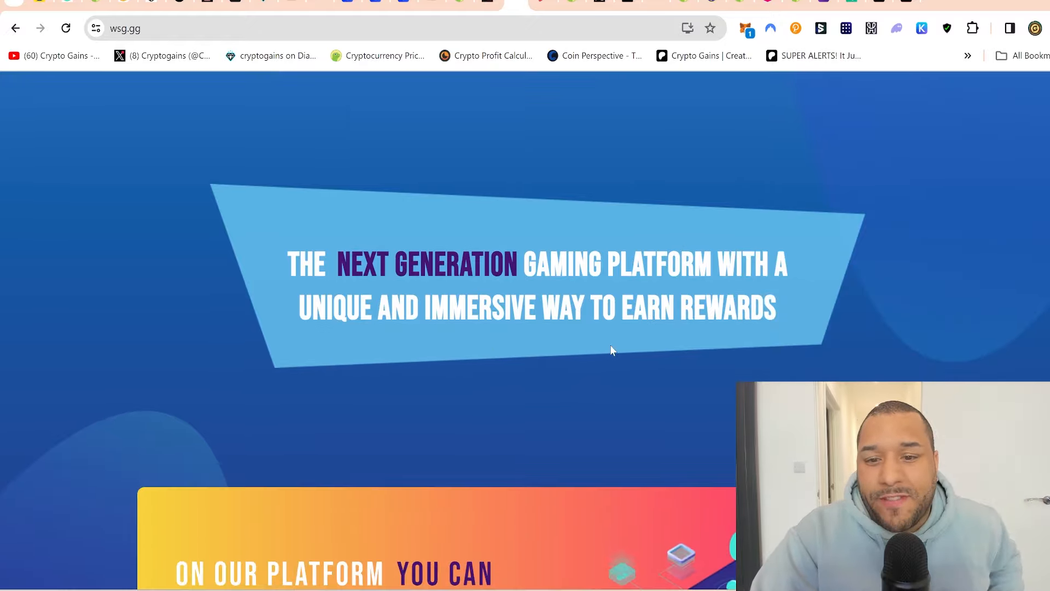
{"action": "scroll", "scroll_direction": "down", "scroll_amount": 3}
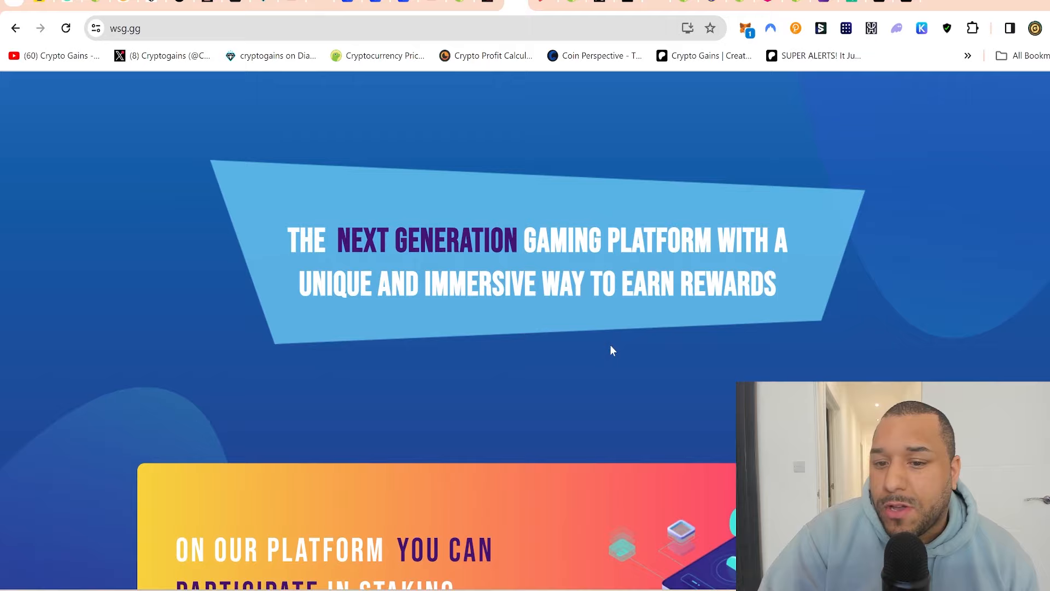
{"action": "scroll", "scroll_direction": "down", "scroll_amount": 3}
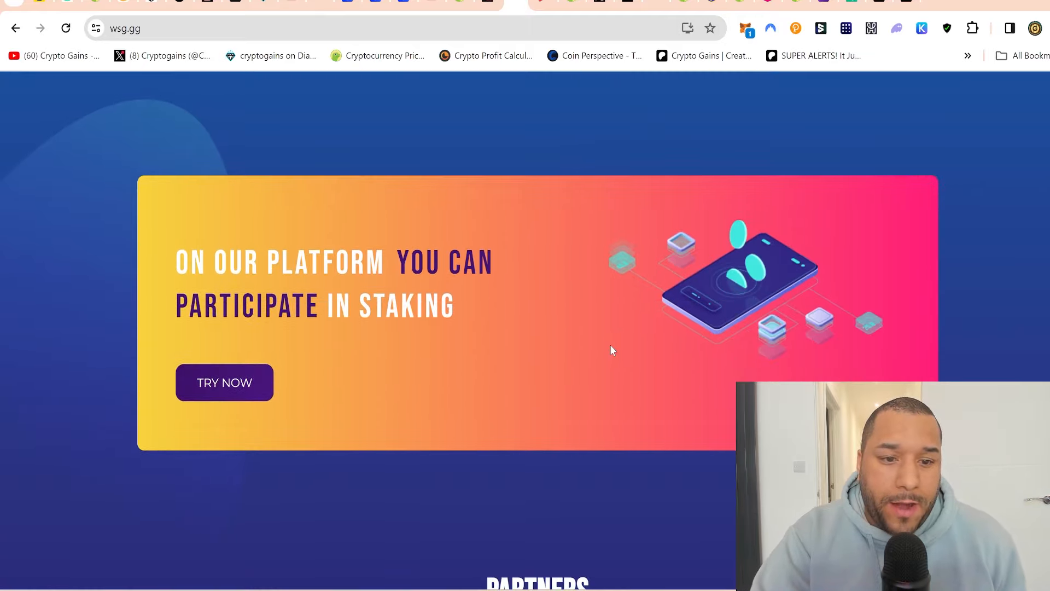
{"action": "scroll", "scroll_direction": "down", "scroll_amount": 3}
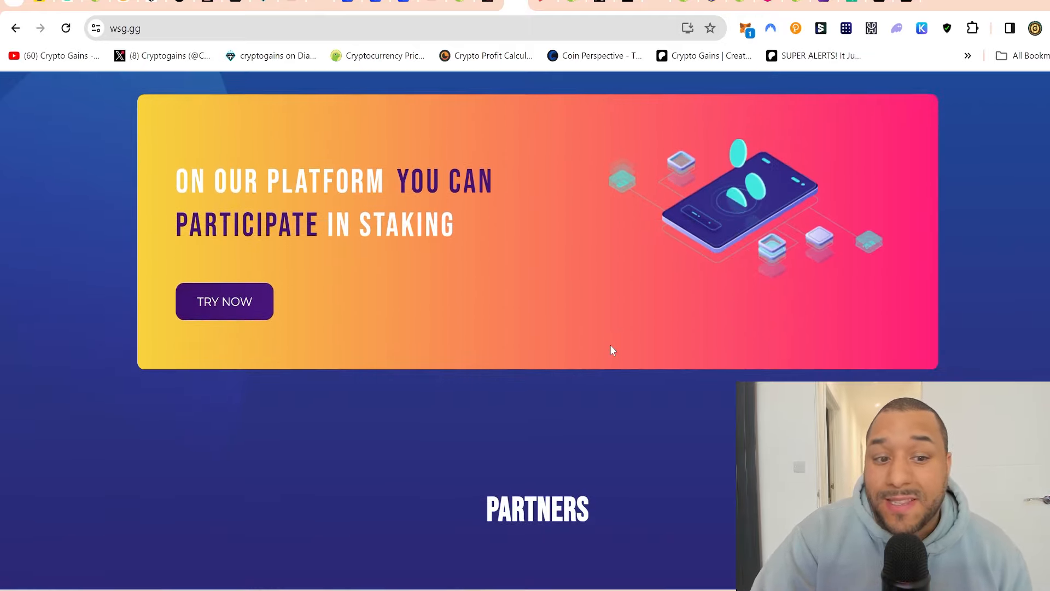
{"action": "scroll", "scroll_direction": "down", "scroll_amount": 3}
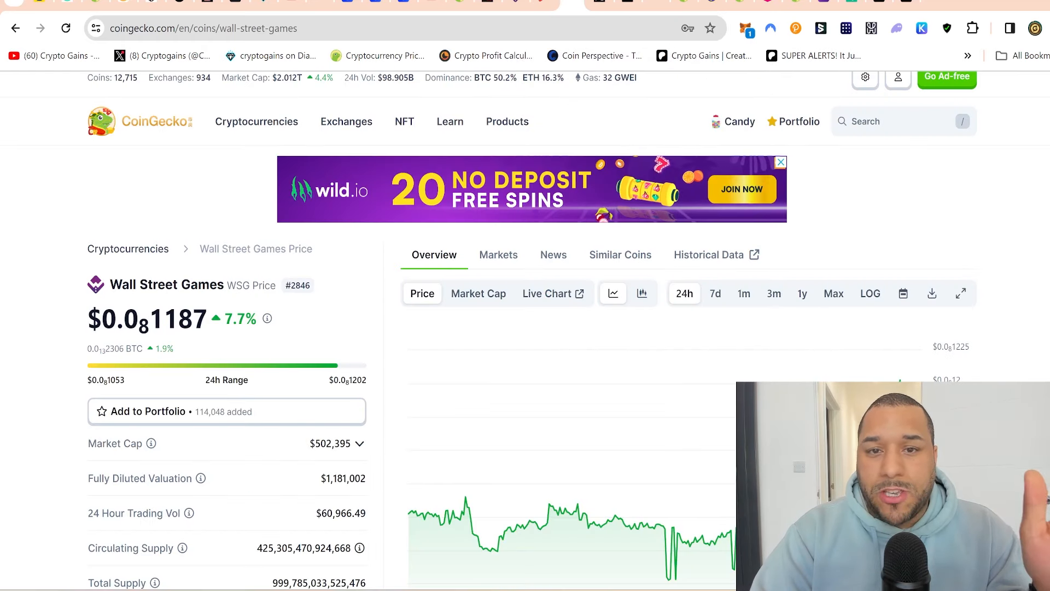
{"action": "scroll", "scroll_direction": "down", "scroll_amount": 3}
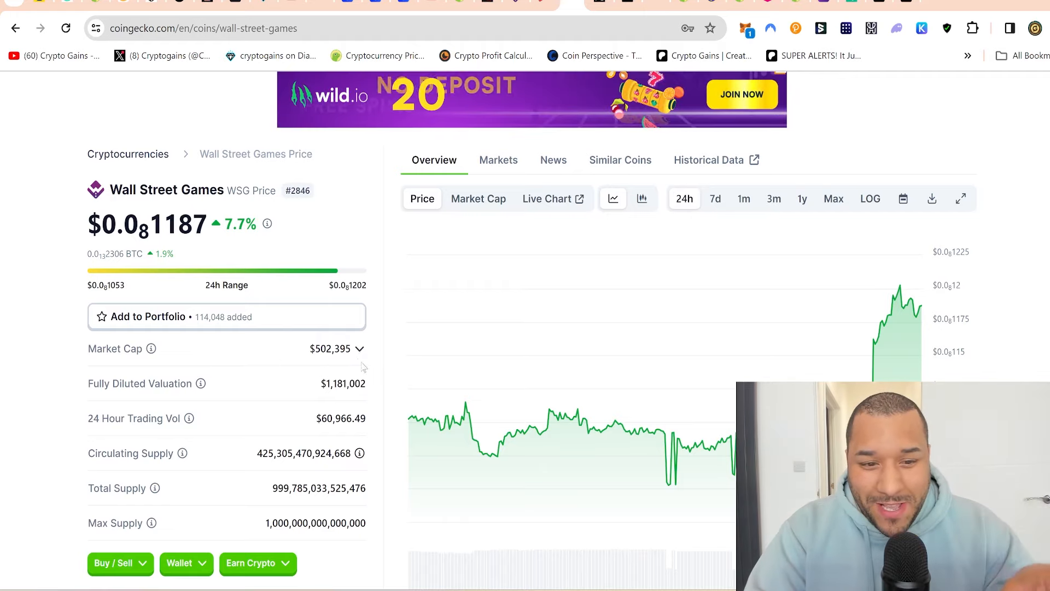
{"action": "double_click", "coordinate": [332, 348]}
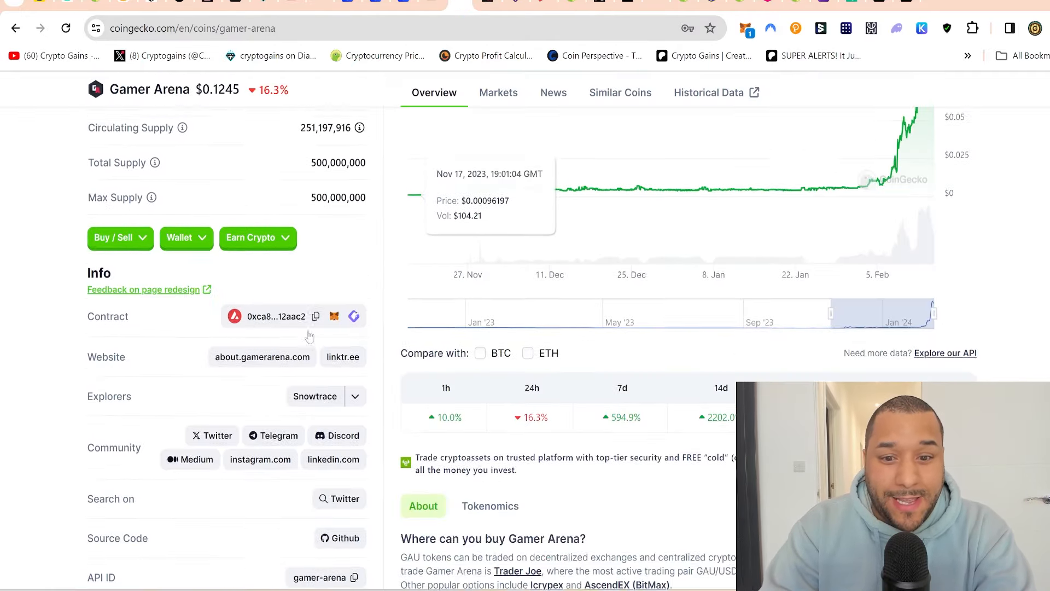
{"action": "scroll", "scroll_direction": "up", "scroll_amount": 3}
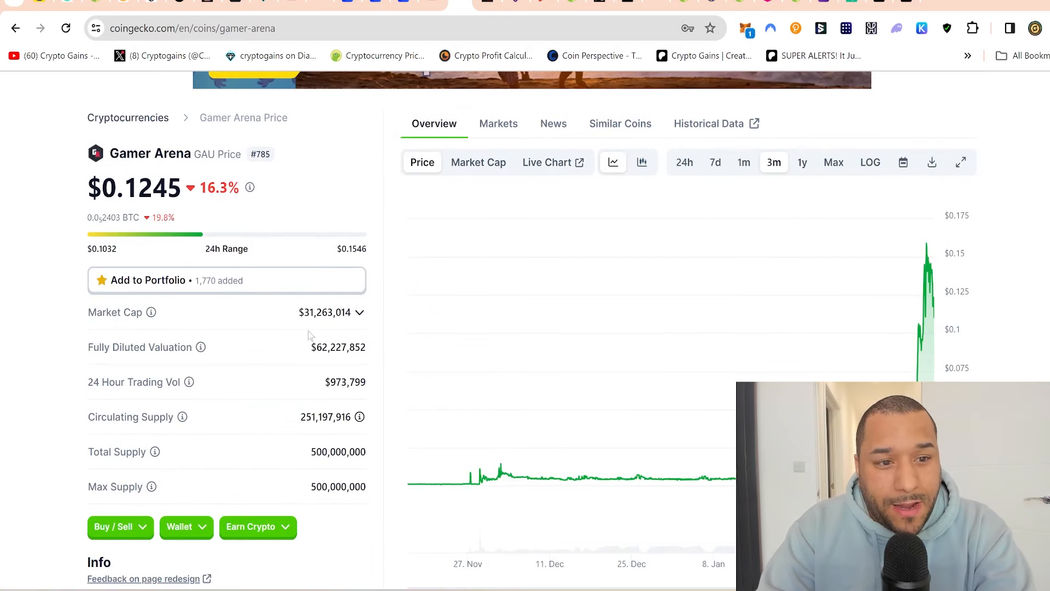
{"action": "scroll", "scroll_direction": "down", "scroll_amount": 3}
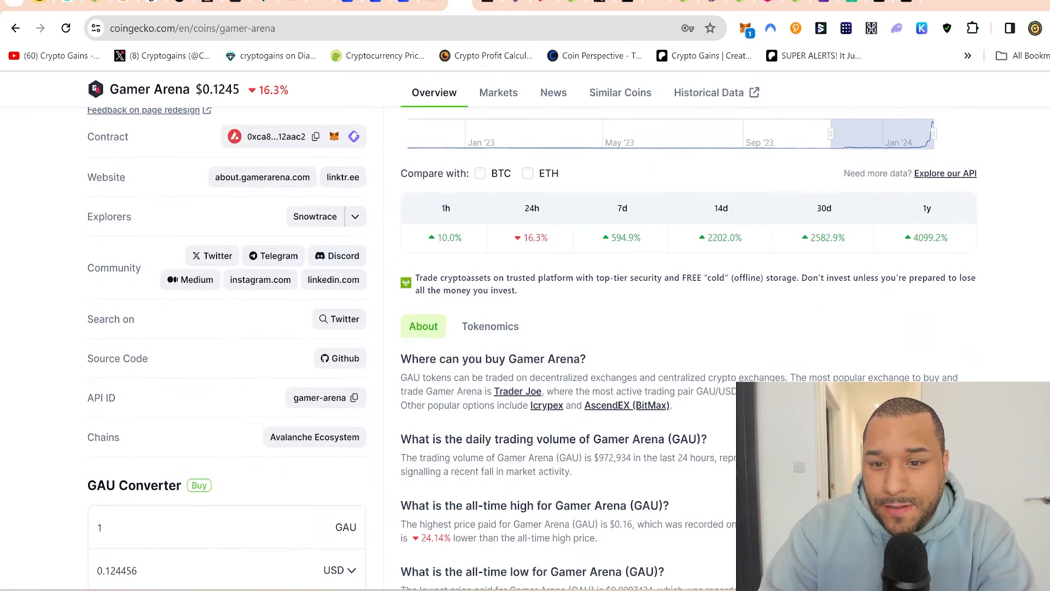
{"action": "double_click", "coordinate": [622, 238]}
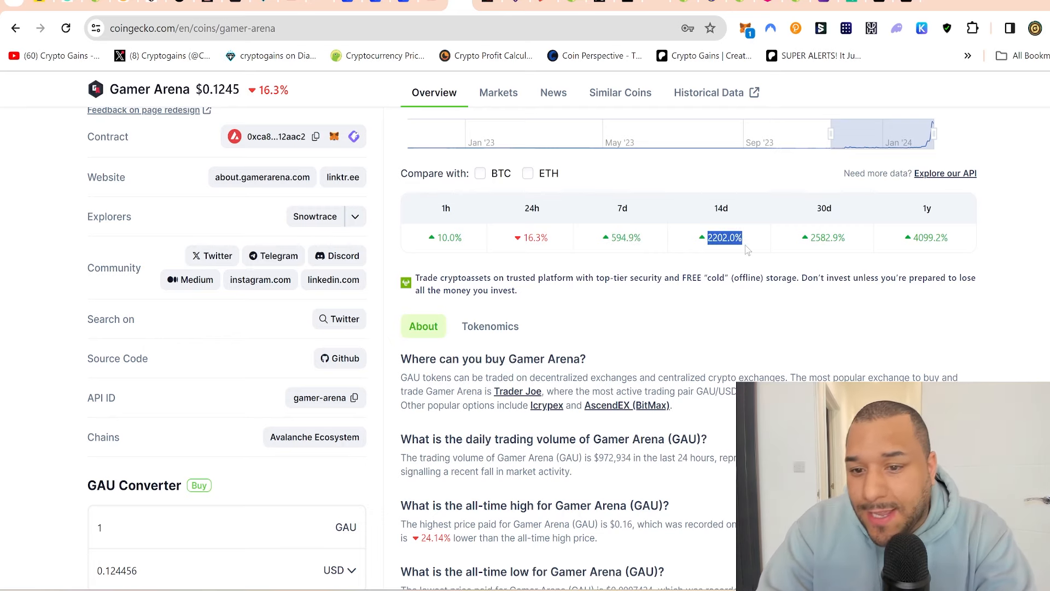
{"action": "scroll", "scroll_direction": "up", "scroll_amount": 3}
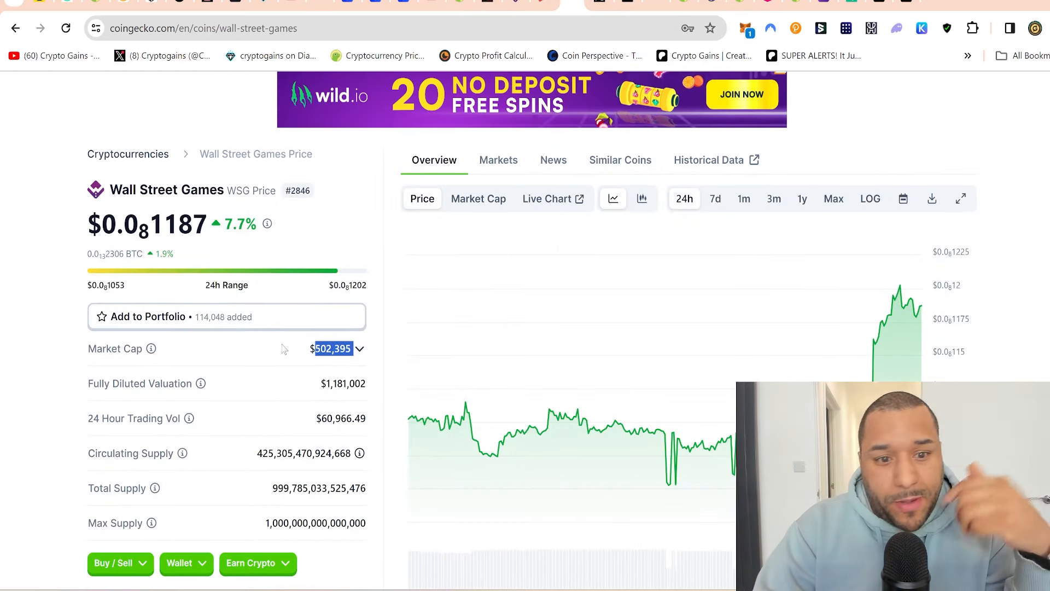
Scroll to WSG's max supply and the converter showing 2,000,000 WSG ≈ 0.002374 USD
{"action": "scroll", "scroll_direction": "down", "scroll_amount": 3}
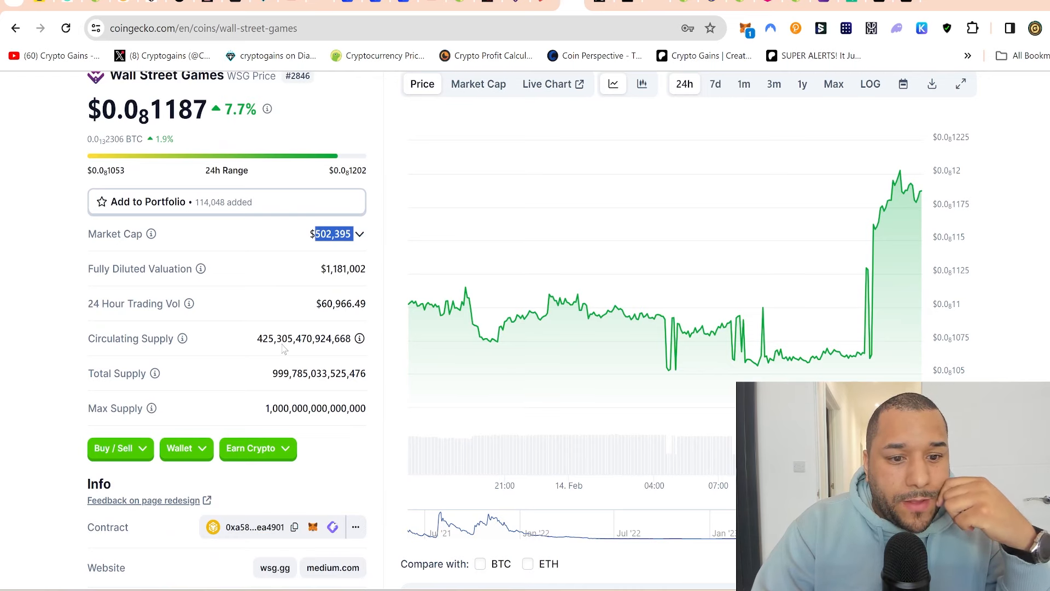
{"action": "scroll", "scroll_direction": "down", "scroll_amount": 3}
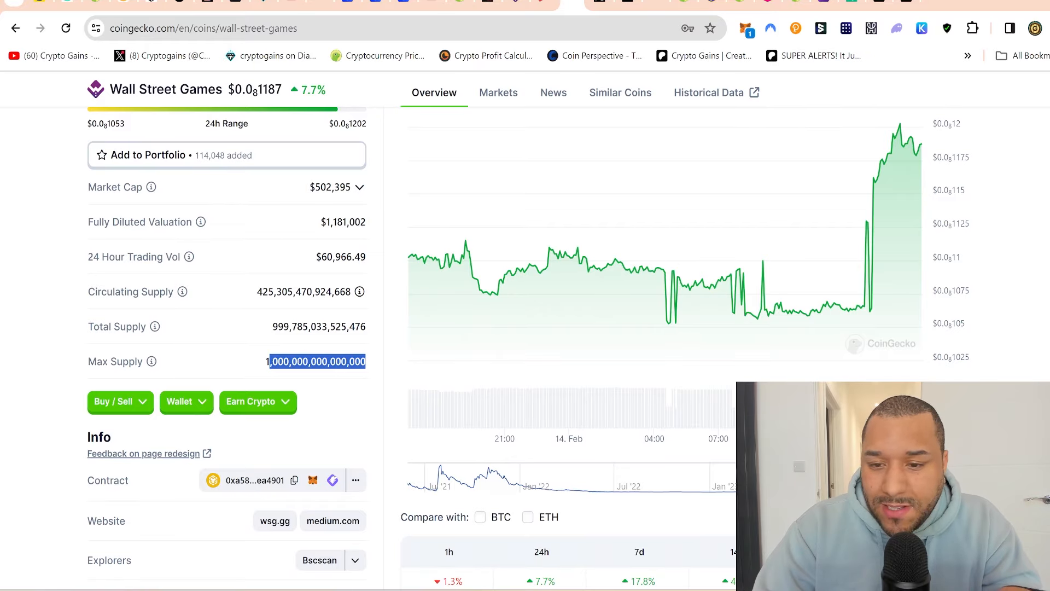
{"action": "scroll", "scroll_direction": "down", "scroll_amount": 3}
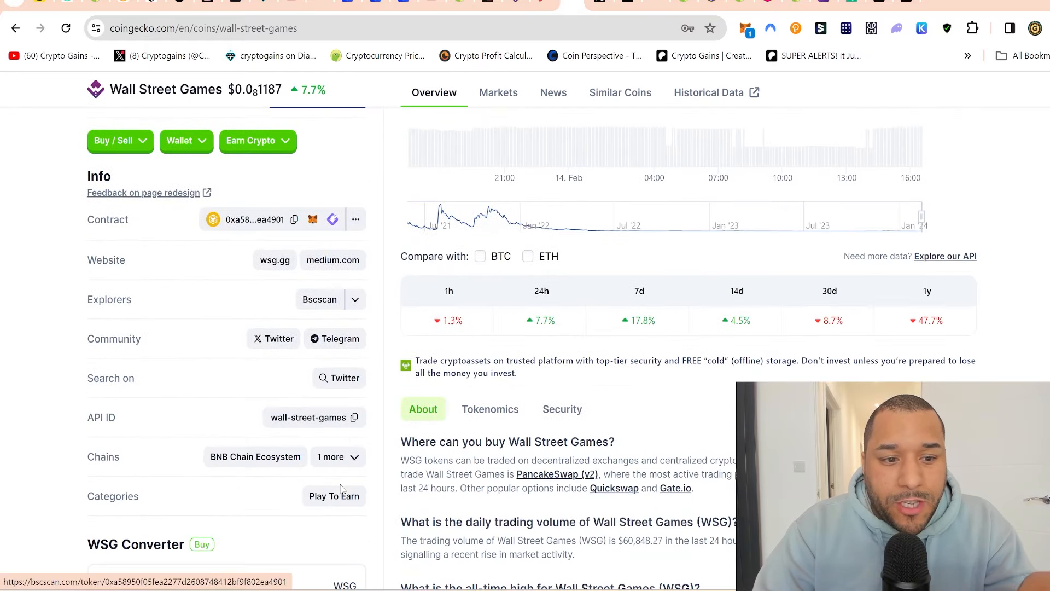
{"action": "scroll", "scroll_direction": "down", "scroll_amount": 3}
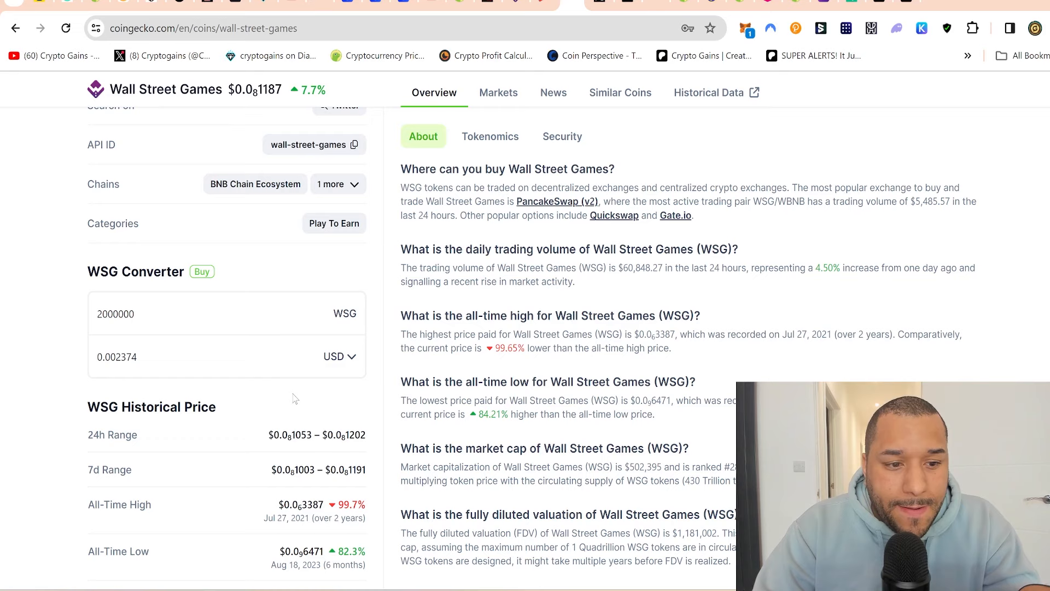
{"action": "scroll", "scroll_direction": "down", "scroll_amount": 3}
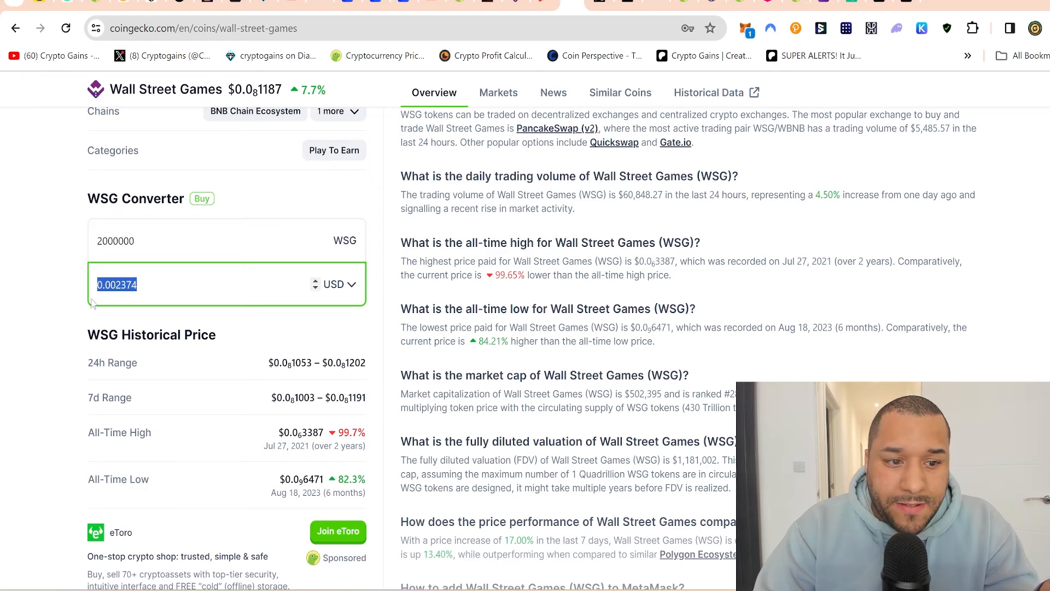
{"action": "scroll", "scroll_direction": "up", "scroll_amount": 3}
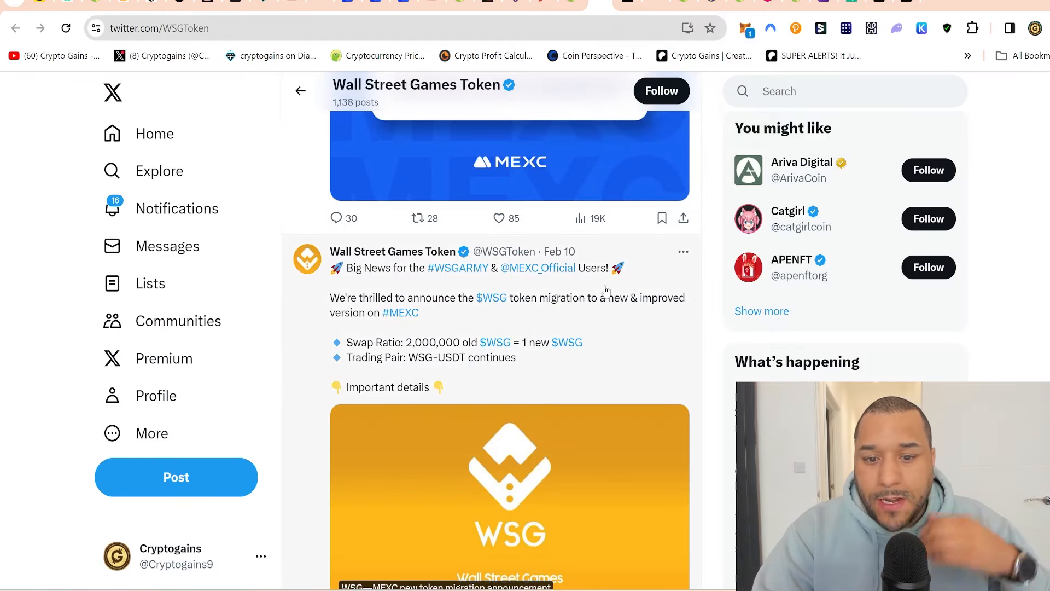
Read WSGToken's migration posts, the pinned airdrop-transfer tweet and the profile header
{"action": "scroll", "scroll_direction": "up", "scroll_amount": 3}
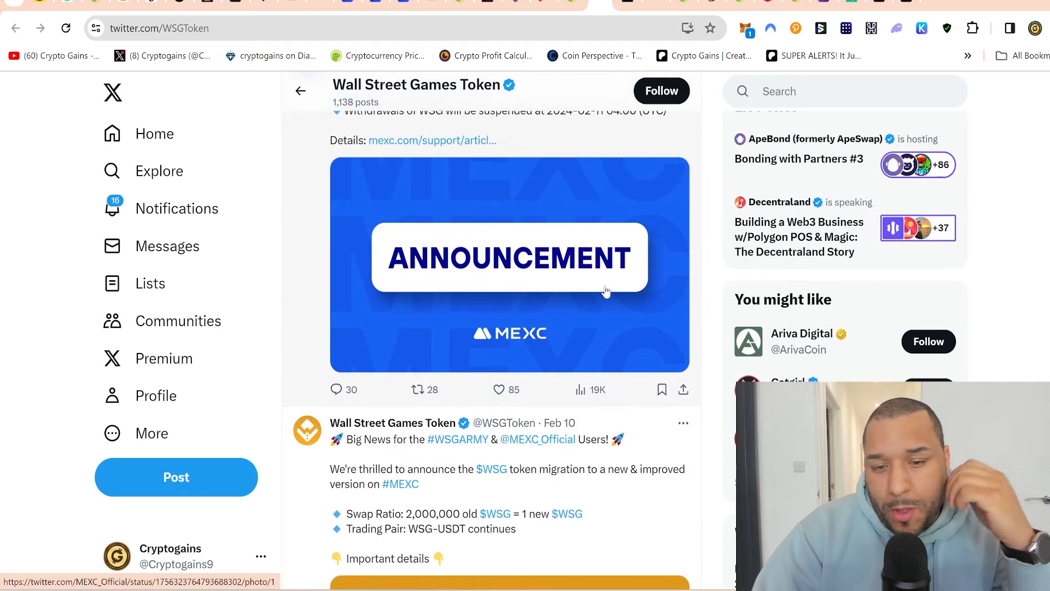
{"action": "scroll", "scroll_direction": "up", "scroll_amount": 3}
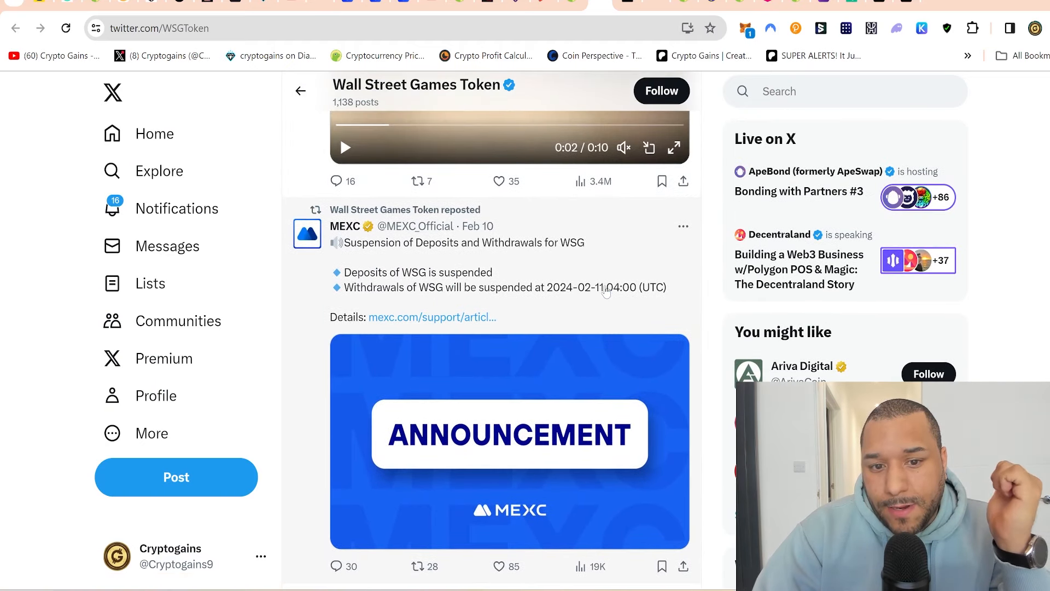
{"action": "scroll", "scroll_direction": "down", "scroll_amount": 3}
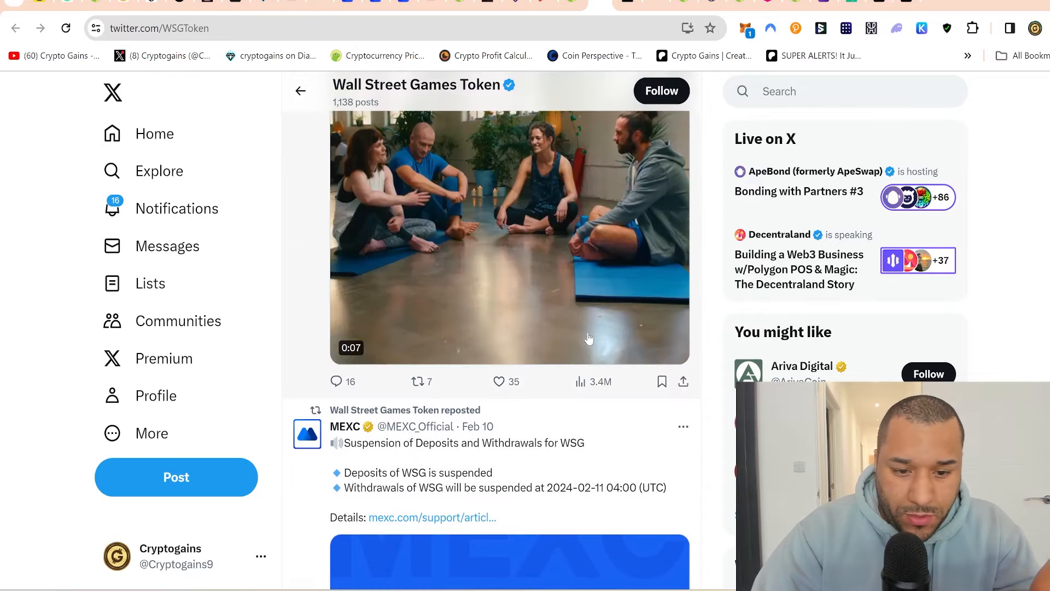
{"action": "scroll", "scroll_direction": "down", "scroll_amount": 3}
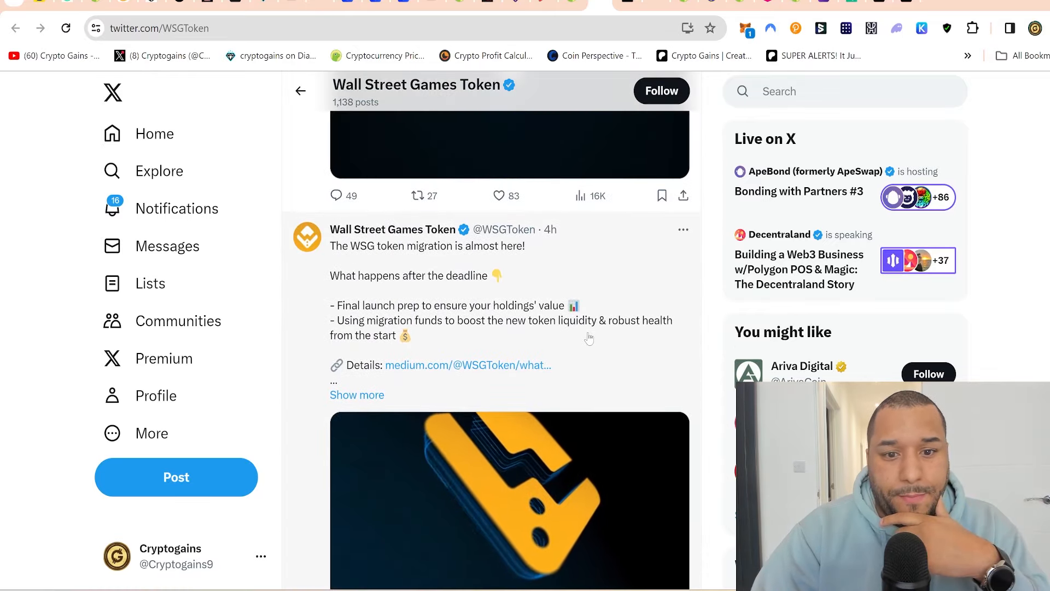
{"action": "scroll", "scroll_direction": "down", "scroll_amount": 3}
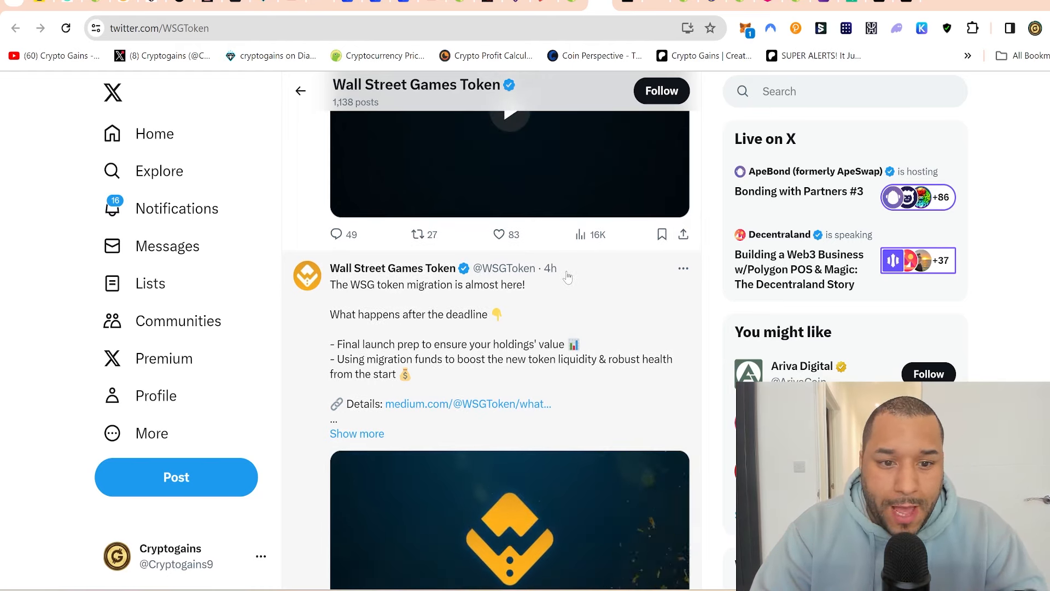
{"action": "mouse_move", "coordinate": [402, 331]}
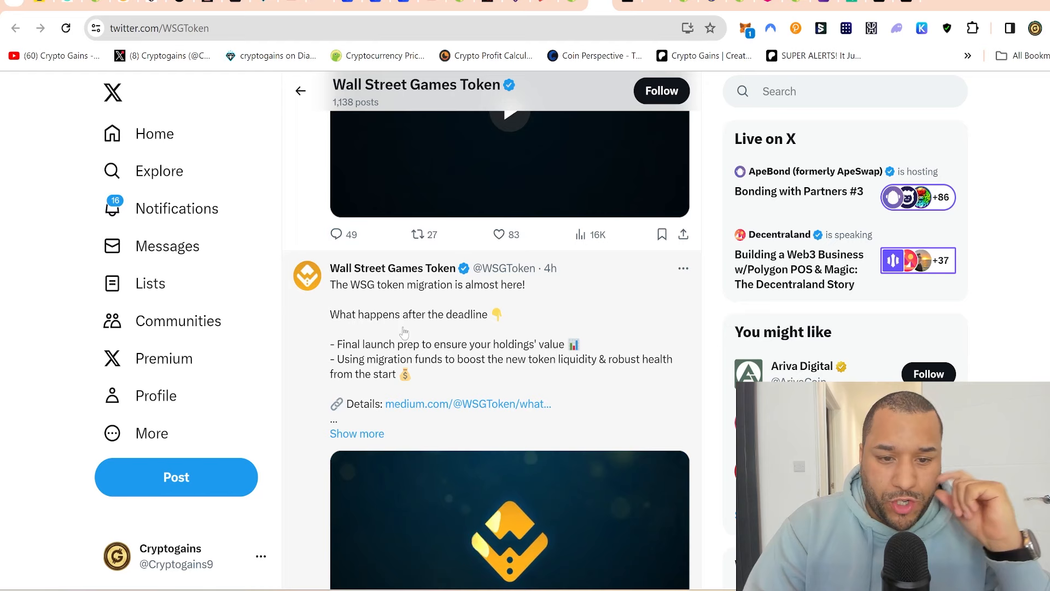
{"action": "scroll", "scroll_direction": "down", "scroll_amount": 3}
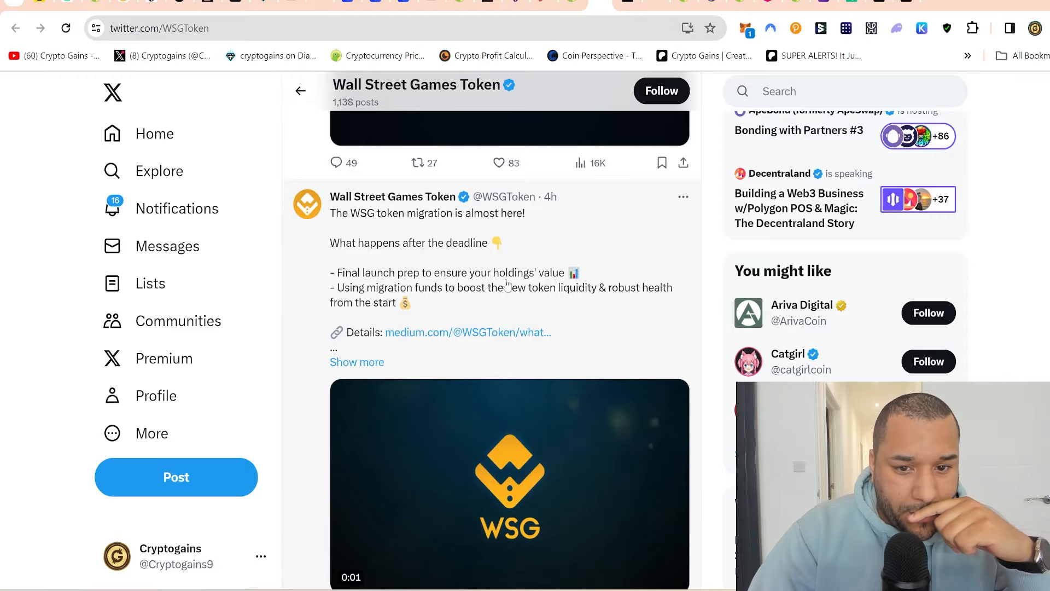
{"action": "scroll", "scroll_direction": "up", "scroll_amount": 3}
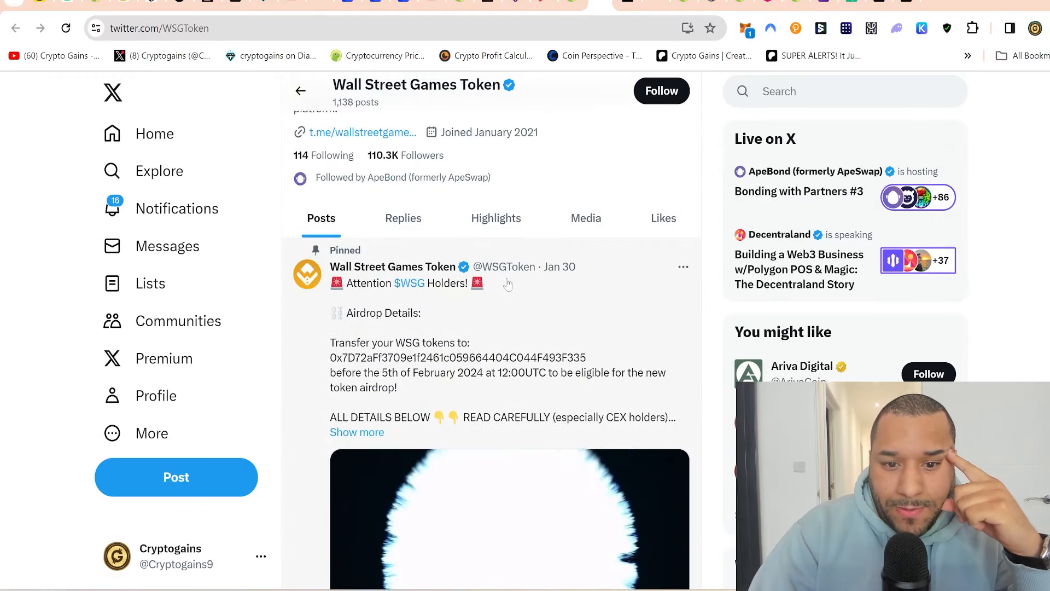
{"action": "scroll", "scroll_direction": "up", "scroll_amount": 3}
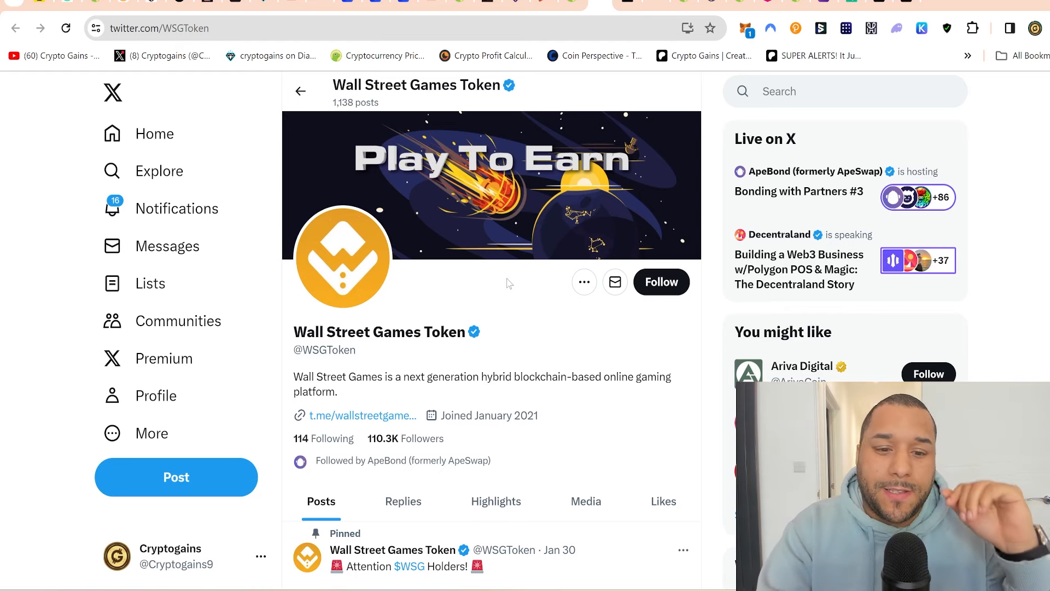
{"action": "scroll", "scroll_direction": "down", "scroll_amount": 3}
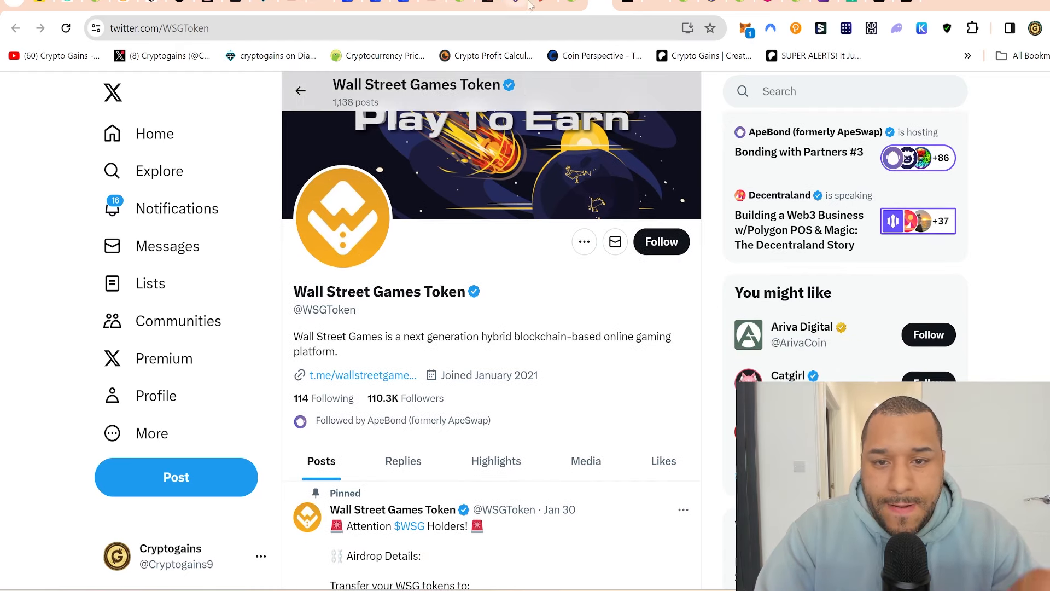
{"action": "mouse_move", "coordinate": [569, 6]}
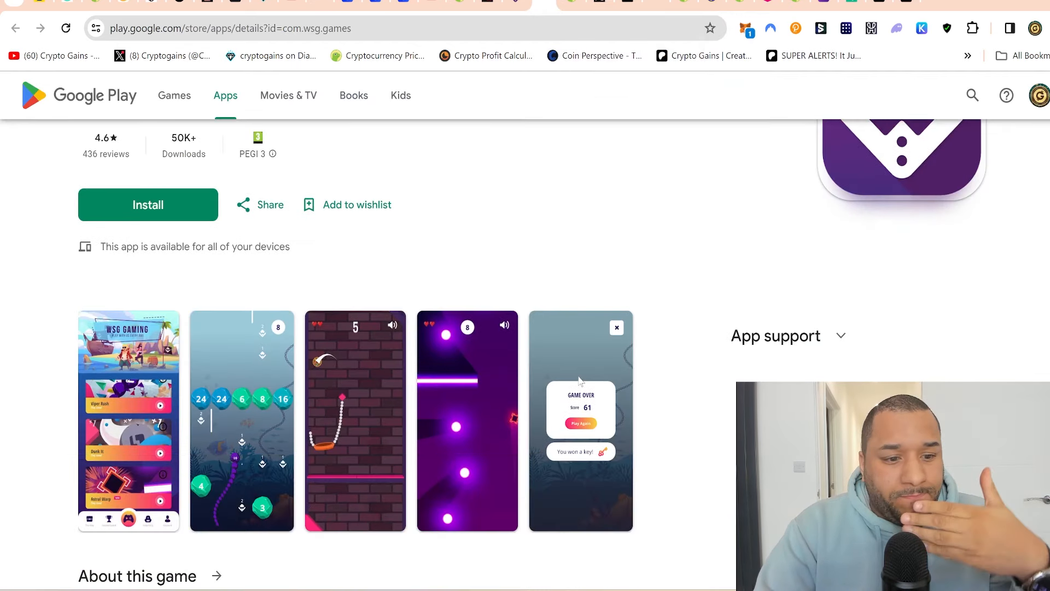
{"action": "scroll", "scroll_direction": "down", "scroll_amount": 3}
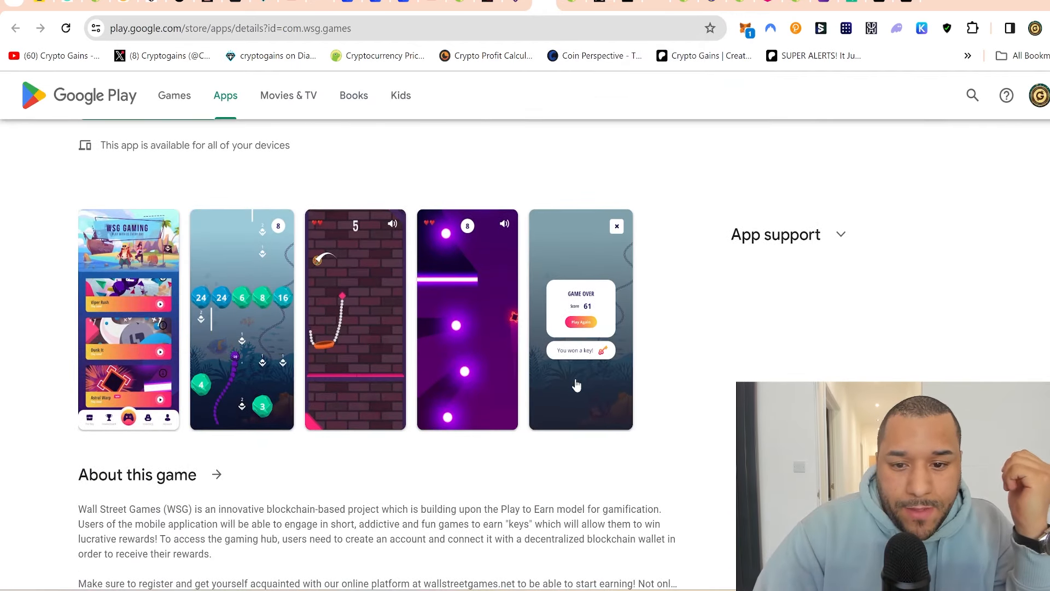
{"action": "left_click", "coordinate": [241, 319]}
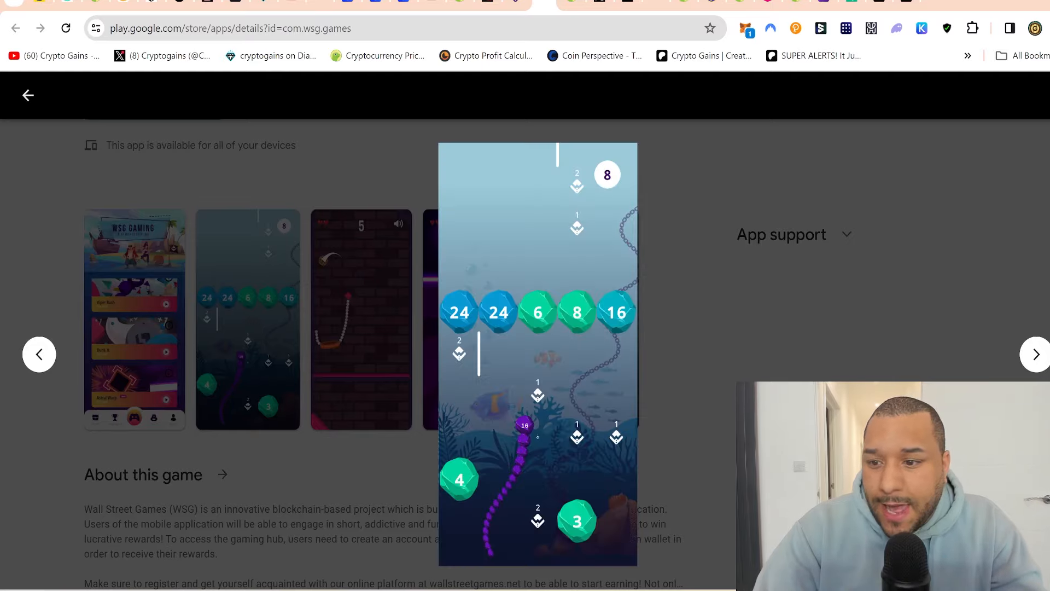
{"action": "left_click", "coordinate": [1035, 354]}
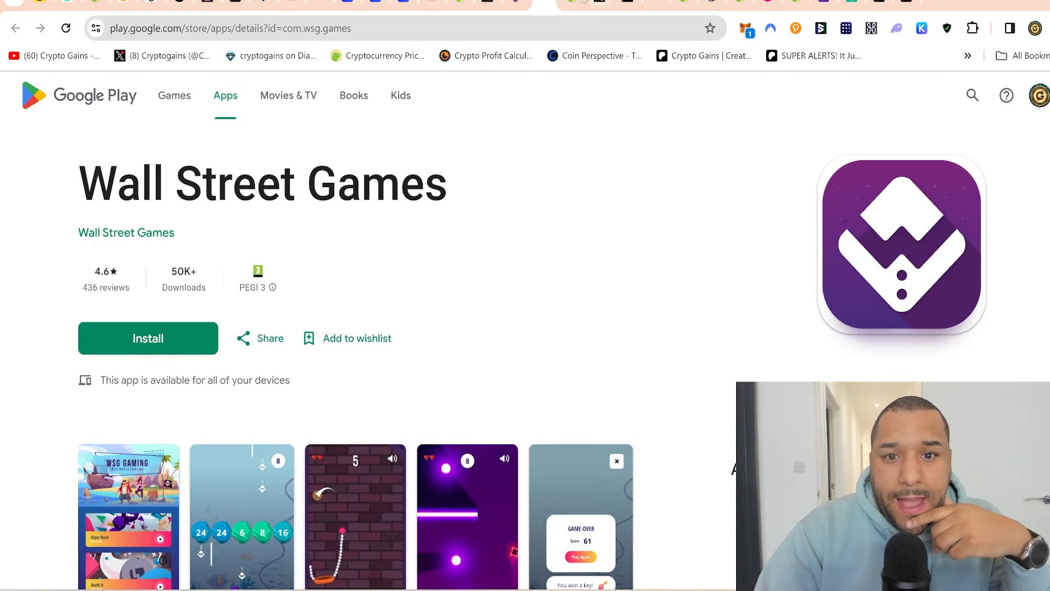
{"action": "mouse_move", "coordinate": [573, 3]}
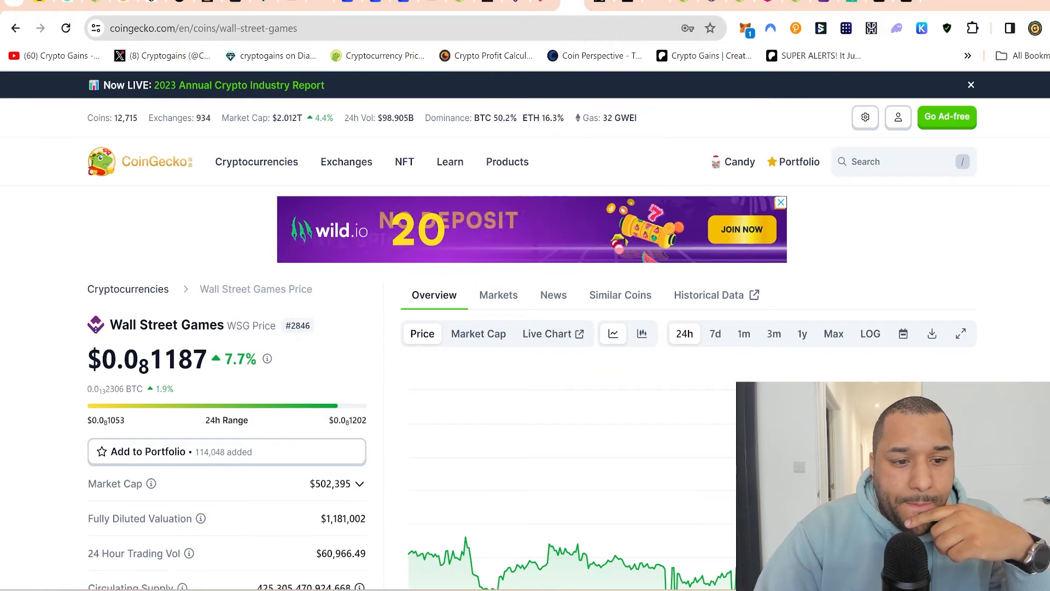
Select and copy WSG's $502,395 market cap figure on CoinGecko
{"action": "scroll", "scroll_direction": "down", "scroll_amount": 3}
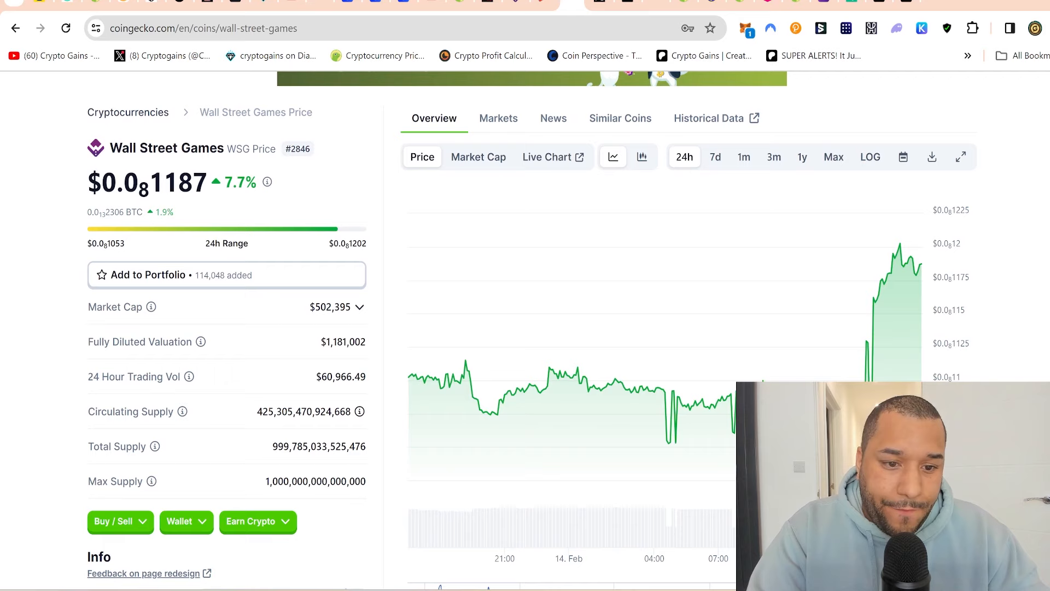
{"action": "double_click", "coordinate": [331, 306]}
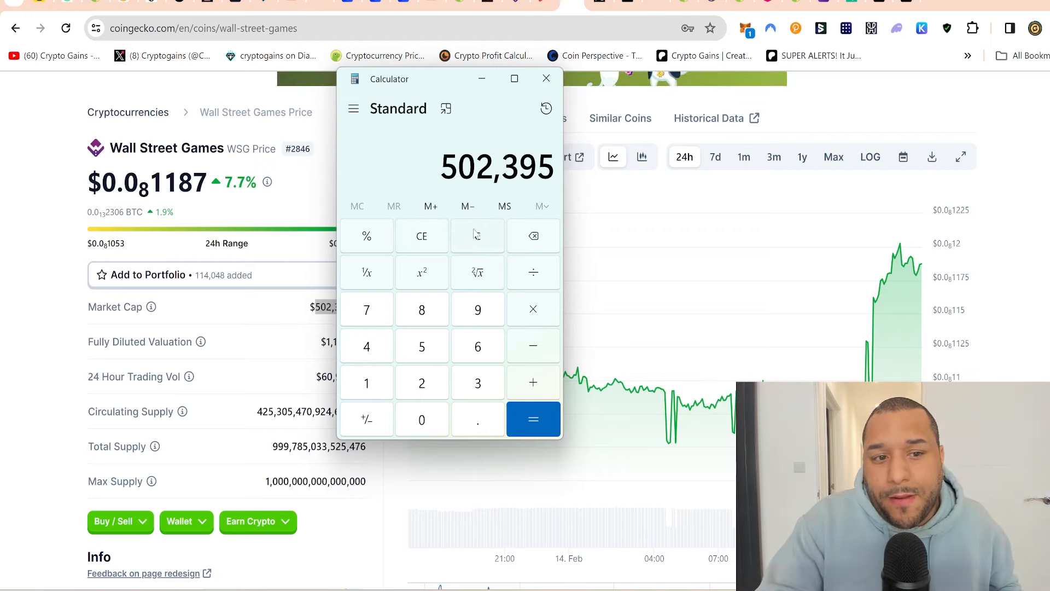
{"action": "mouse_move", "coordinate": [531, 296]}
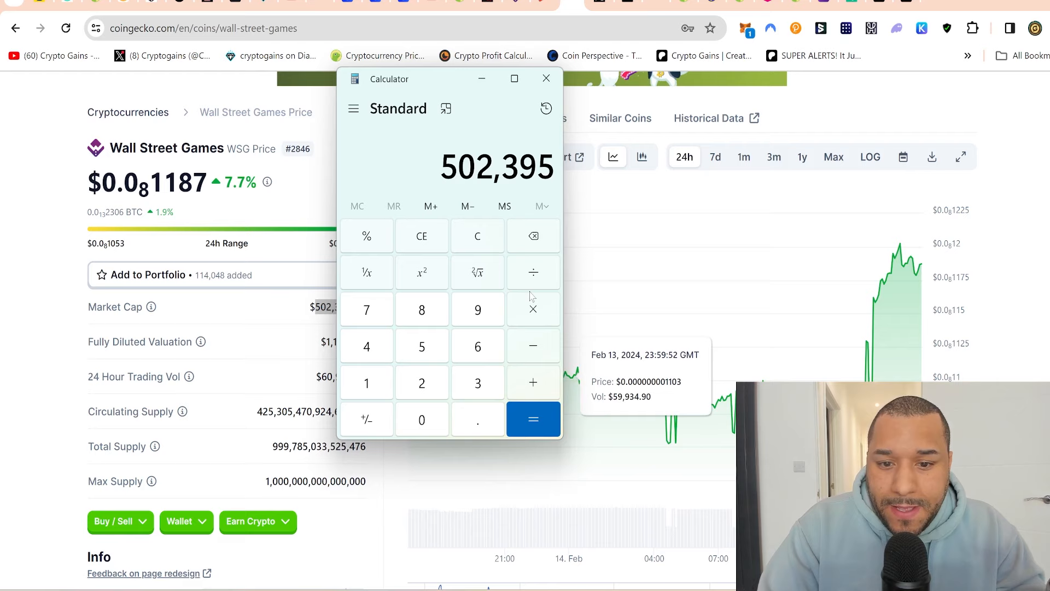
Multiply the 502,395 market cap by 40 in Calculator, getting 20,095,800
{"action": "left_click", "coordinate": [532, 309]}
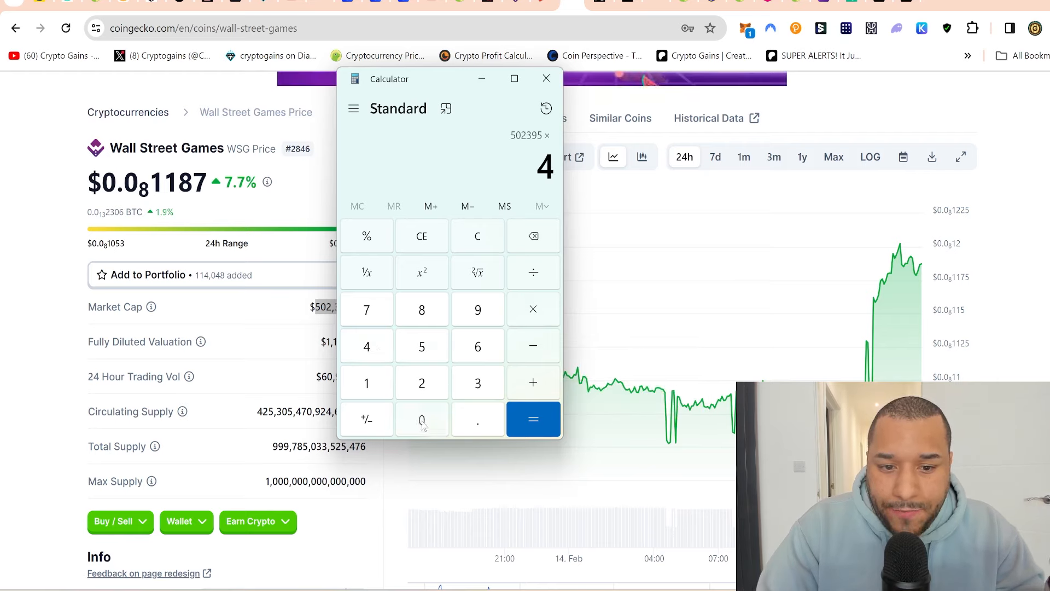
{"action": "left_click", "coordinate": [533, 420]}
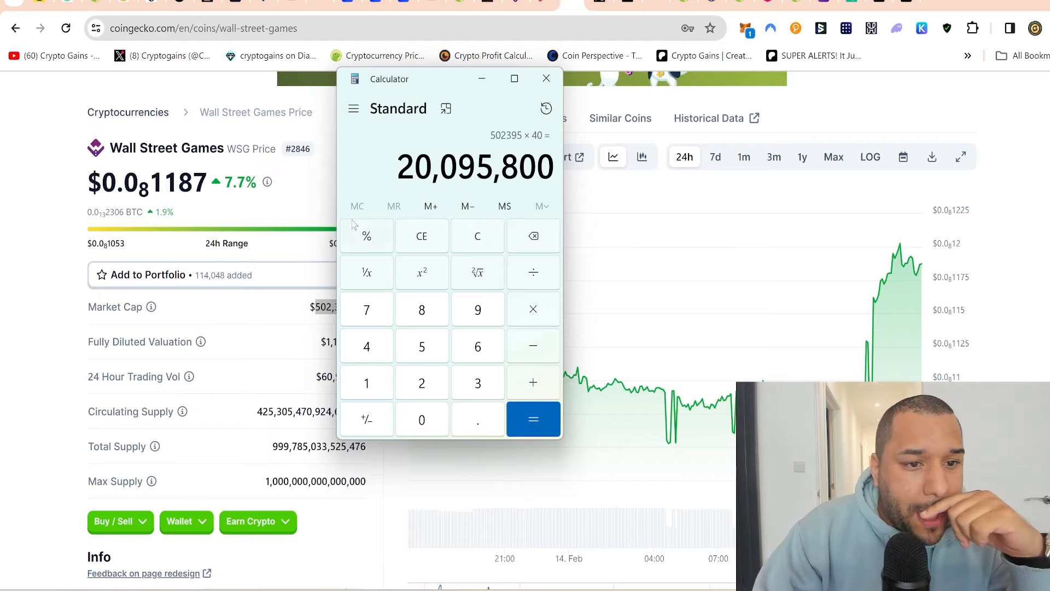
{"action": "left_click", "coordinate": [545, 78]}
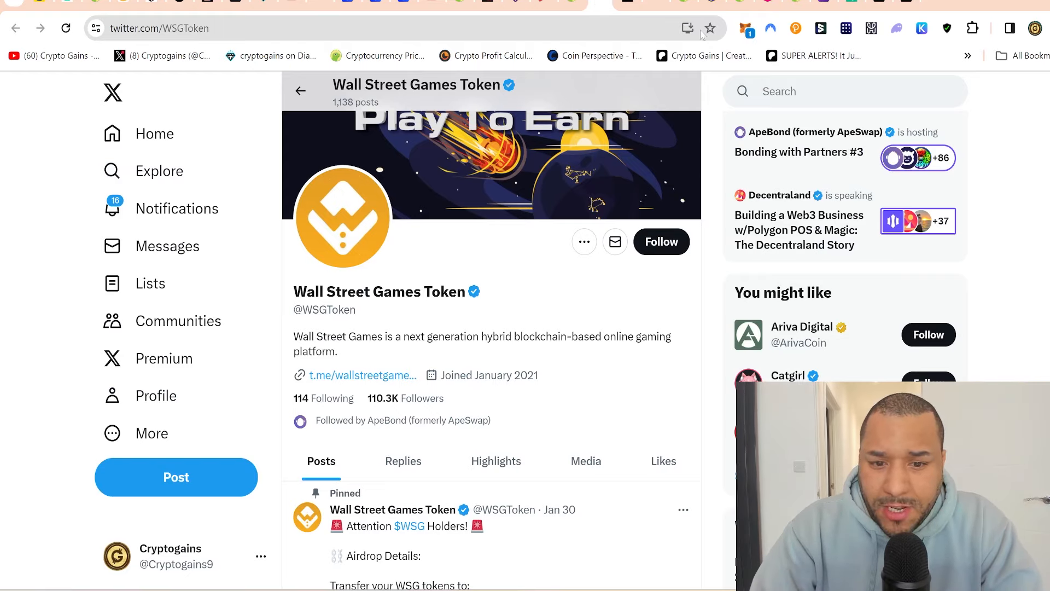
{"action": "mouse_move", "coordinate": [623, 161]}
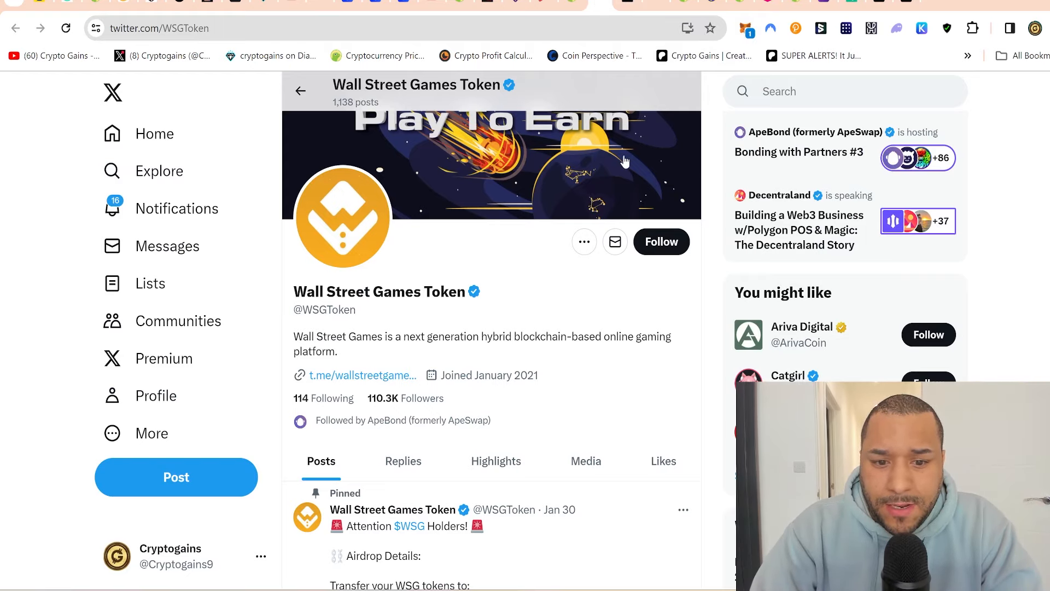
{"action": "scroll", "scroll_direction": "down", "scroll_amount": 3}
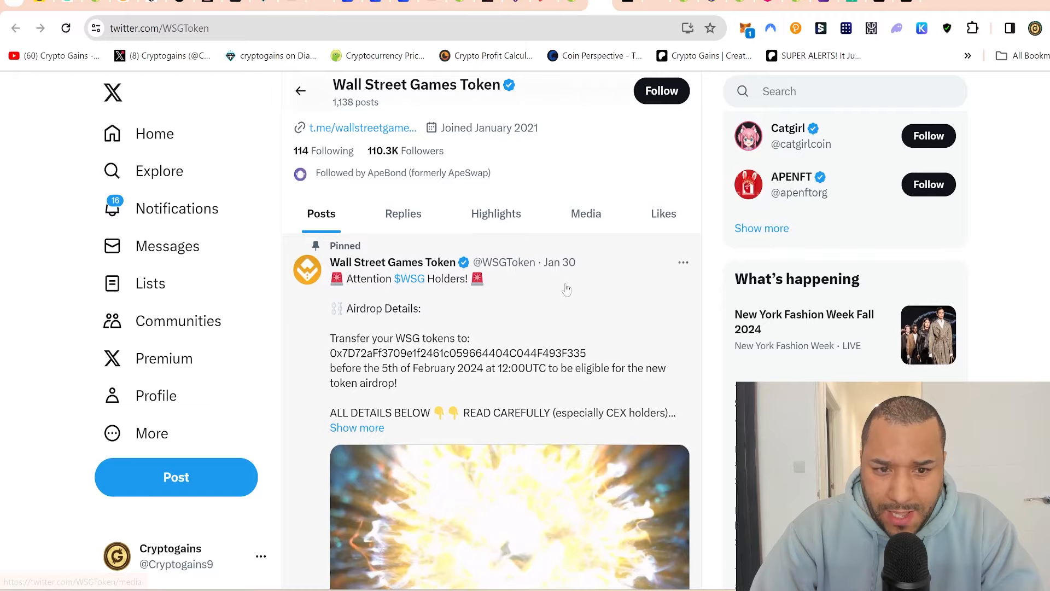
{"action": "scroll", "scroll_direction": "down", "scroll_amount": 3}
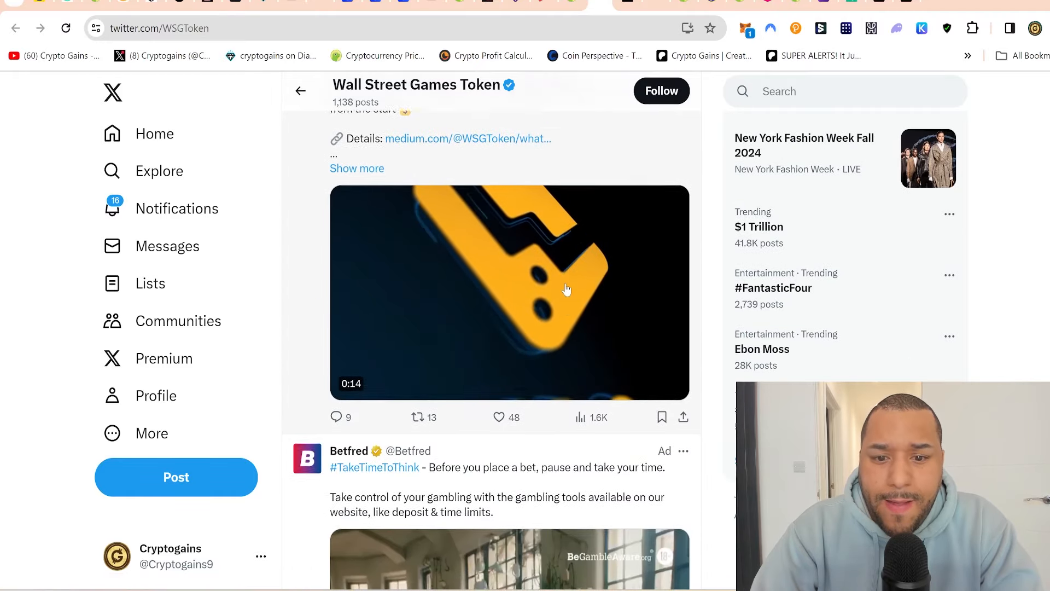
{"action": "scroll", "scroll_direction": "up", "scroll_amount": 3}
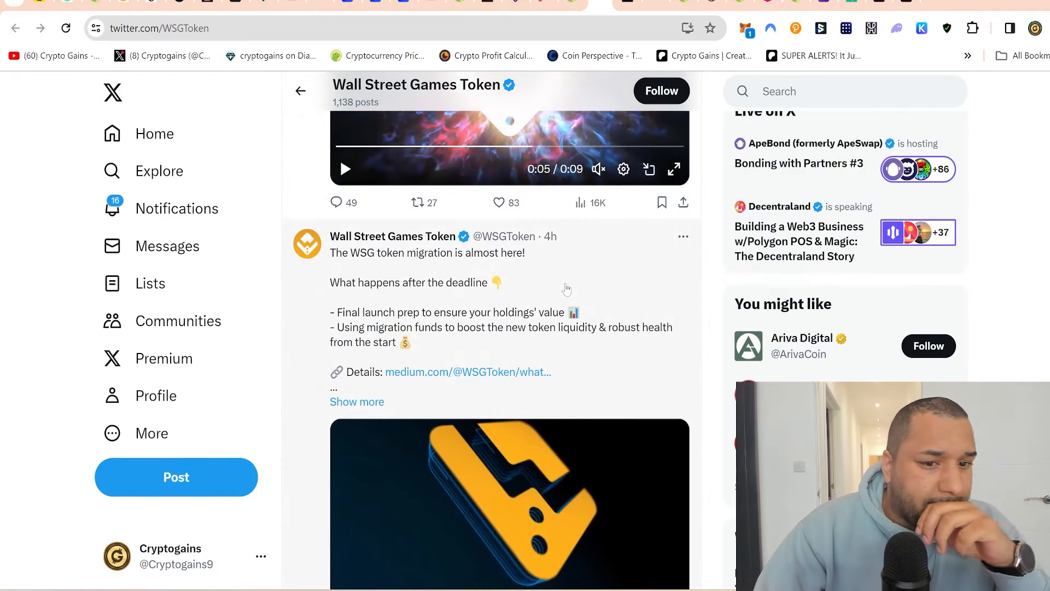
{"action": "scroll", "scroll_direction": "down", "scroll_amount": 3}
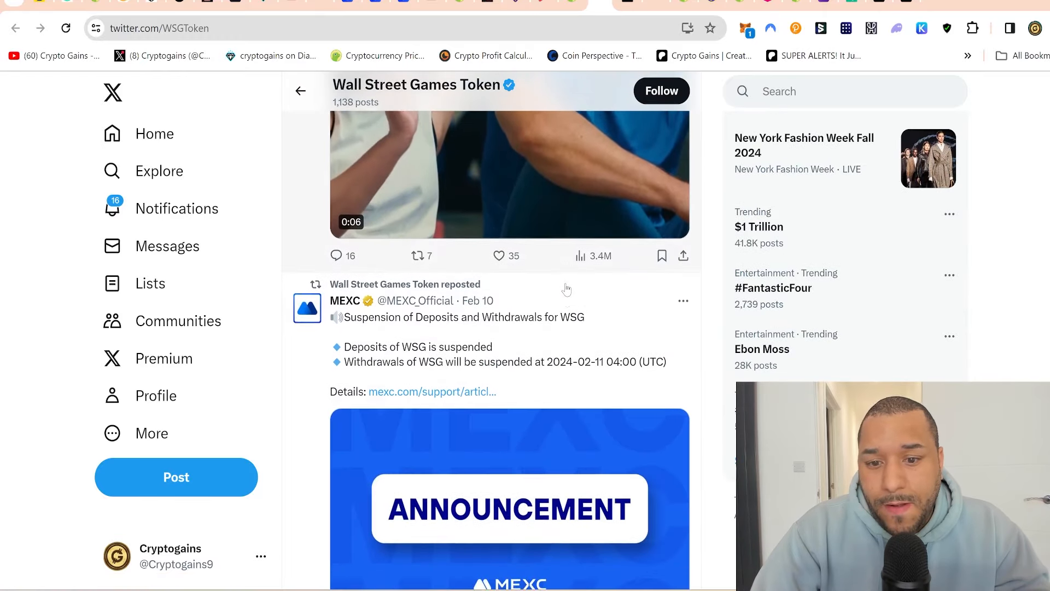
{"action": "scroll", "scroll_direction": "down", "scroll_amount": 3}
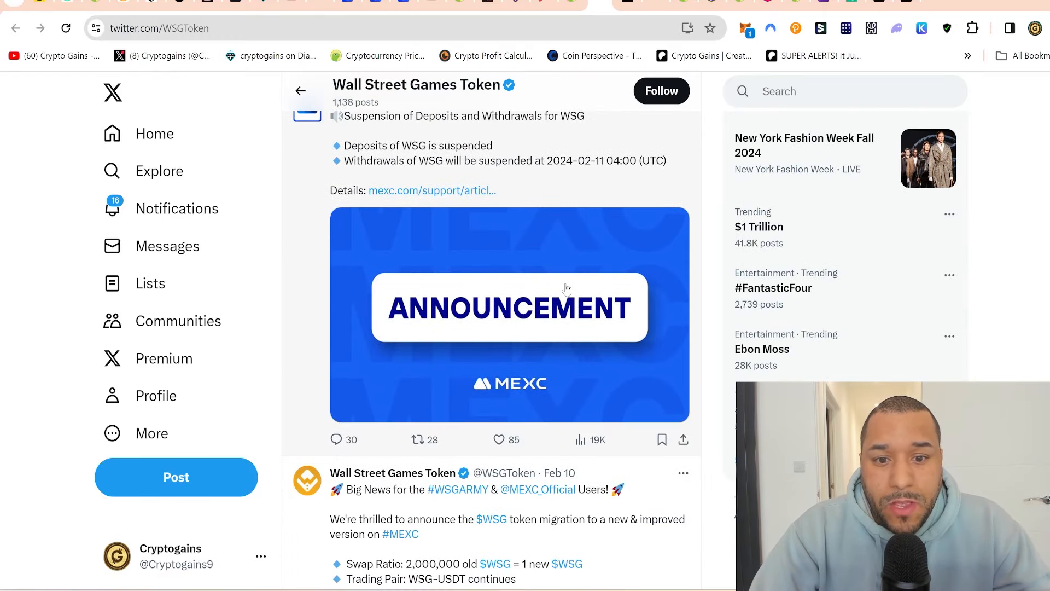
{"action": "scroll", "scroll_direction": "down", "scroll_amount": 3}
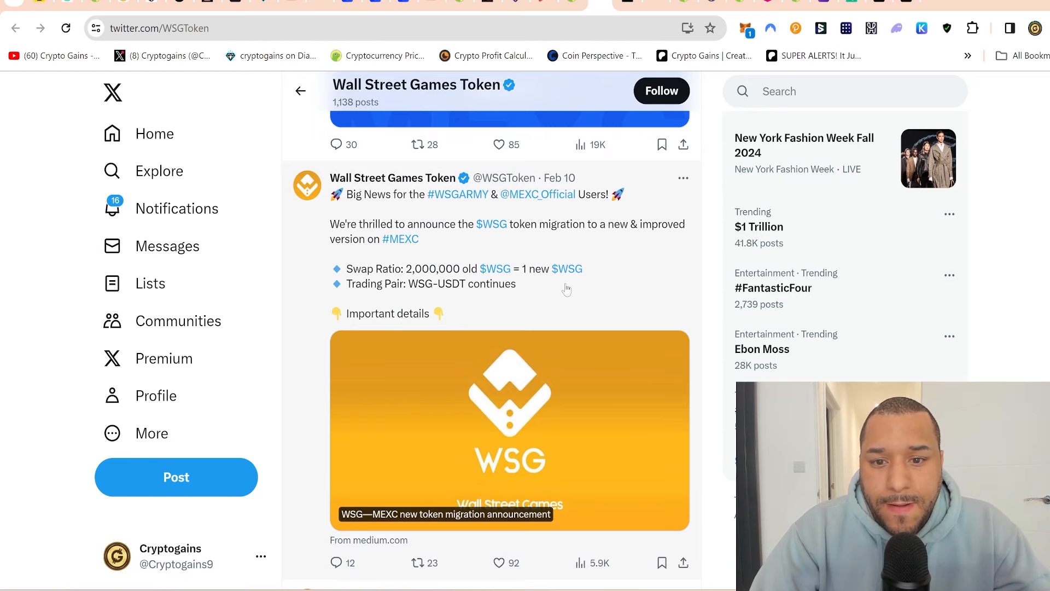
{"action": "scroll", "scroll_direction": "down", "scroll_amount": 3}
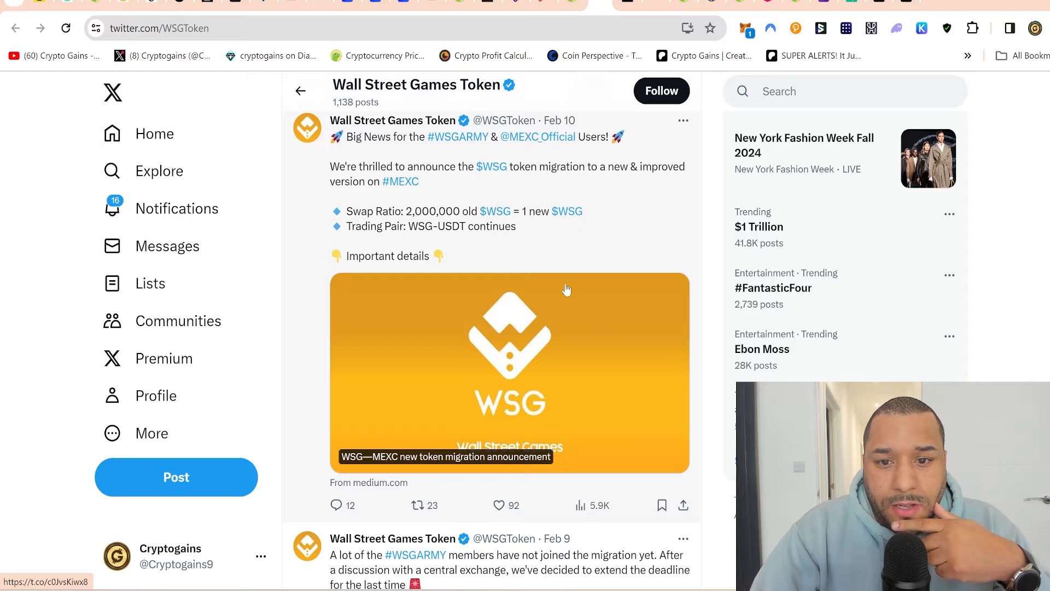
{"action": "scroll", "scroll_direction": "down", "scroll_amount": 3}
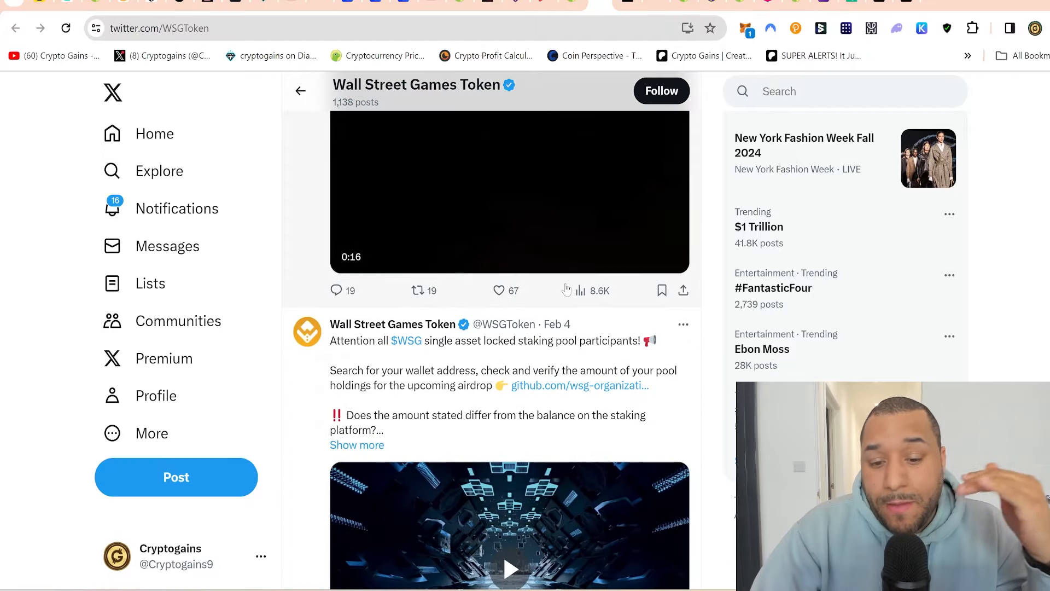
{"action": "scroll", "scroll_direction": "down", "scroll_amount": 3}
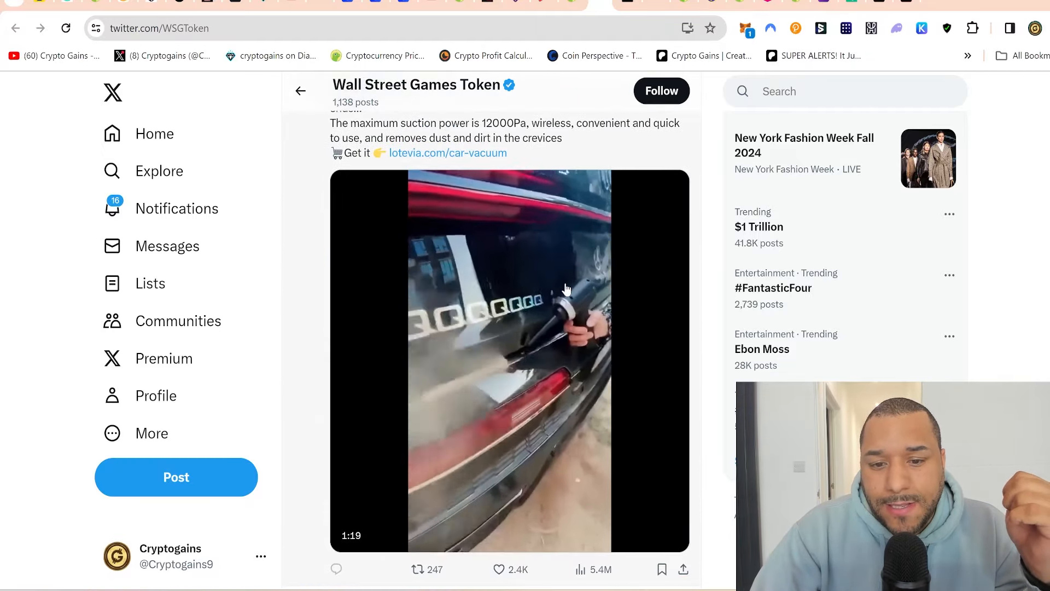
{"action": "scroll", "scroll_direction": "down", "scroll_amount": 3}
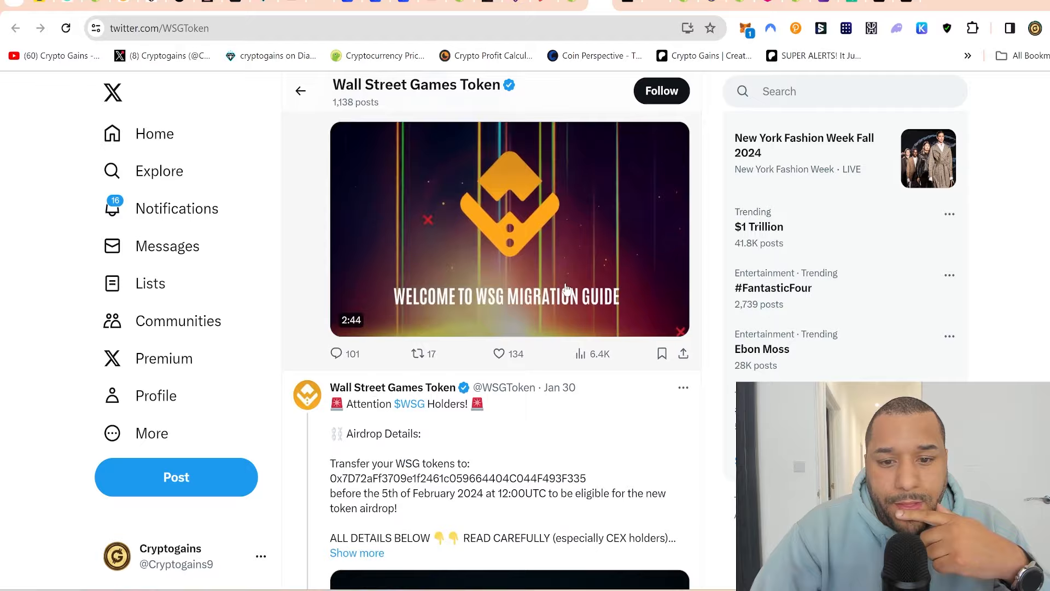
{"action": "scroll", "scroll_direction": "down", "scroll_amount": 3}
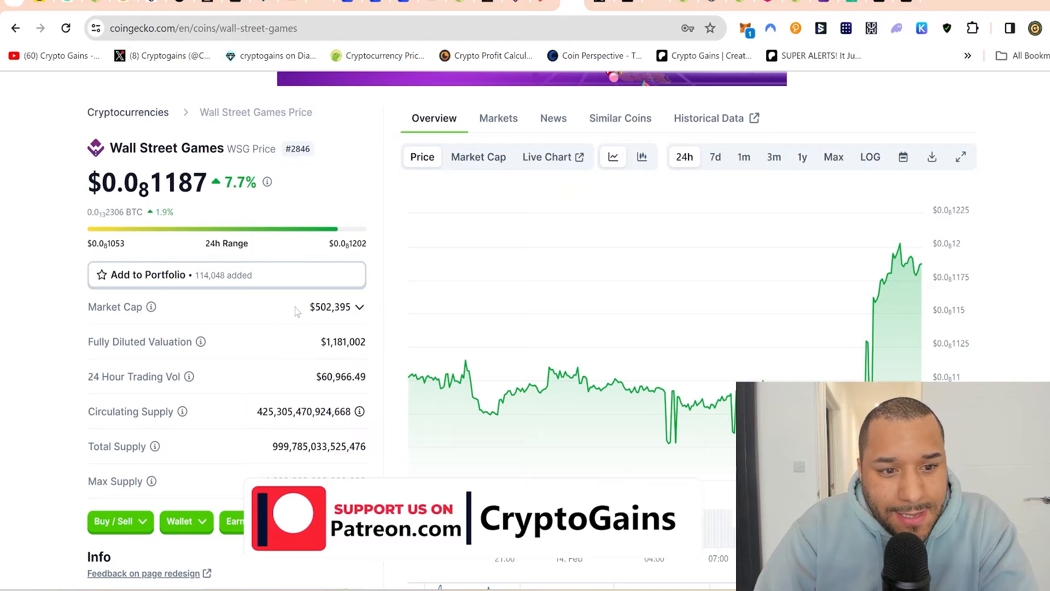
{"action": "double_click", "coordinate": [330, 306]}
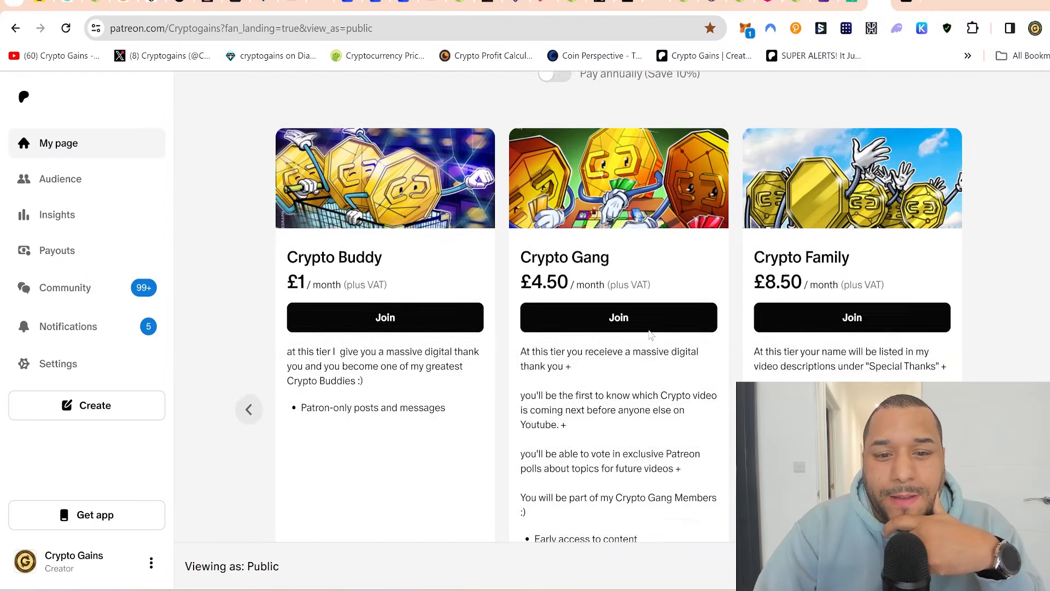
View the Crypto VIP Partner and EXCLUSIVE VIP Partner tiers, then open 'SUPER ALERTS! It Just Gets Better & Better :)'
{"action": "scroll", "scroll_direction": "down", "scroll_amount": 3}
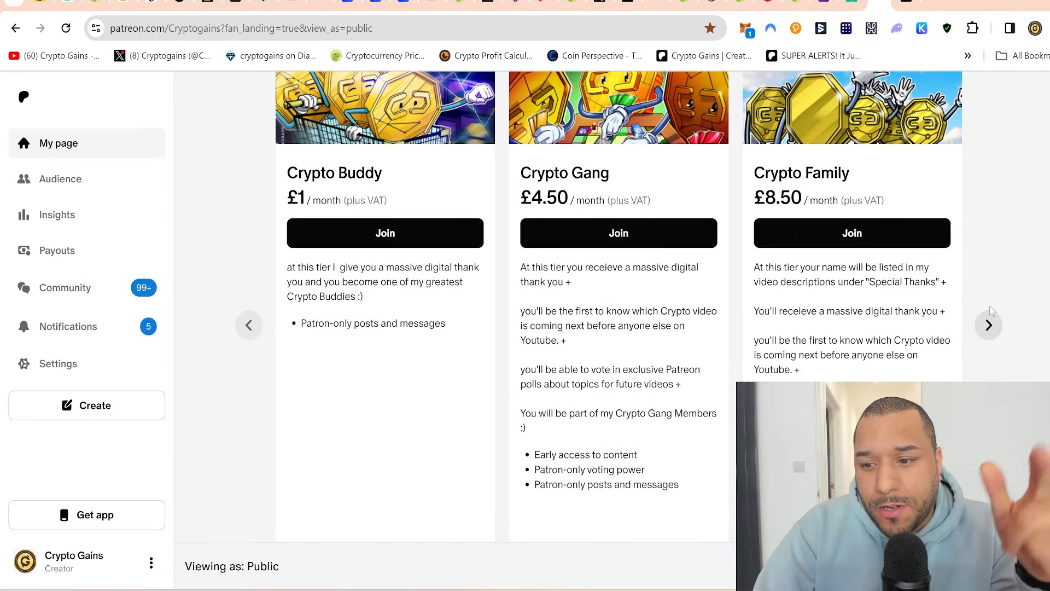
{"action": "left_click", "coordinate": [988, 324]}
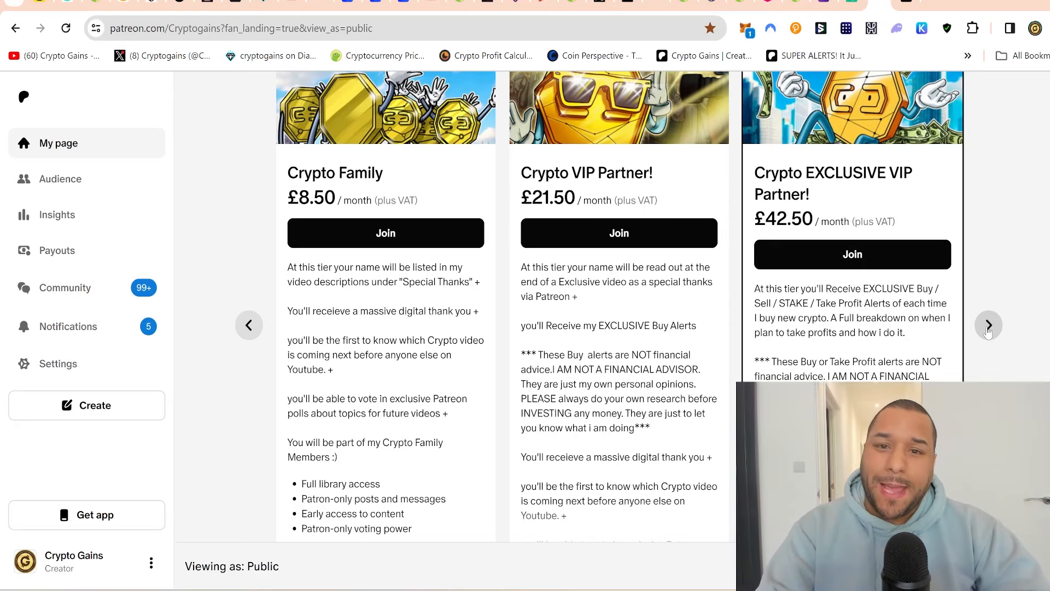
{"action": "mouse_move", "coordinate": [1007, 263]}
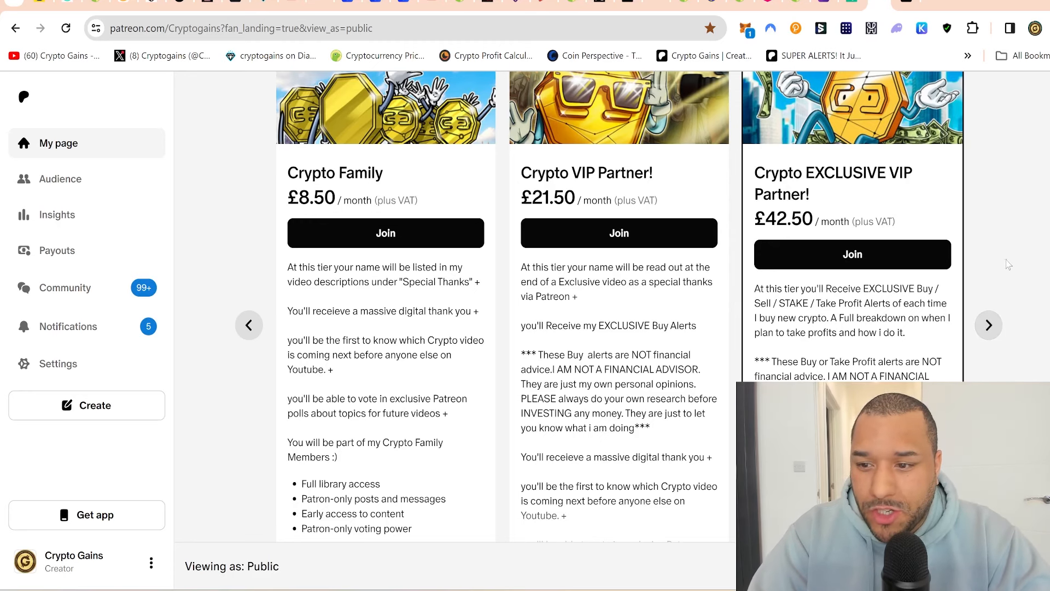
{"action": "scroll", "scroll_direction": "up", "scroll_amount": 3}
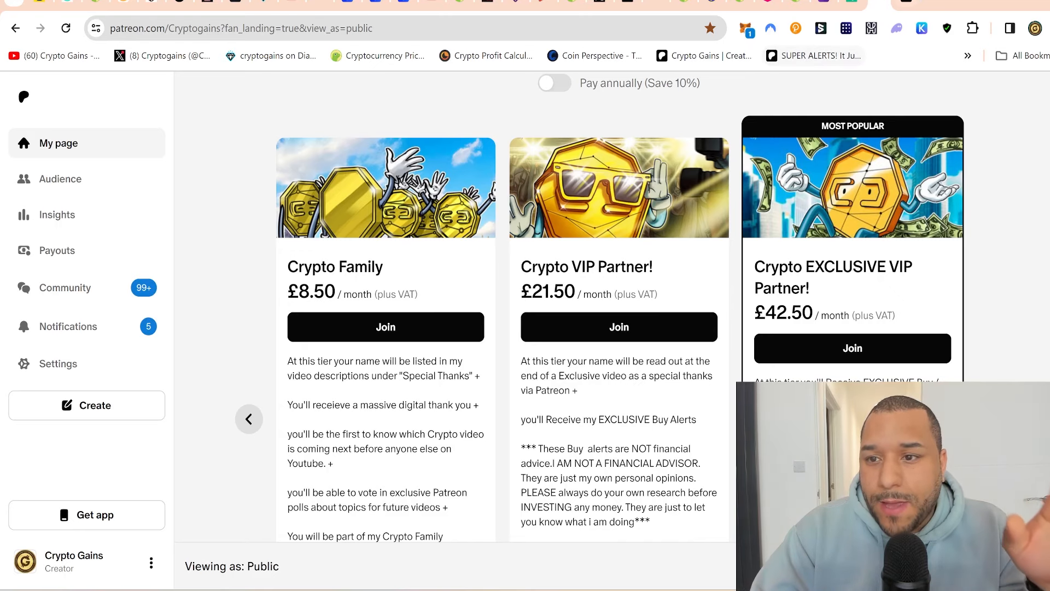
{"action": "left_click", "coordinate": [821, 56]}
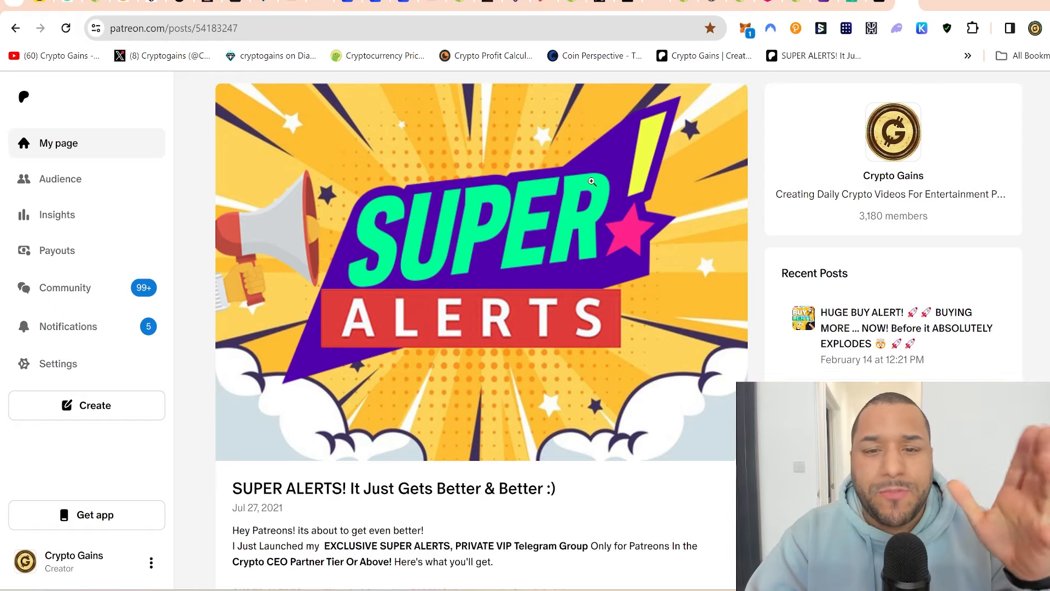
{"action": "mouse_move", "coordinate": [514, 4]}
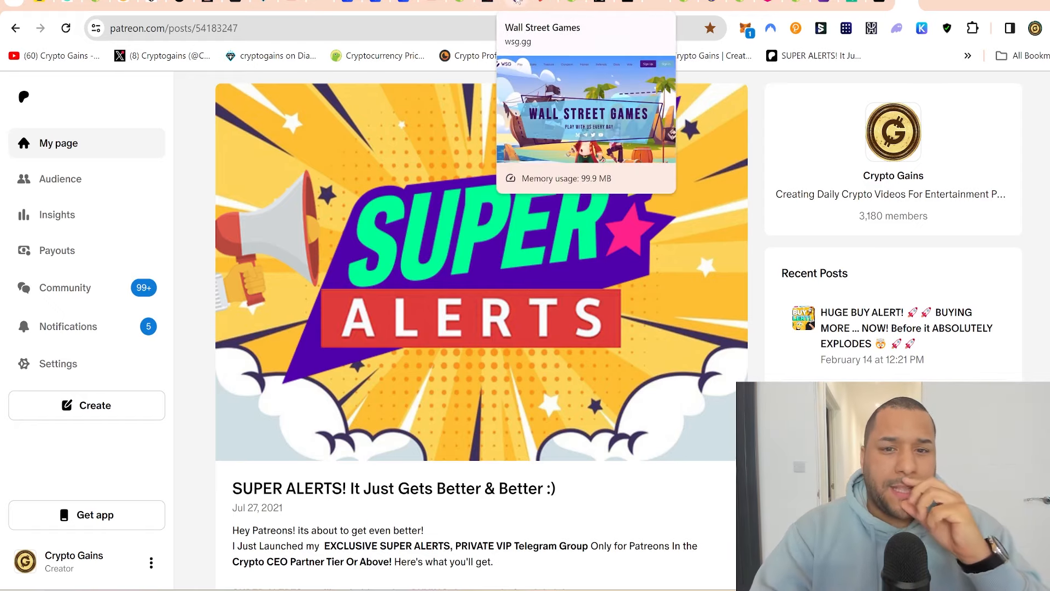